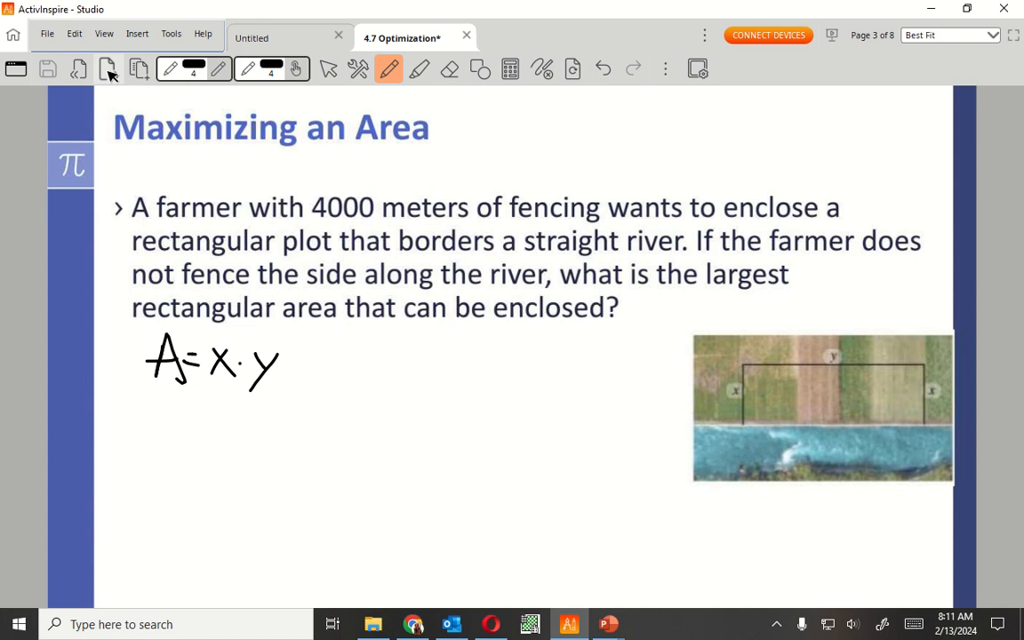
- Handwrite the perimeter constraint P = 2x + y beside A = x·y
drag(373, 342, 406, 377)
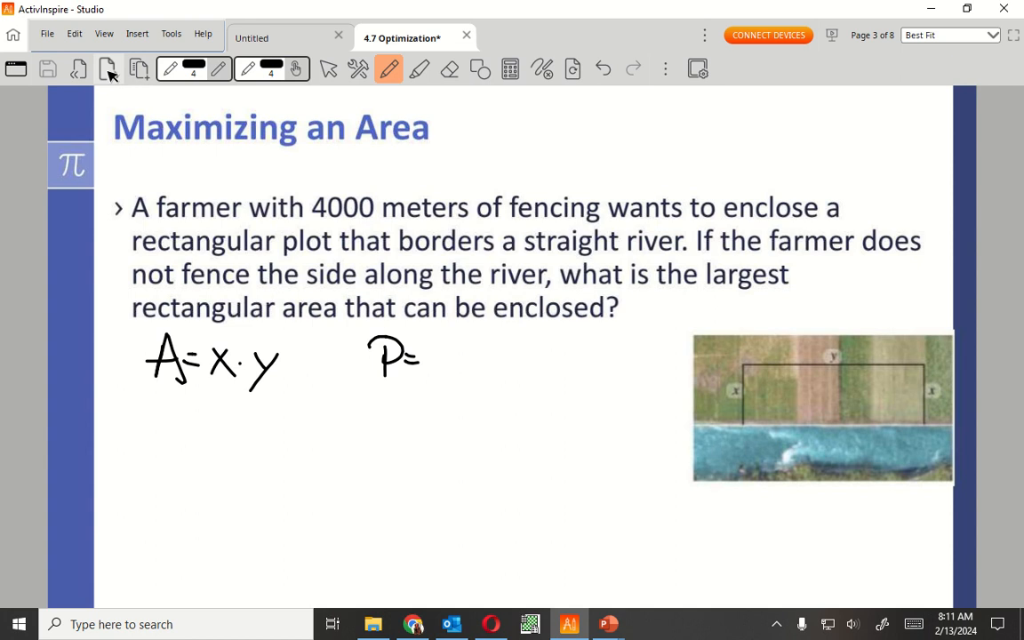
click(434, 345)
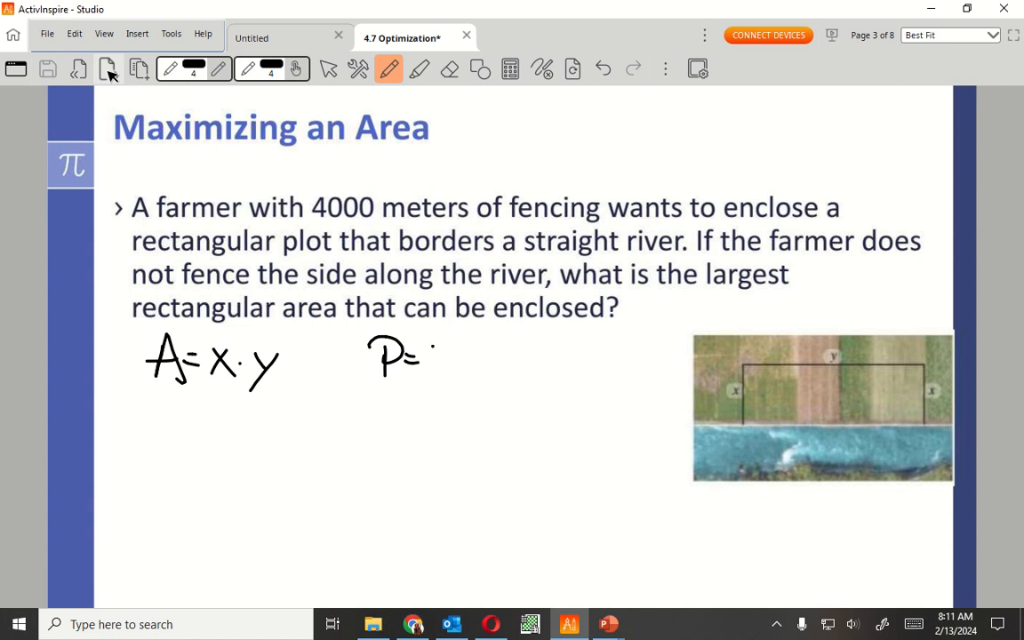
drag(427, 364, 483, 359)
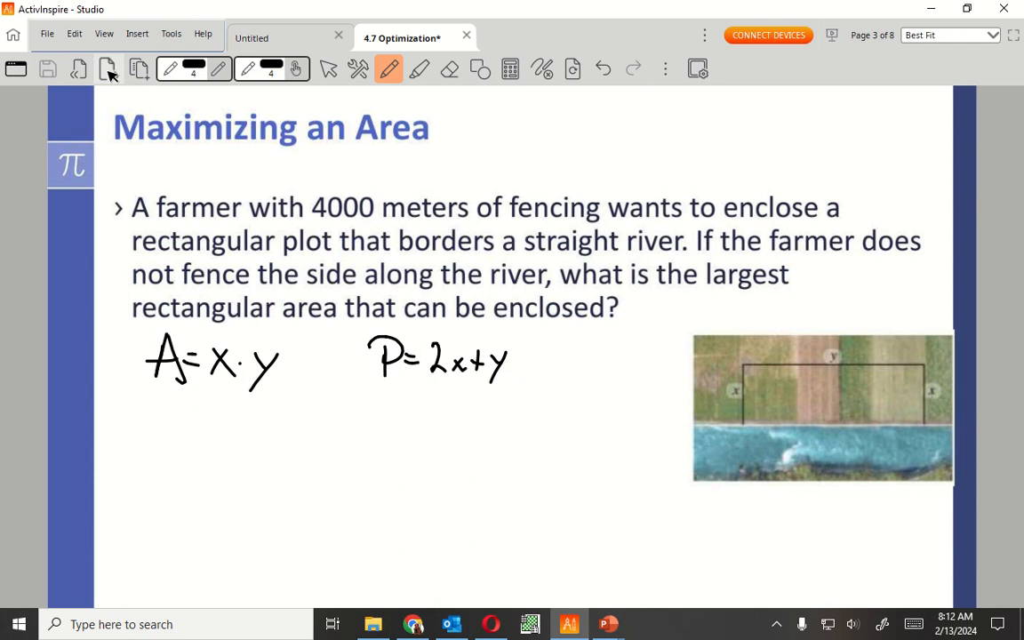
- Handwrite 4000 = 2x + y on the line below the perimeter formula
drag(382, 395, 381, 423)
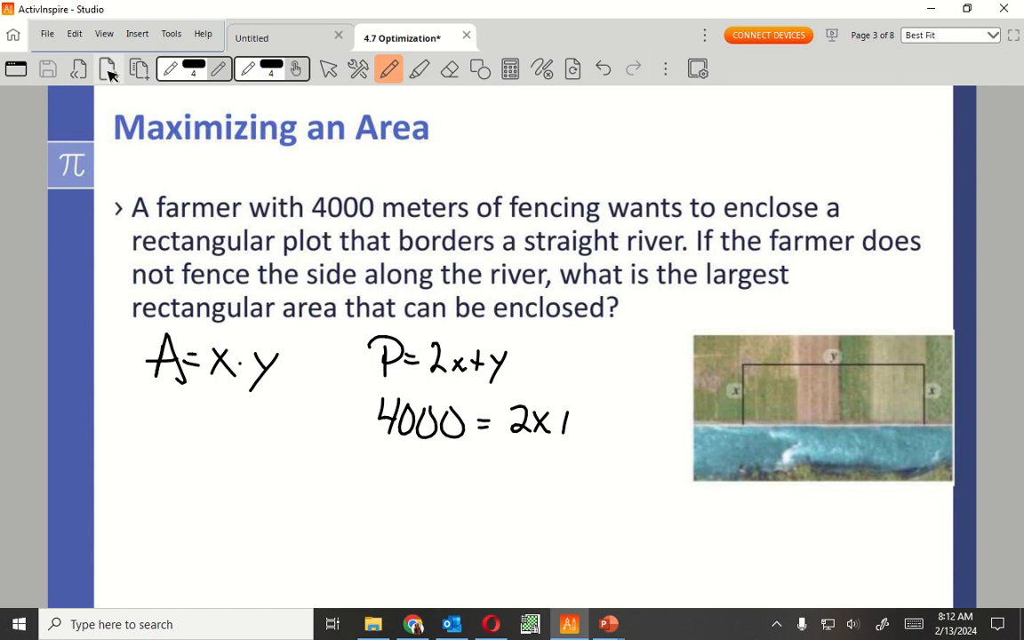
drag(569, 426, 596, 453)
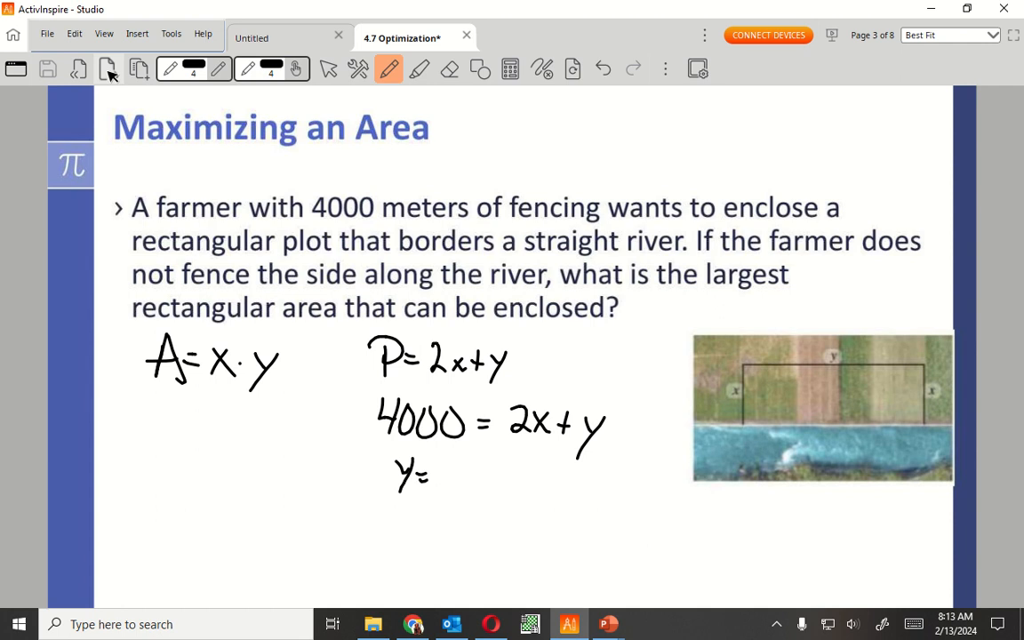
- Handwrite y = 4000 − 2x below the constraint
drag(436, 476, 480, 481)
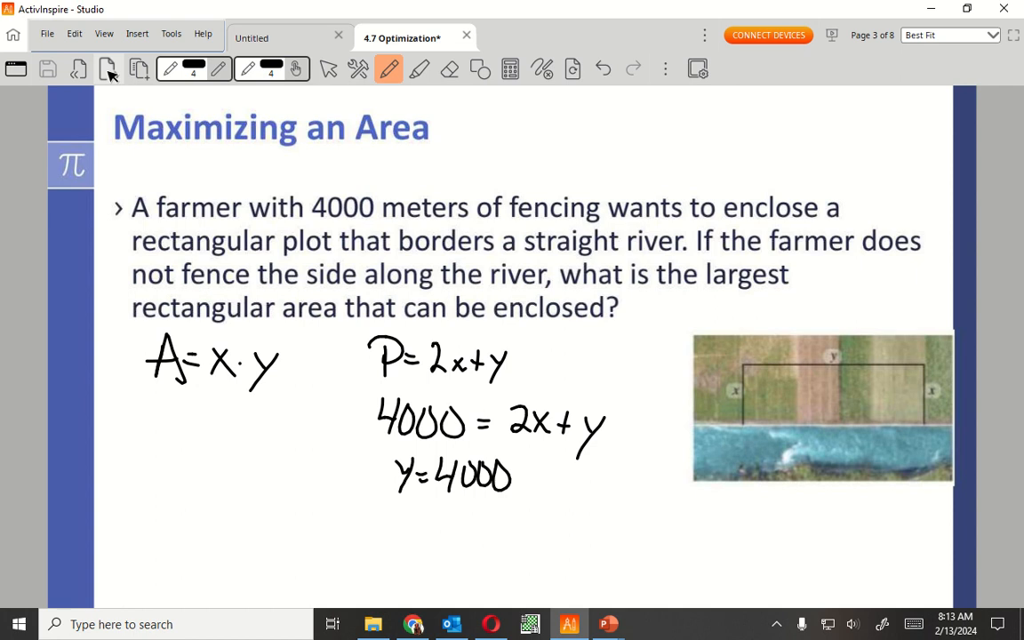
drag(520, 484, 572, 480)
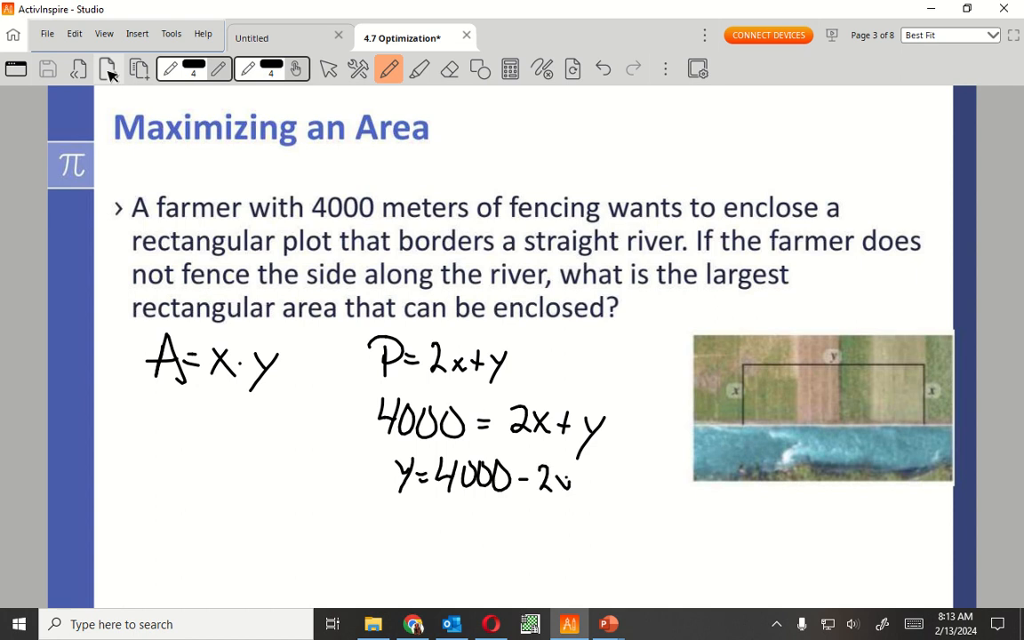
drag(555, 484, 569, 476)
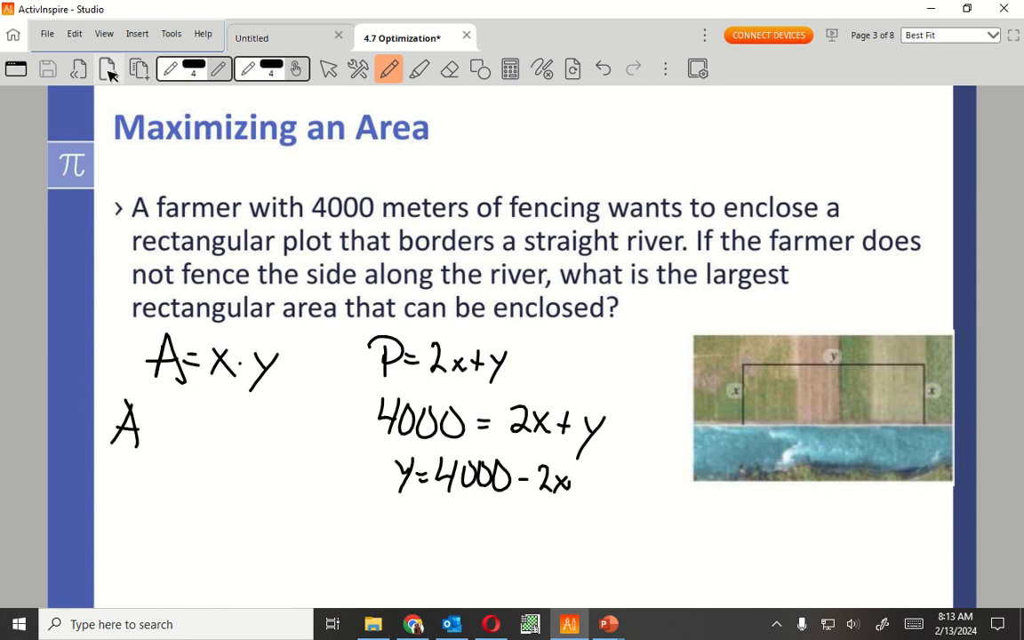
- Handwrite A = x(4000 − 2x) and start the expanded line A = 4000x − 2x²
drag(142, 433, 181, 436)
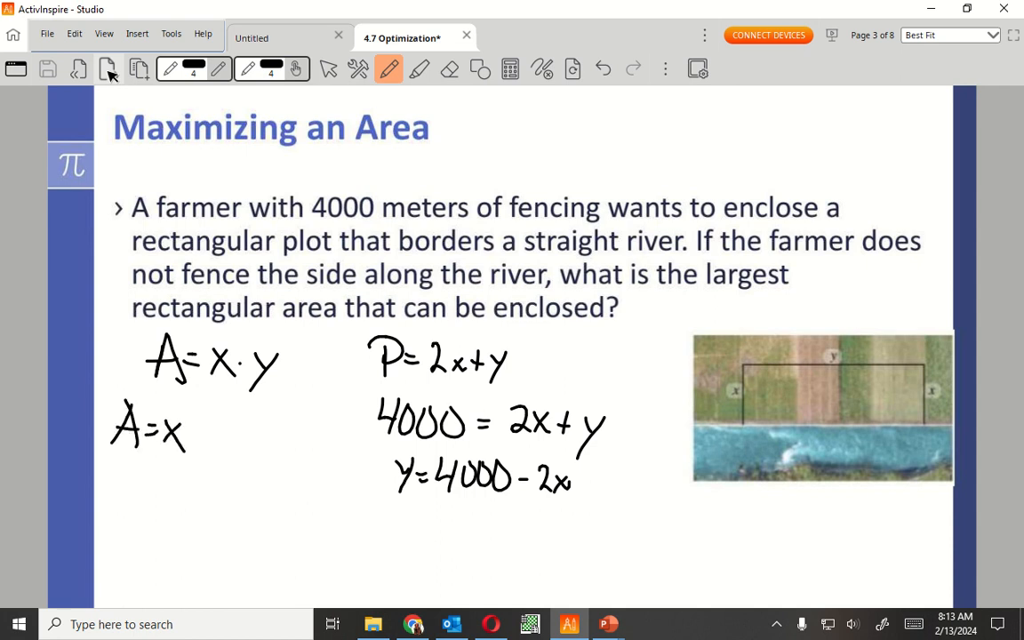
drag(192, 427, 217, 445)
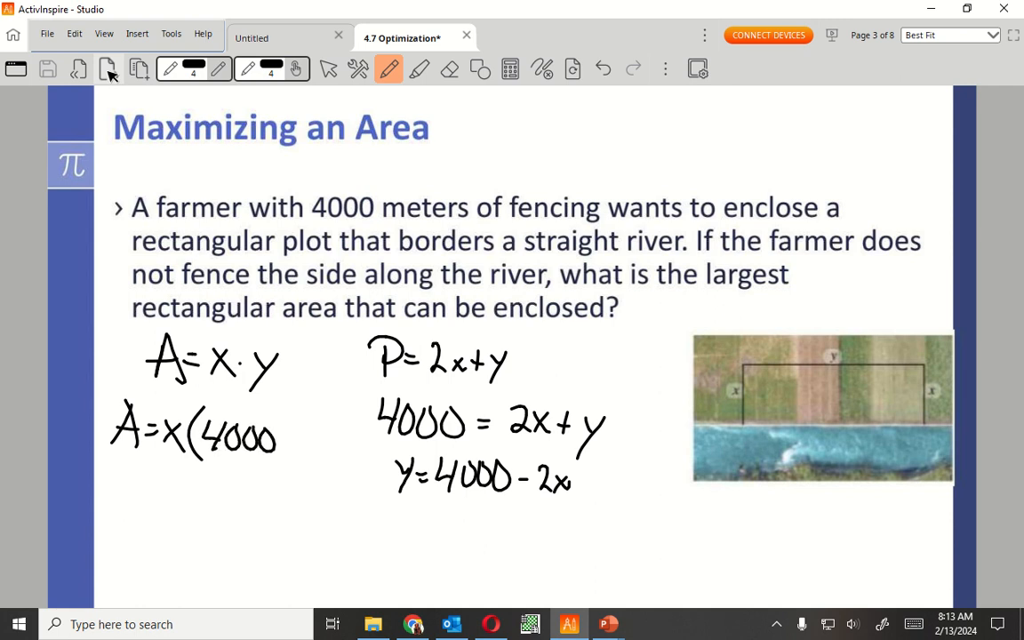
drag(284, 441, 321, 445)
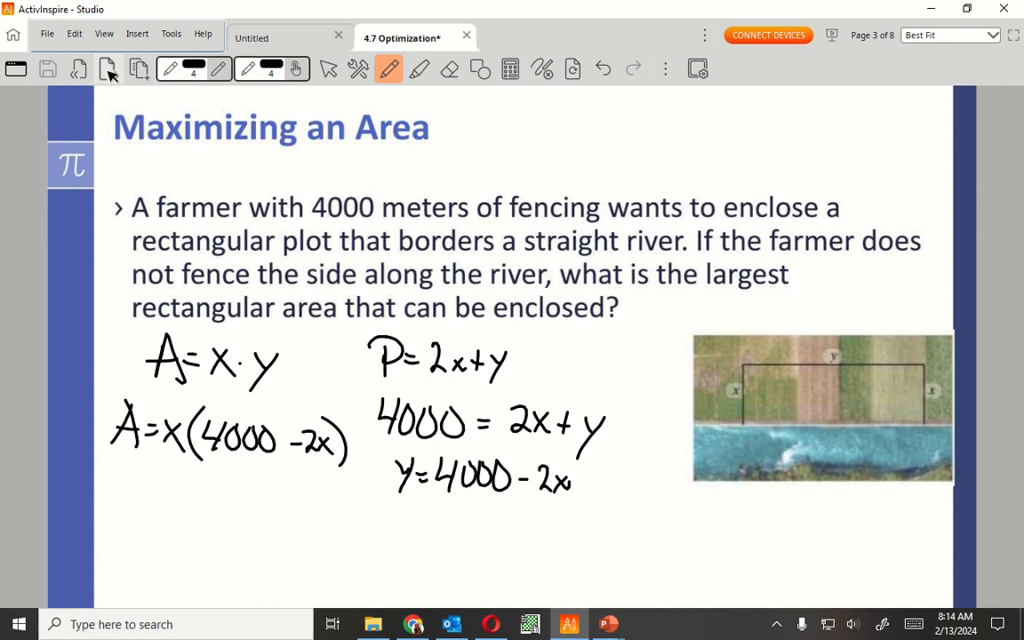
drag(116, 498, 142, 466)
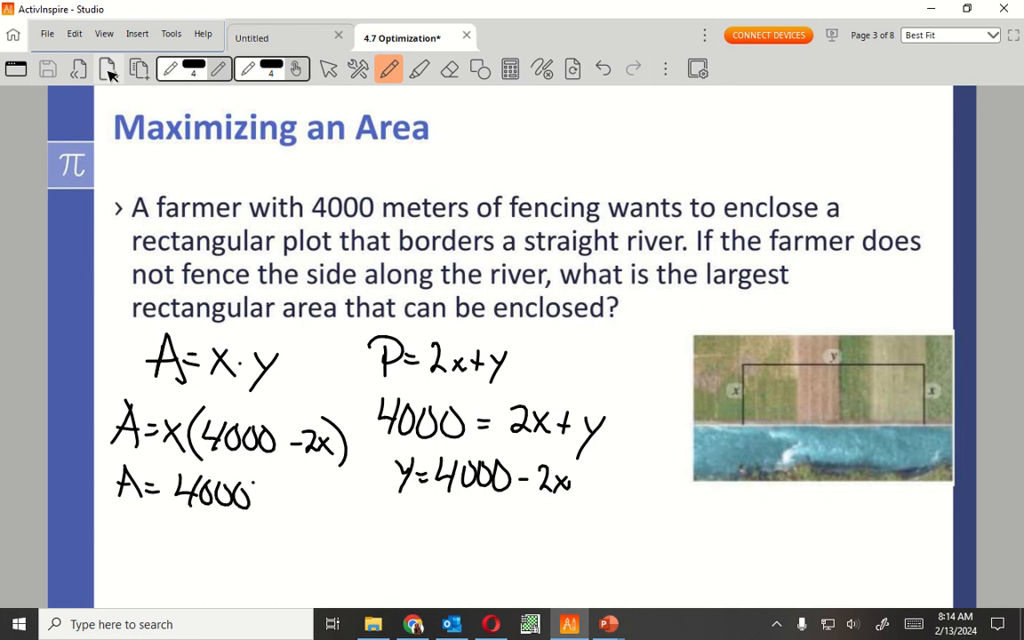
drag(258, 494, 293, 498)
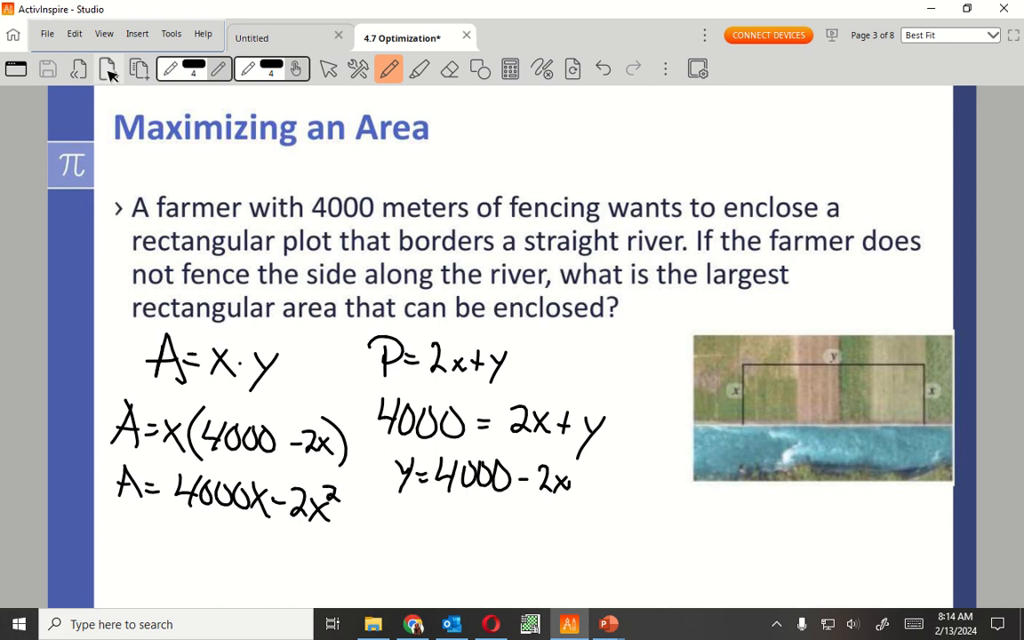
- Add a fresh blank page and handwrite A = 4000x − 2x² at its top
click(633, 68)
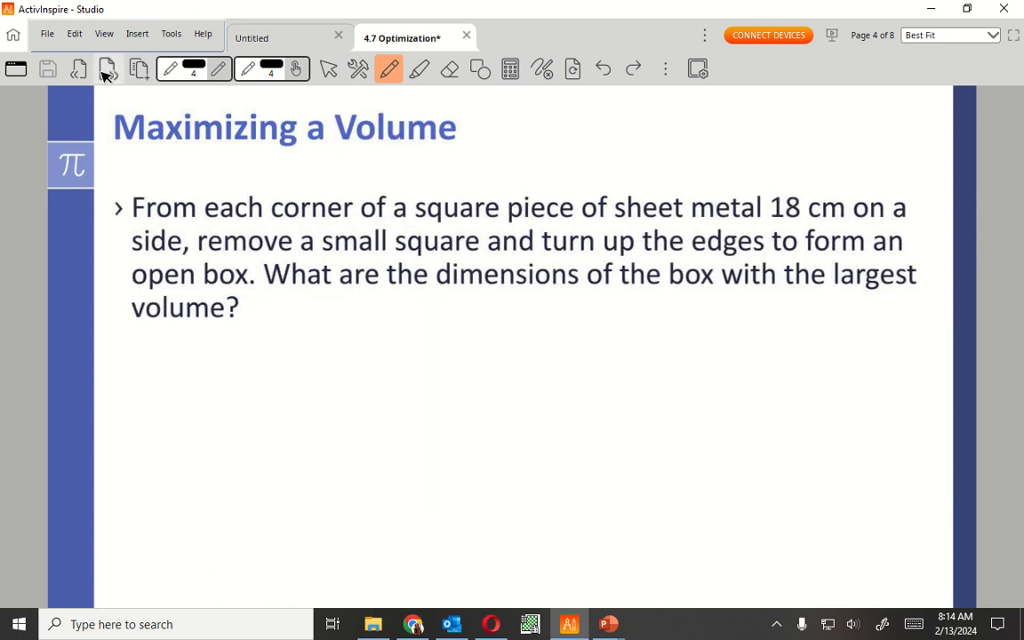
click(139, 67)
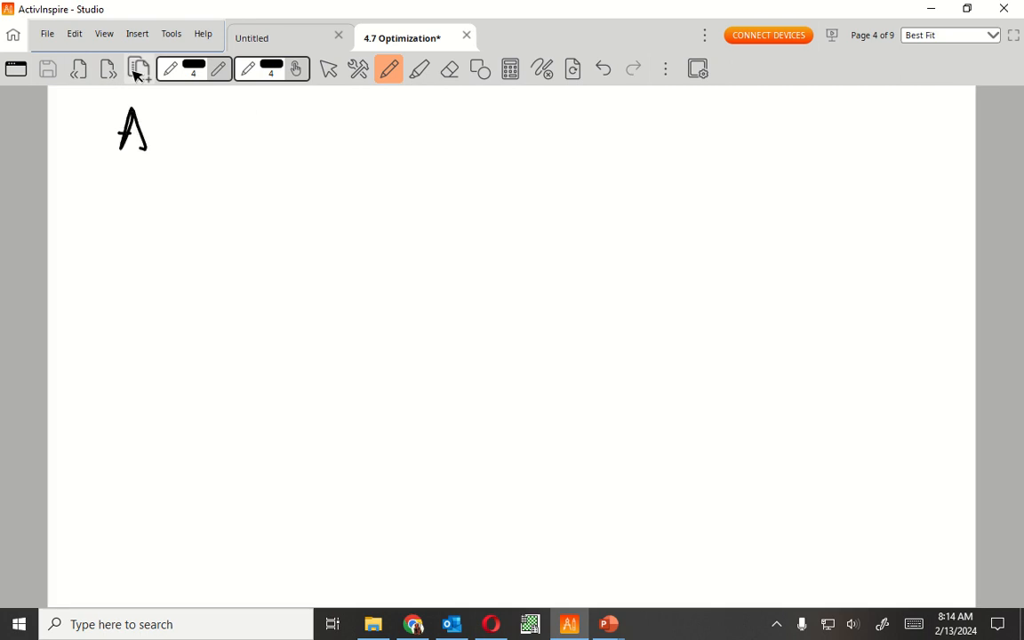
drag(160, 128, 223, 124)
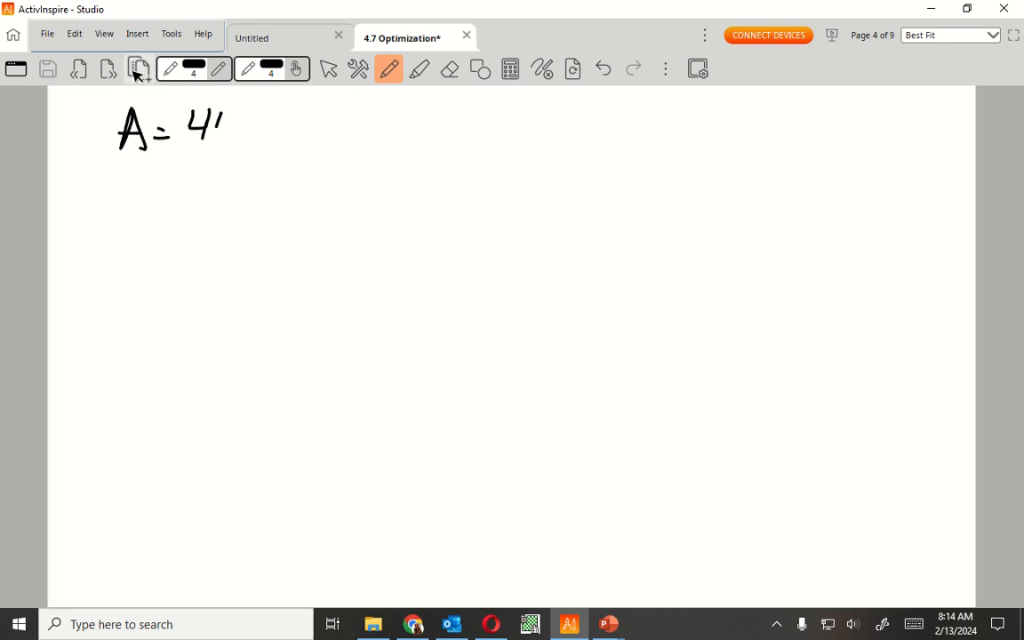
drag(232, 124, 316, 125)
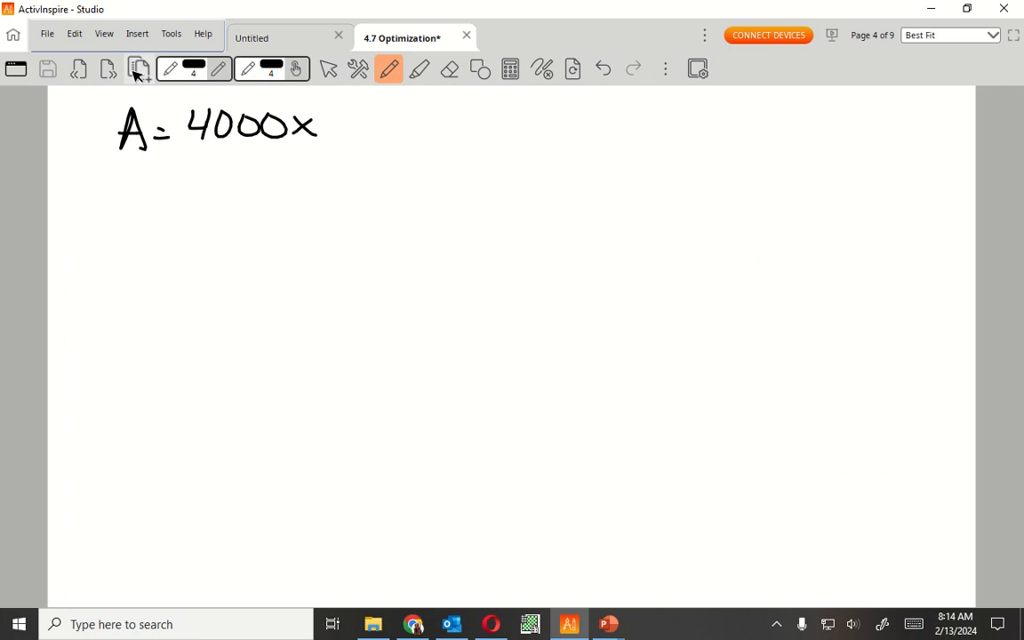
drag(329, 124, 370, 128)
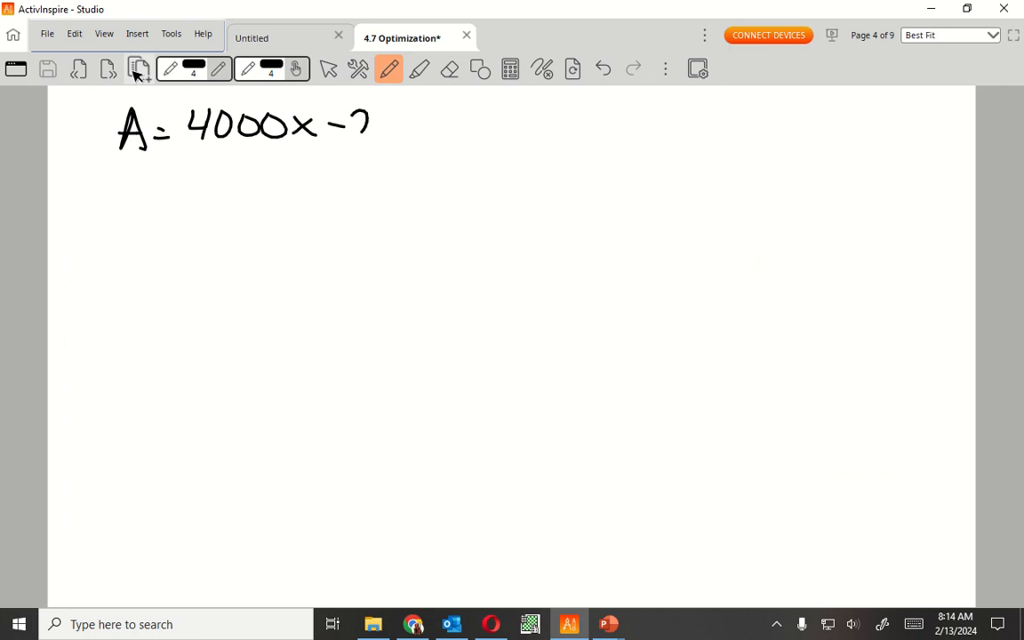
drag(347, 128, 409, 107)
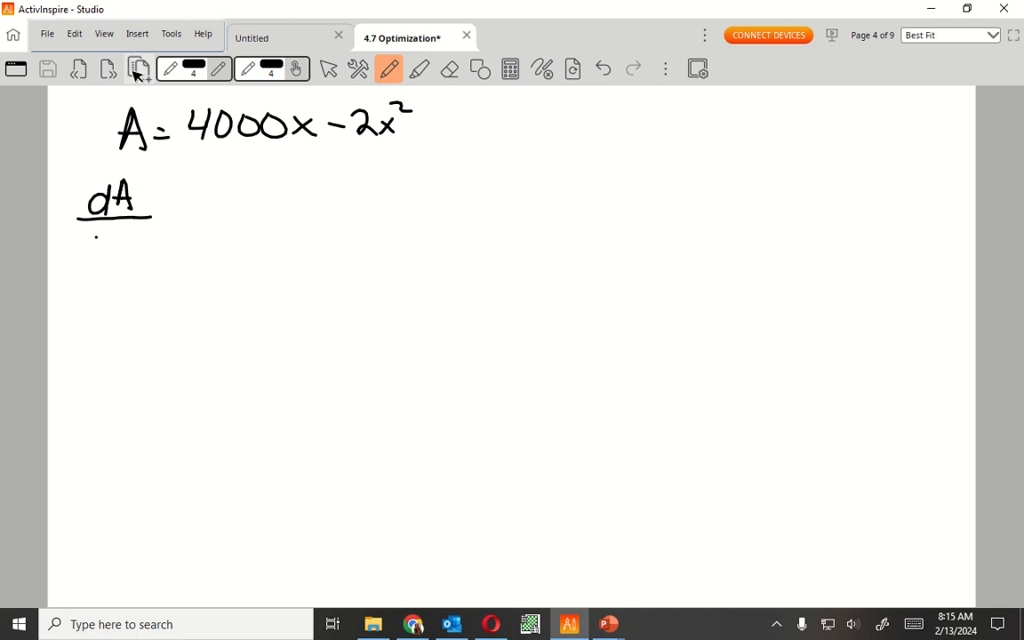
- Handwrite the derivative dA/dx = 4000 − 4x
drag(80, 241, 134, 231)
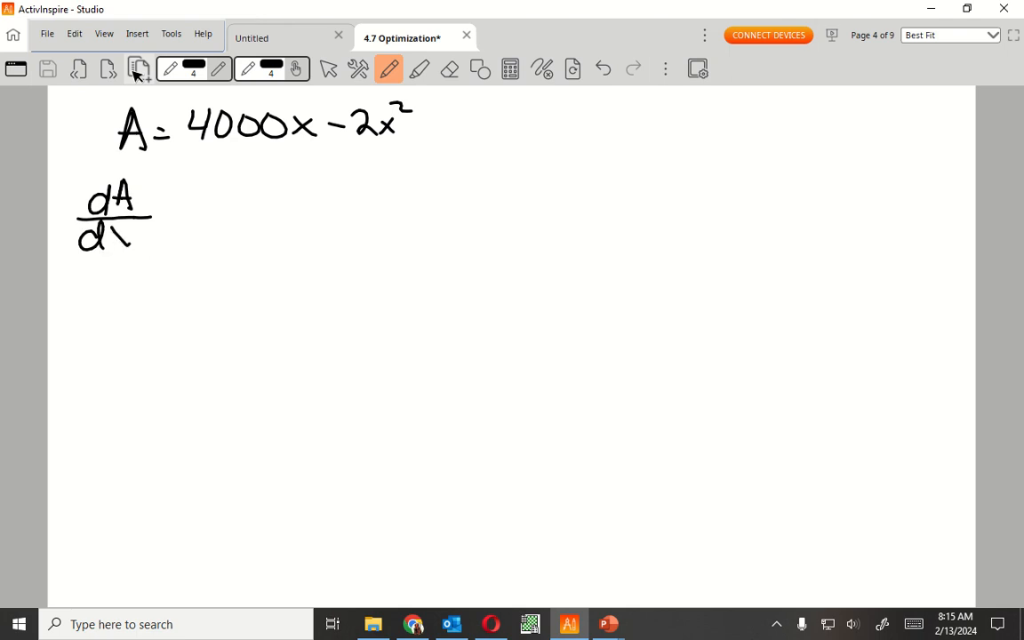
drag(107, 231, 178, 213)
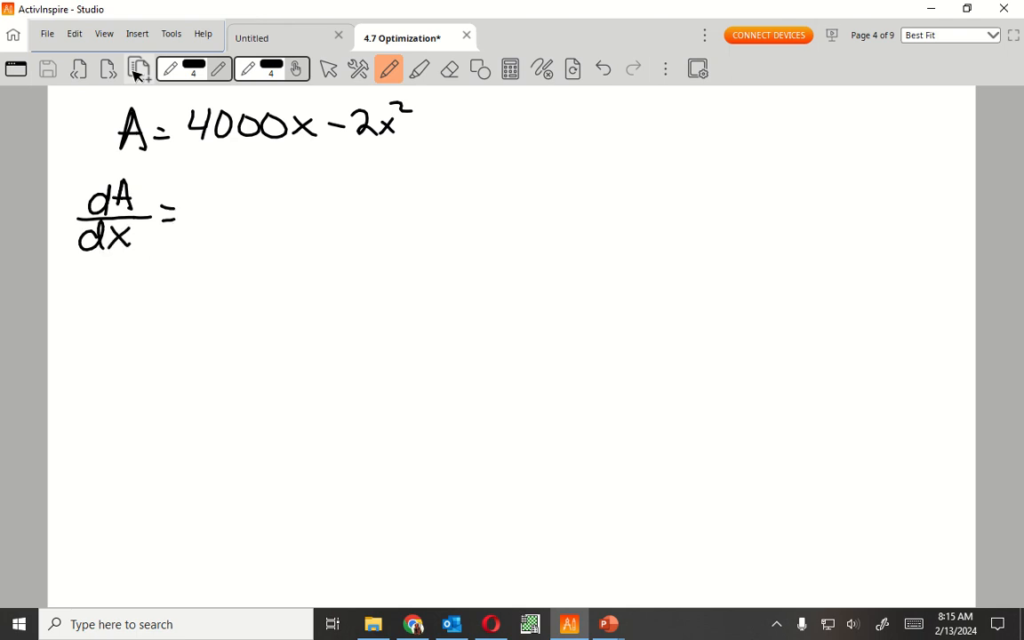
drag(192, 210, 299, 210)
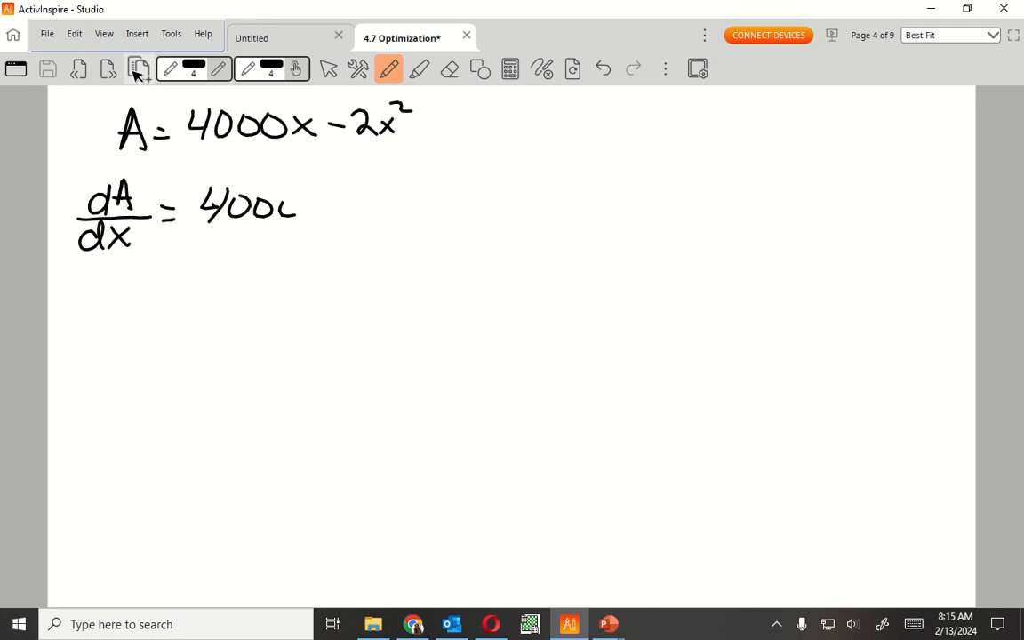
drag(294, 205, 353, 204)
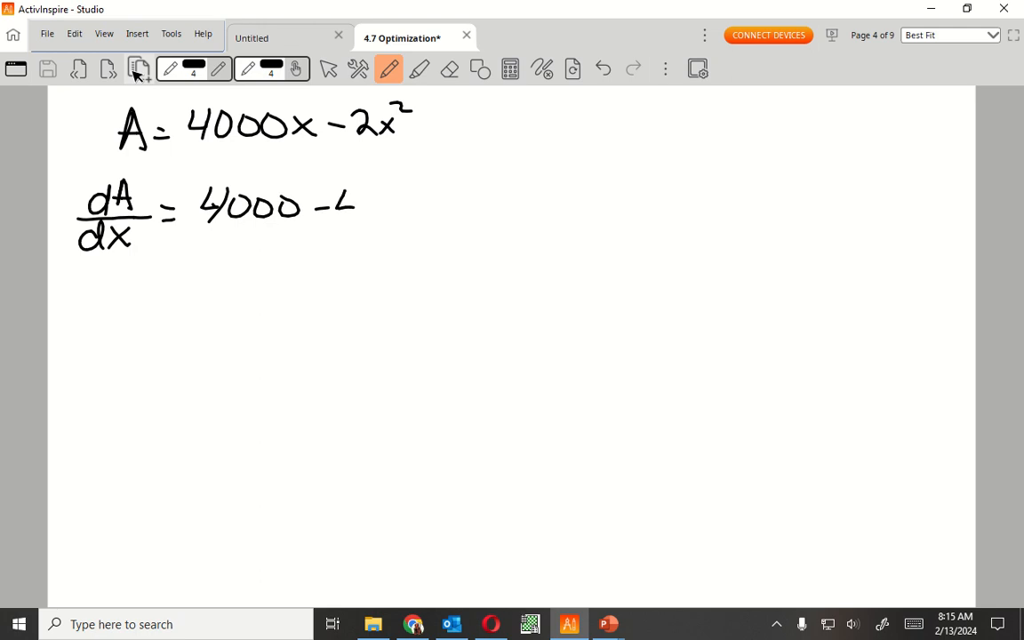
drag(346, 205, 382, 217)
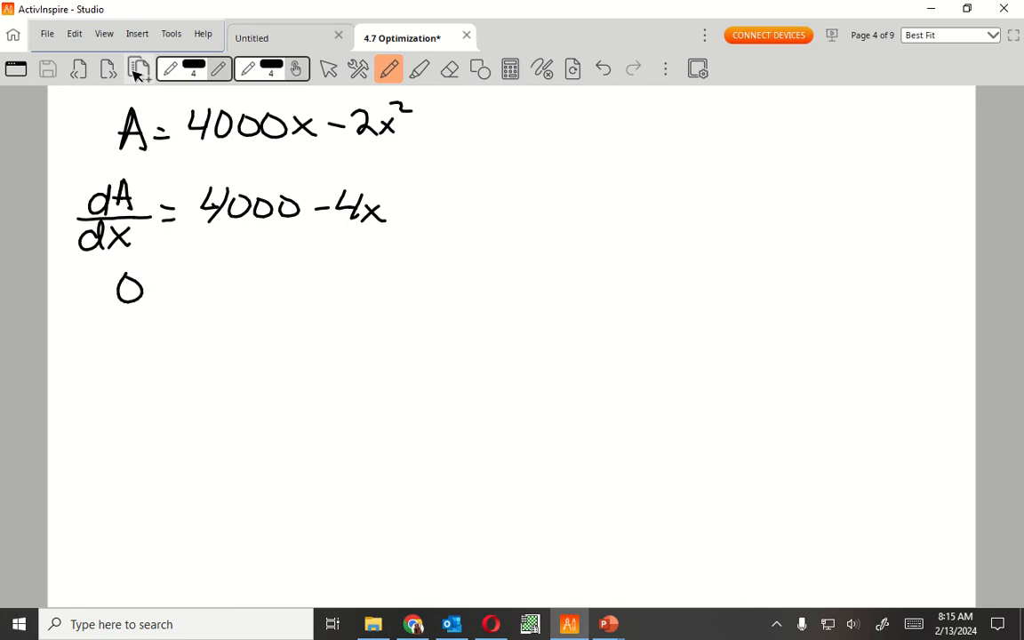
- Handwrite 0 = 4000 − 4x and then 4x = 4000 beneath the derivative
drag(157, 288, 222, 288)
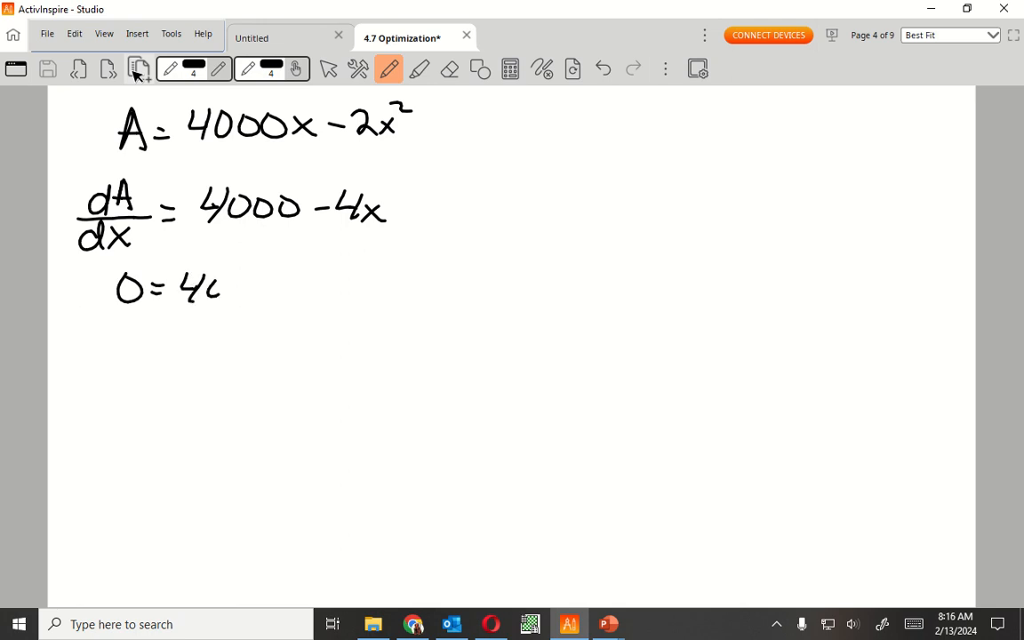
drag(213, 284, 303, 284)
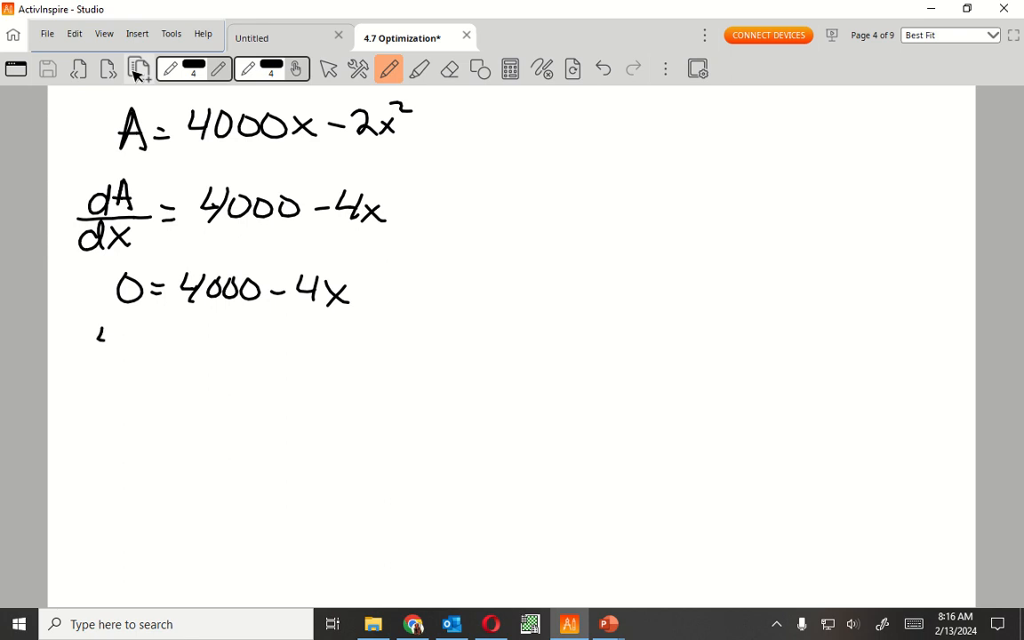
drag(98, 341, 178, 338)
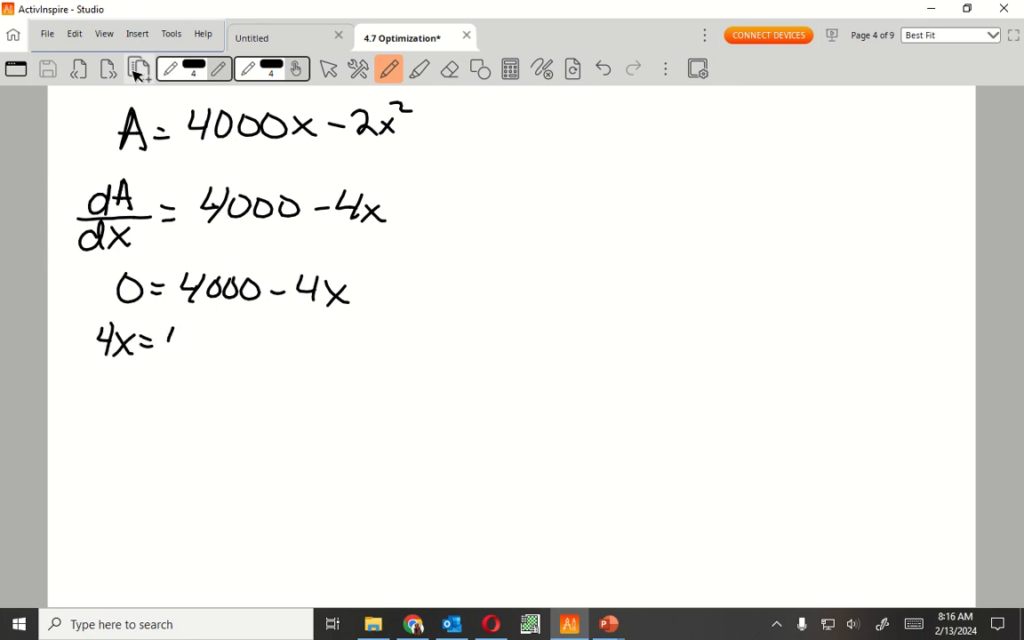
drag(175, 342, 263, 341)
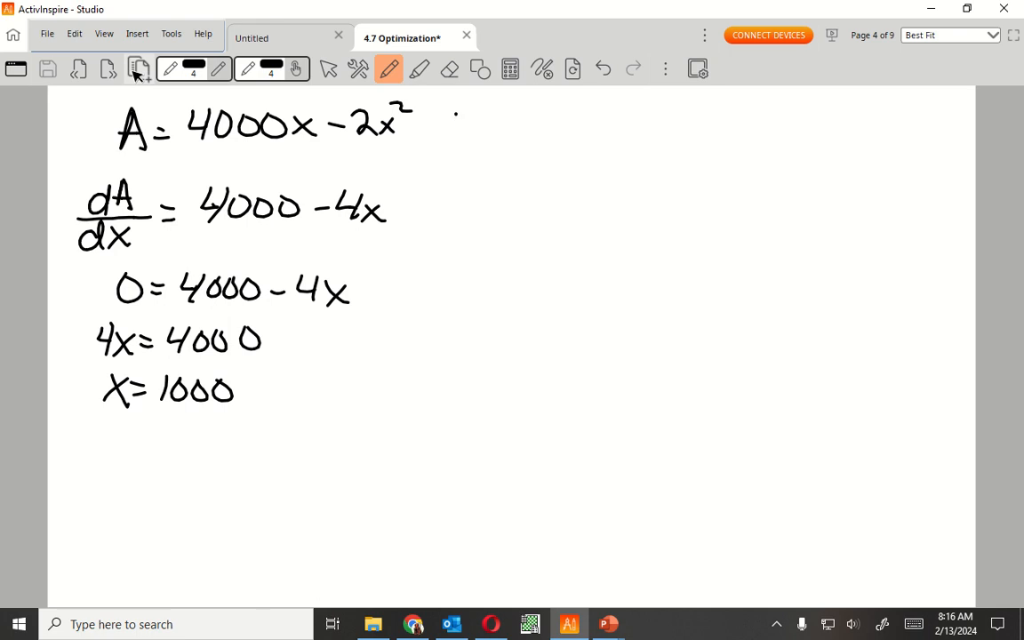
- Draw a vertical divider and handwrite P = 2x + y at the top of the right column
drag(455, 116, 471, 548)
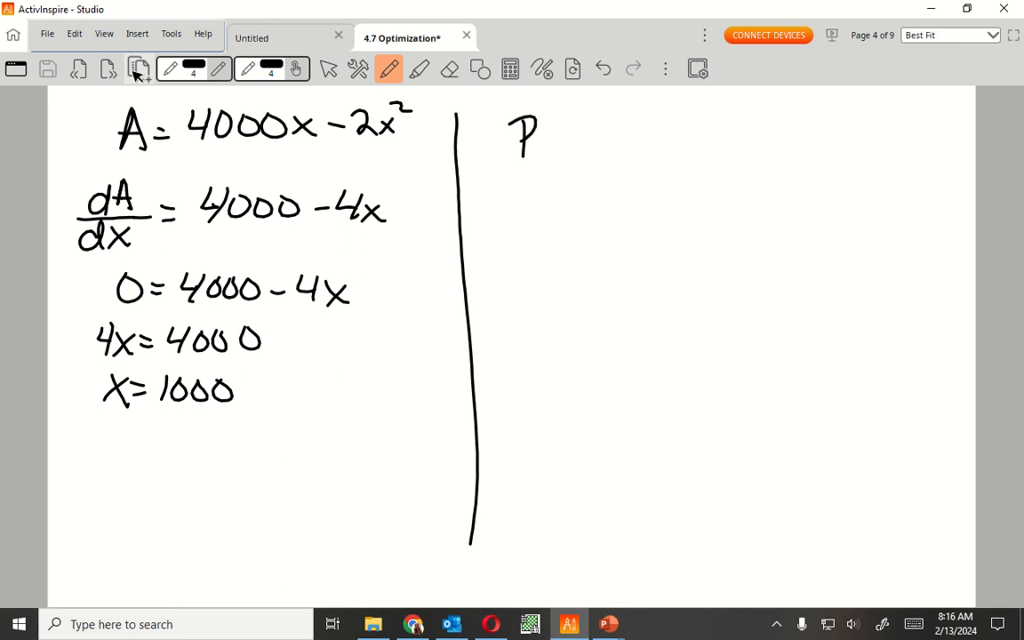
drag(548, 138, 596, 133)
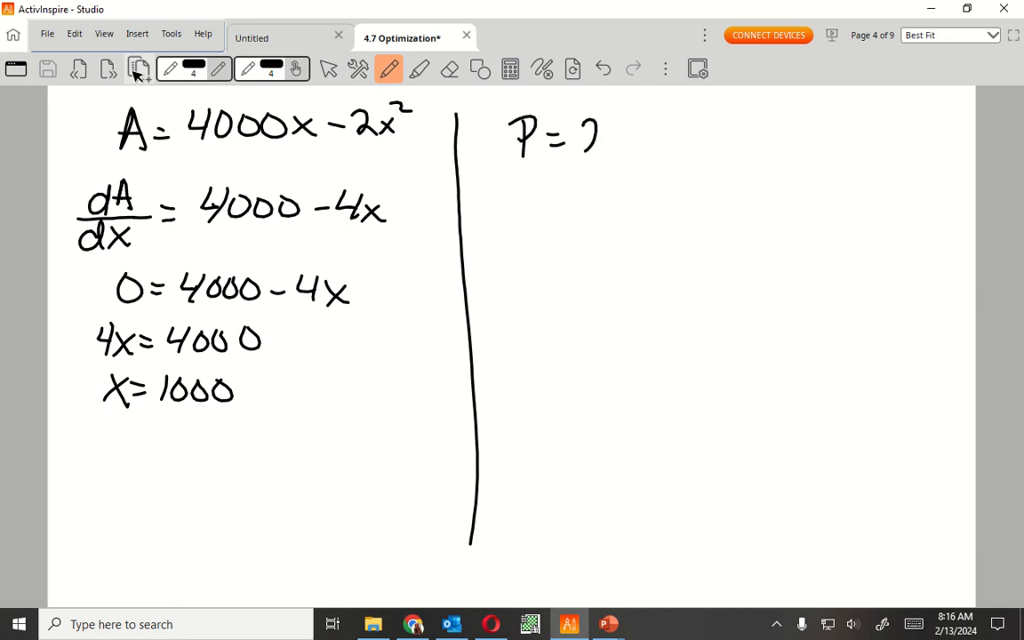
drag(578, 139, 662, 139)
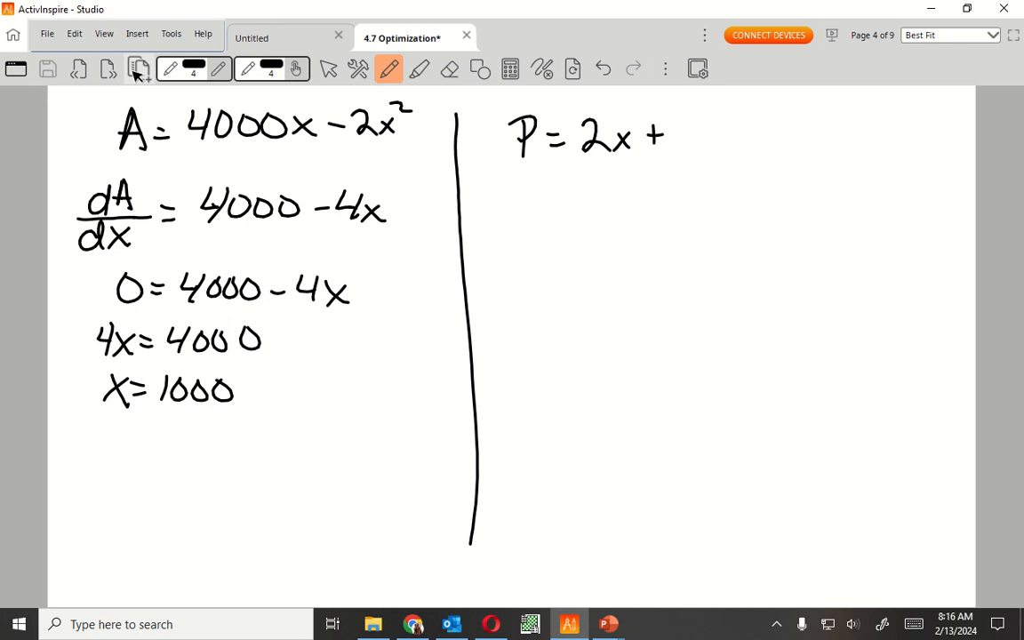
drag(676, 121, 690, 164)
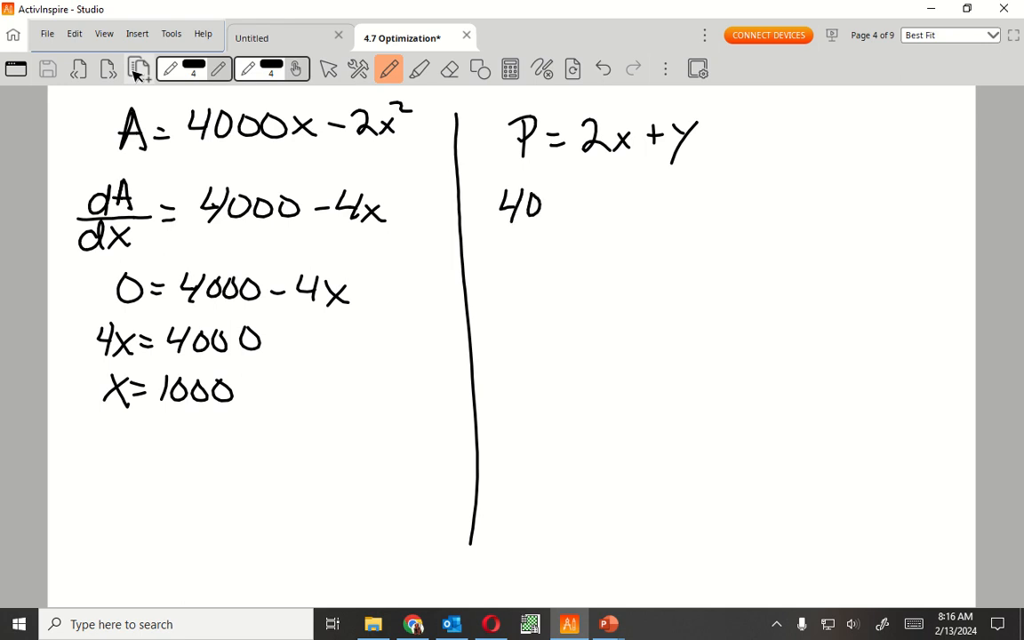
- Handwrite 4000 = 2000 + y on the next line of the right column
drag(552, 204, 614, 199)
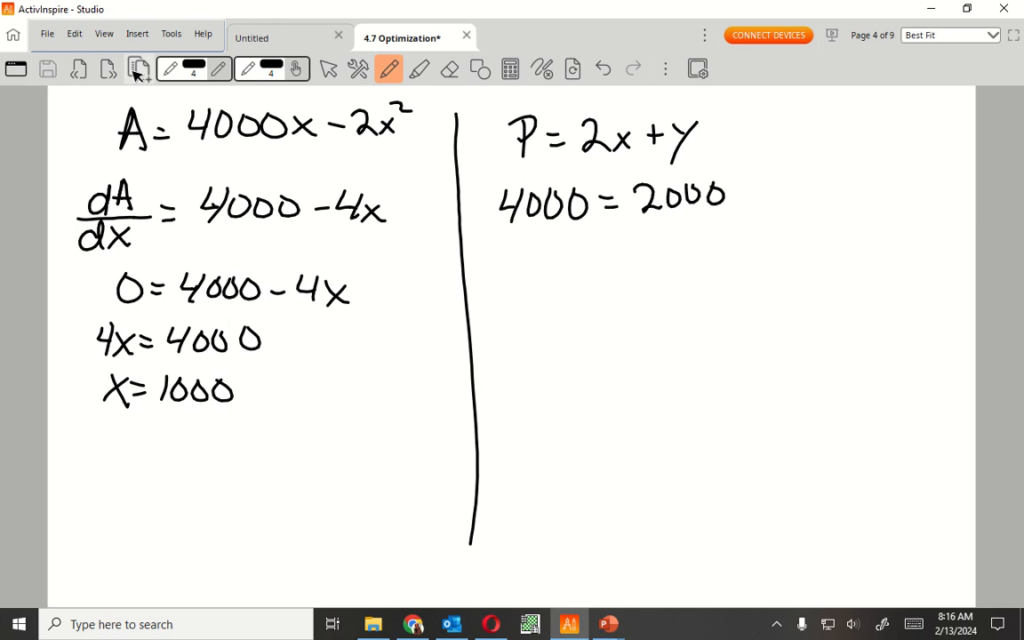
drag(738, 192, 779, 214)
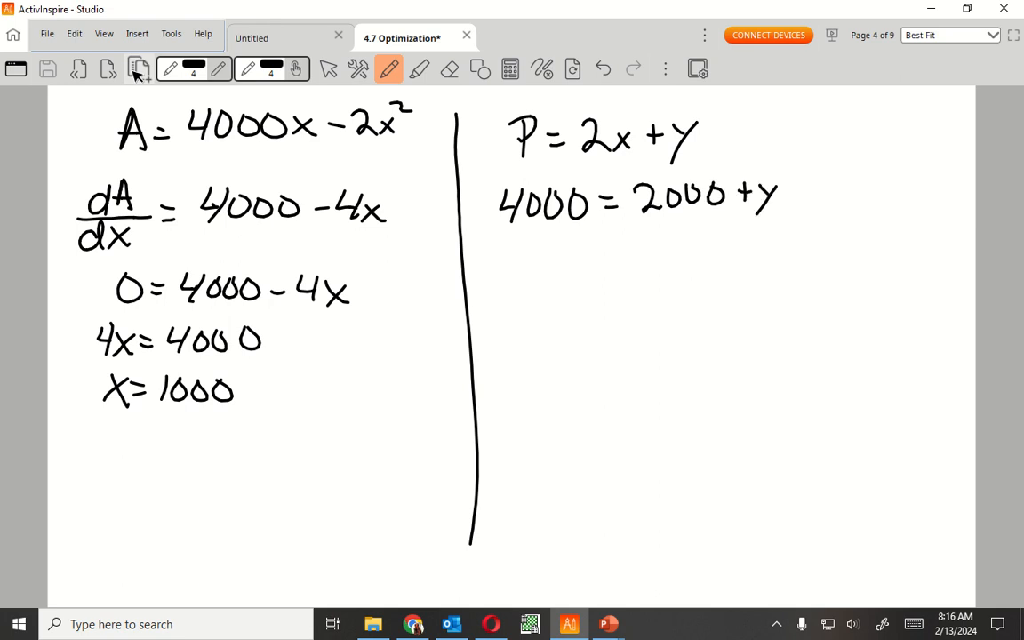
drag(636, 258, 629, 278)
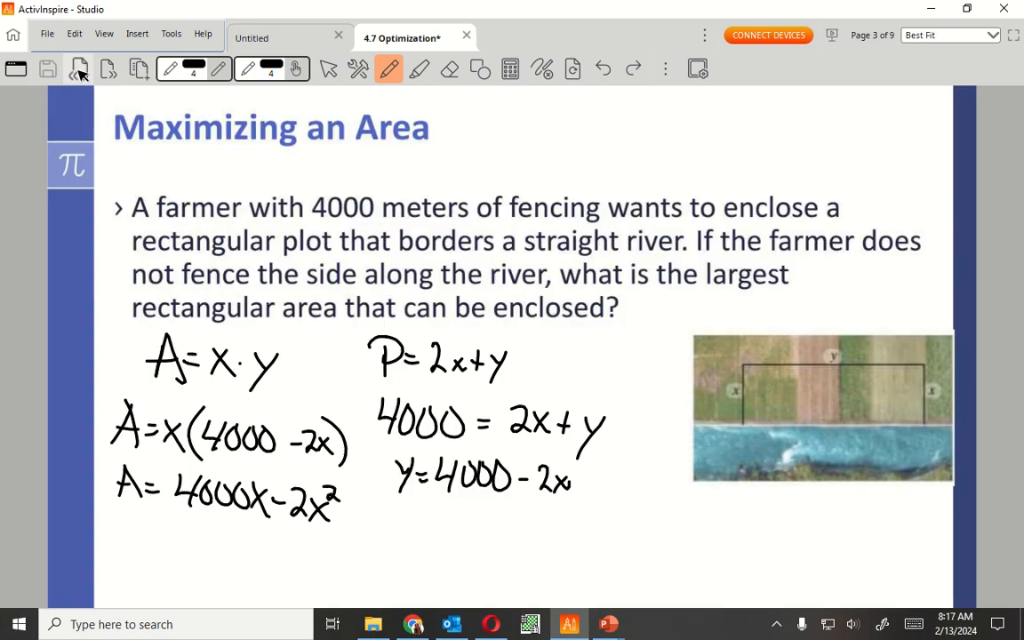
- Switch the pen to red and label the fenced plot 2000 along the top and 1000 on the side
click(192, 67)
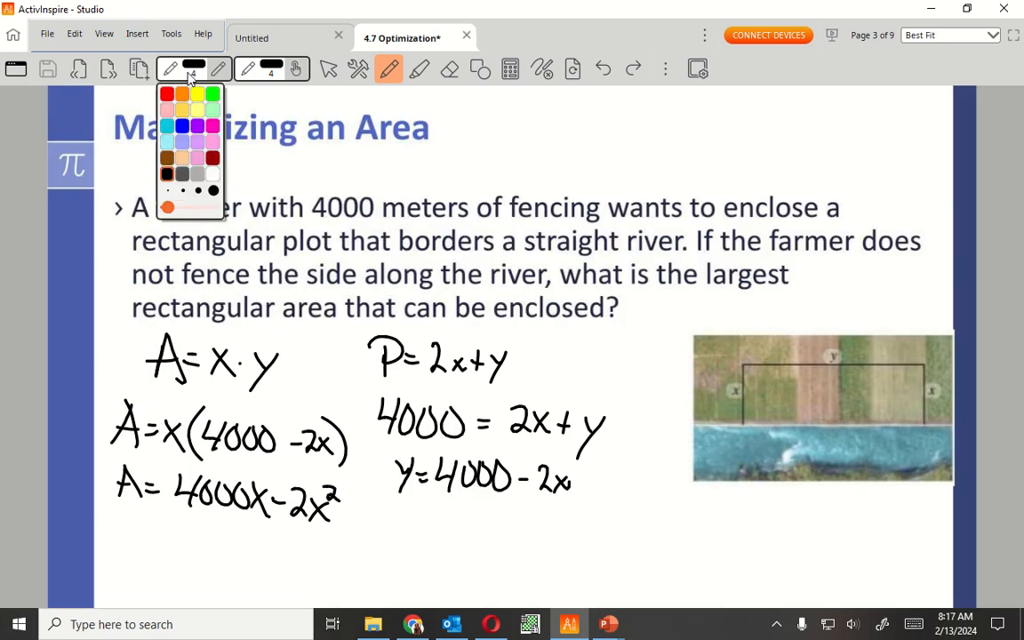
click(167, 95)
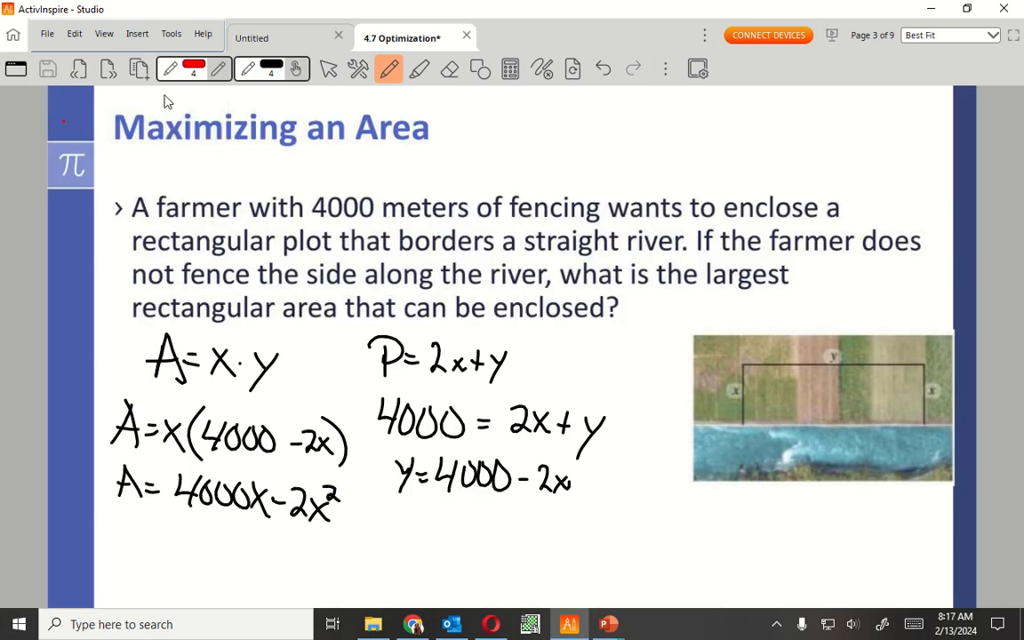
drag(783, 368, 804, 341)
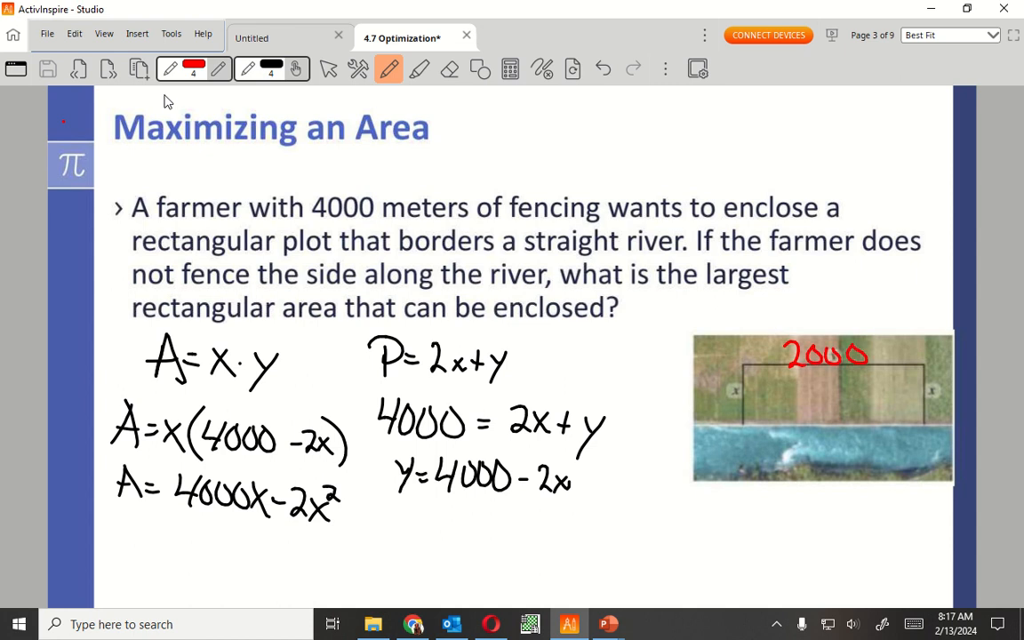
drag(925, 391, 992, 427)
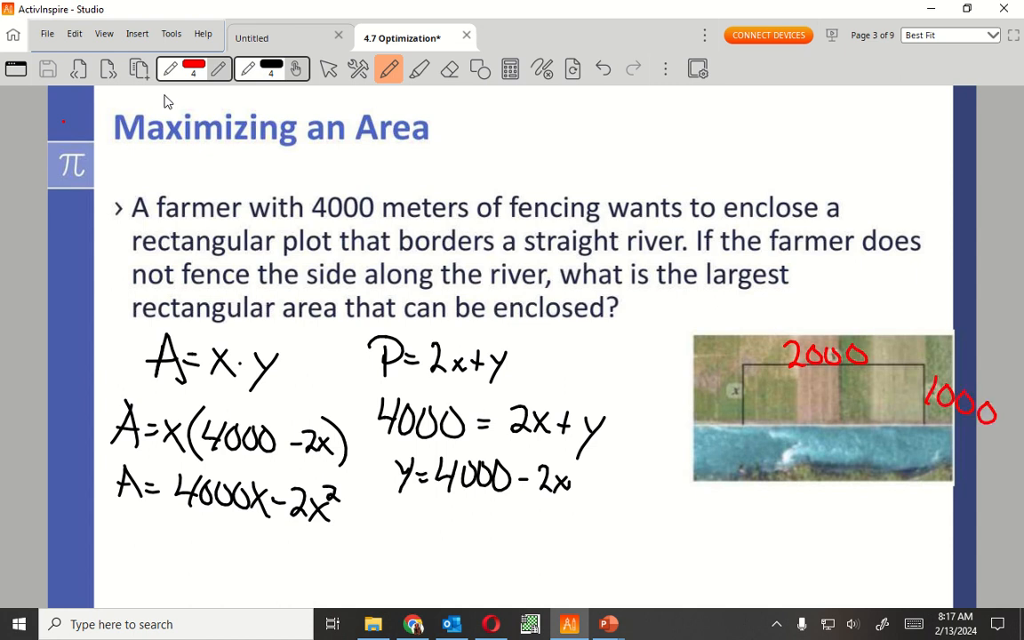
drag(672, 377, 708, 409)
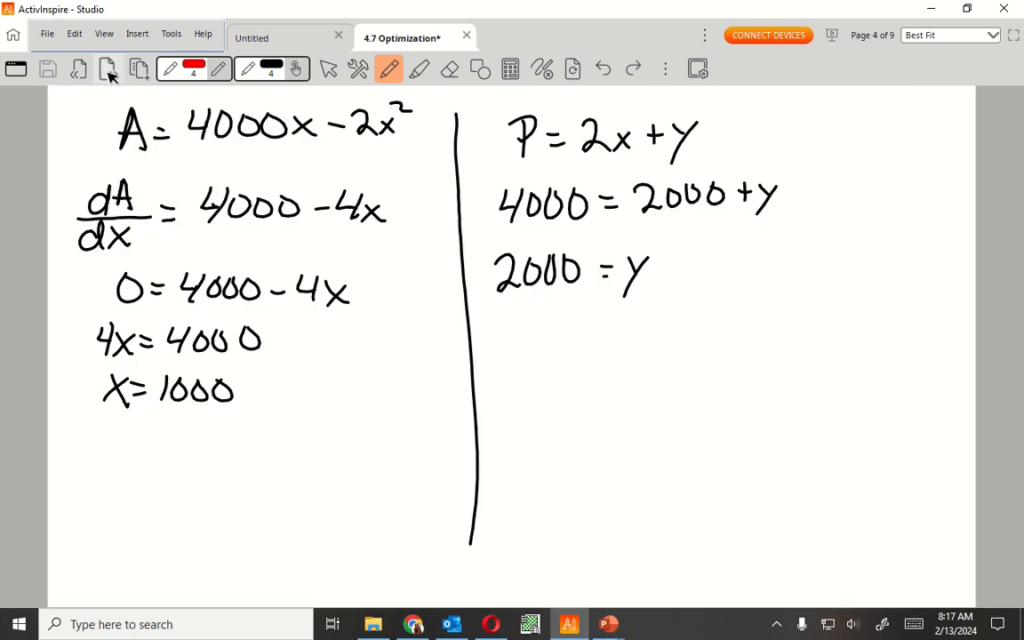
- Underline 2000 = y in red and handwrite A = 2000·1000 below it
drag(480, 310, 861, 324)
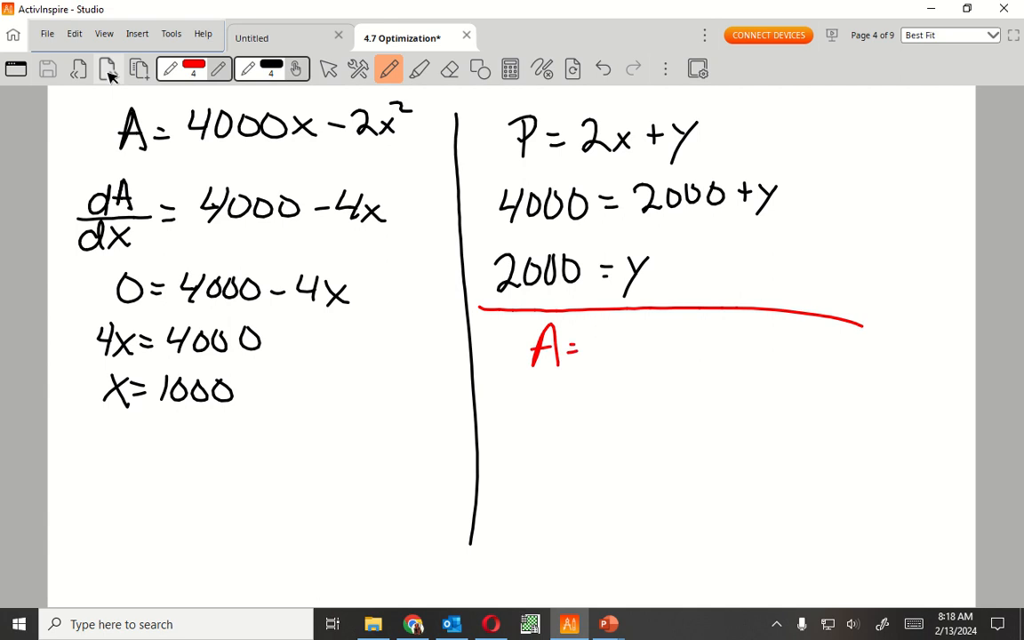
drag(596, 338, 619, 359)
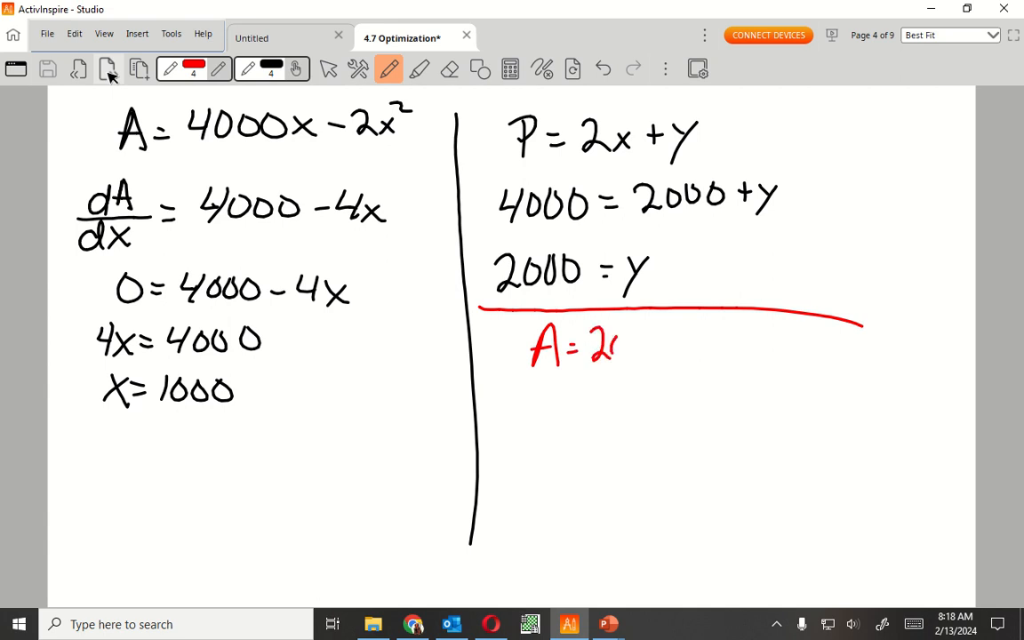
drag(614, 347, 715, 346)
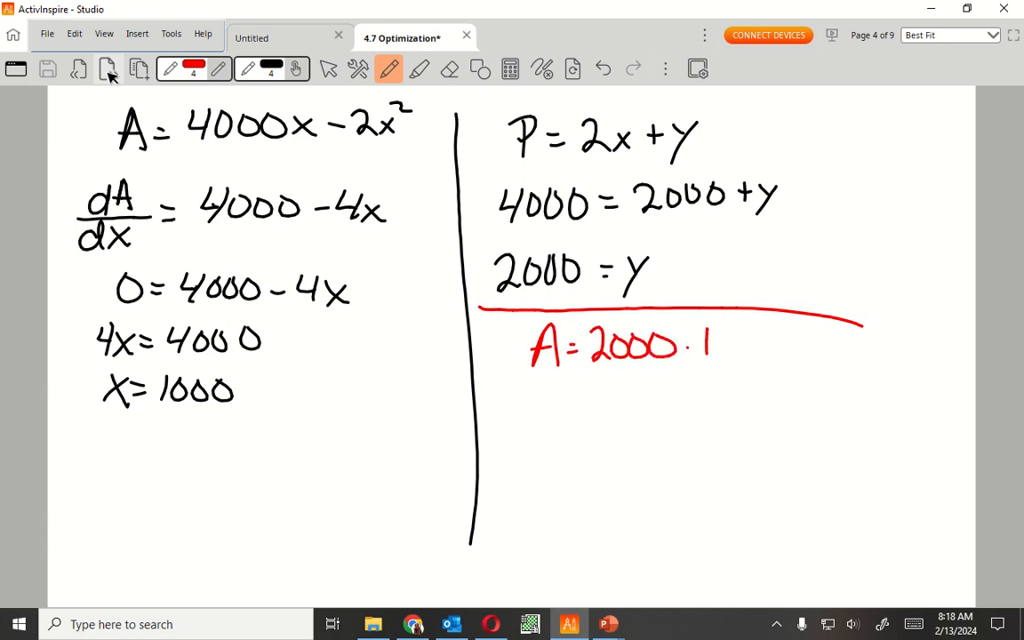
drag(720, 347, 809, 347)
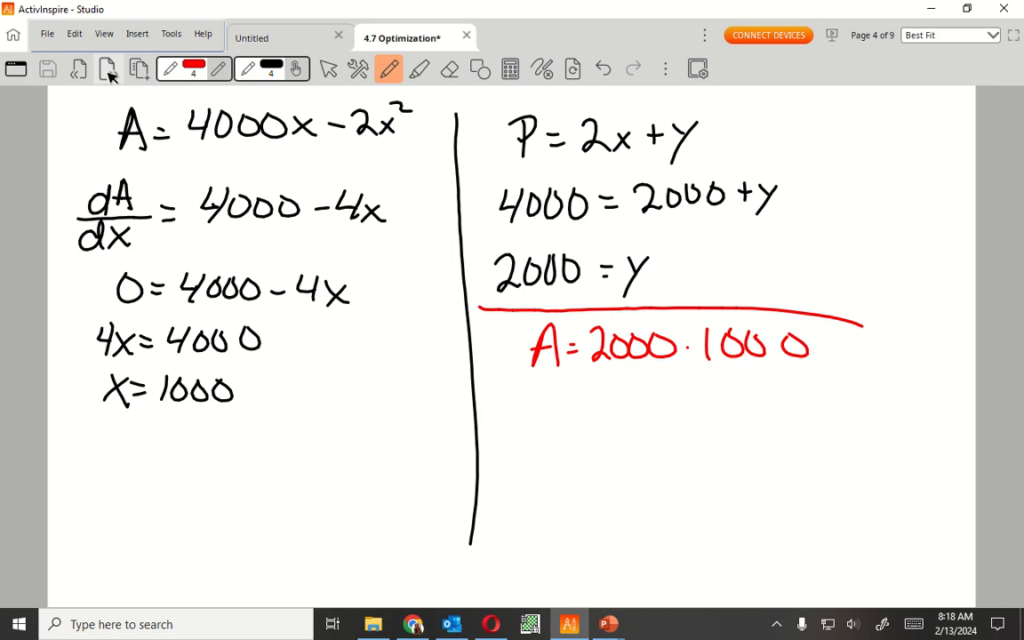
drag(520, 395, 560, 427)
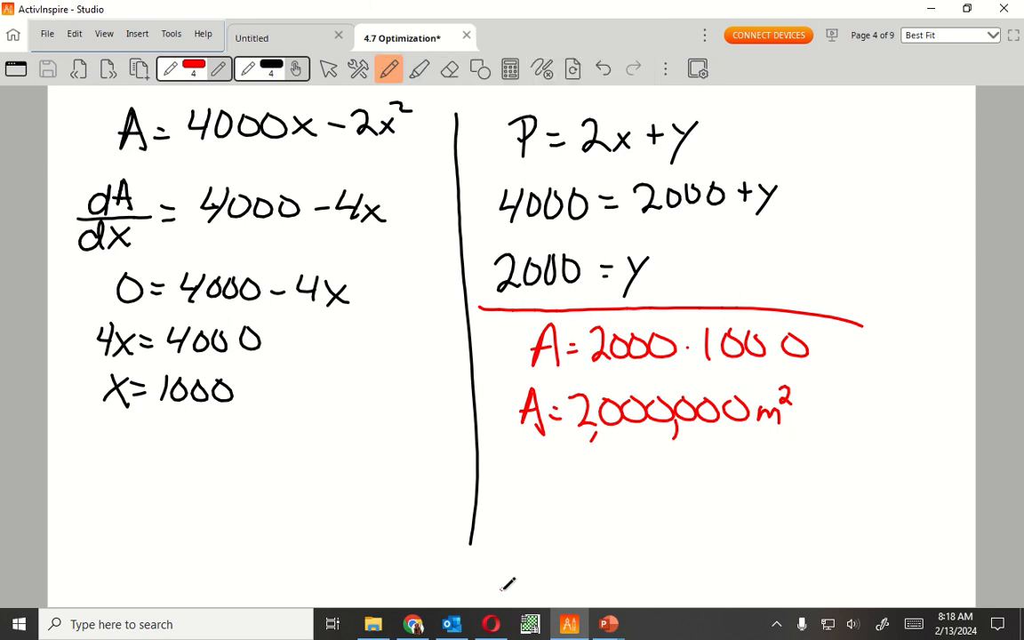
- Enter f1(x) = 4000·x − 2·x² in the Scratchpad graph and plot it on the default axes
click(18, 624)
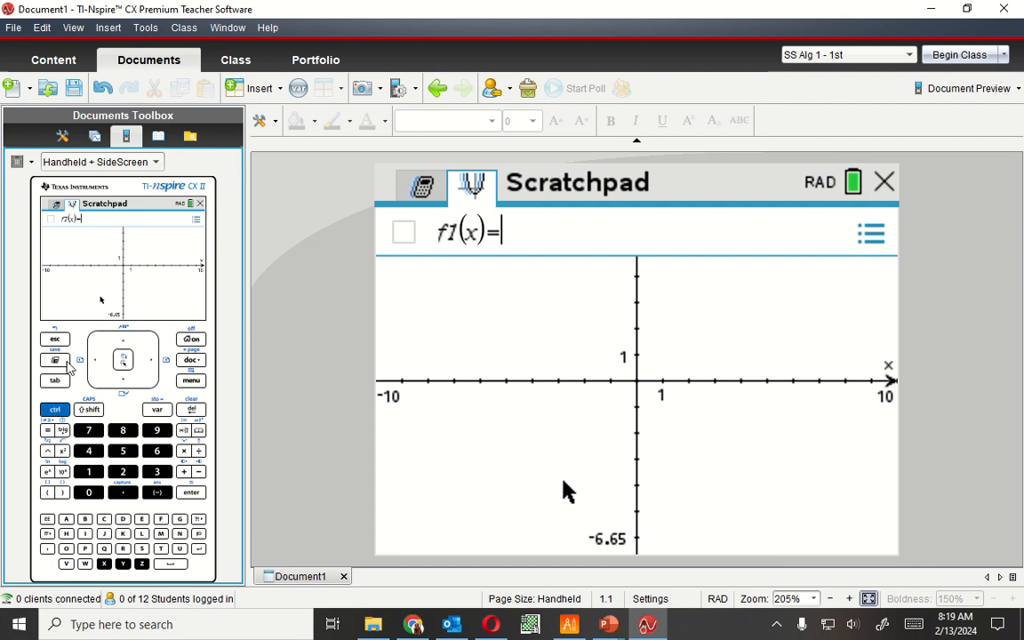
mouse_move(89, 453)
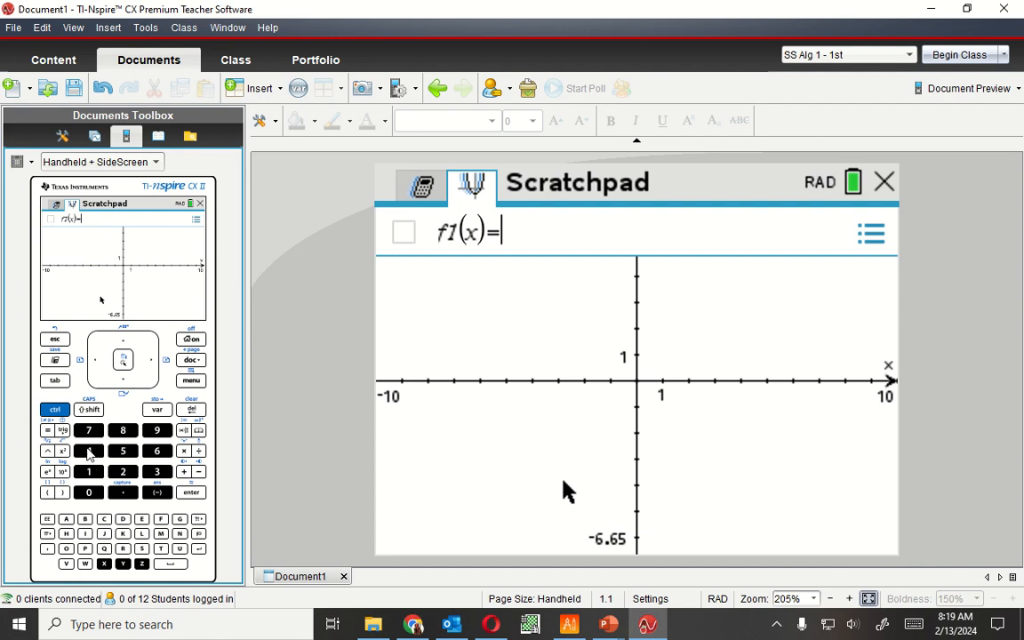
click(89, 452)
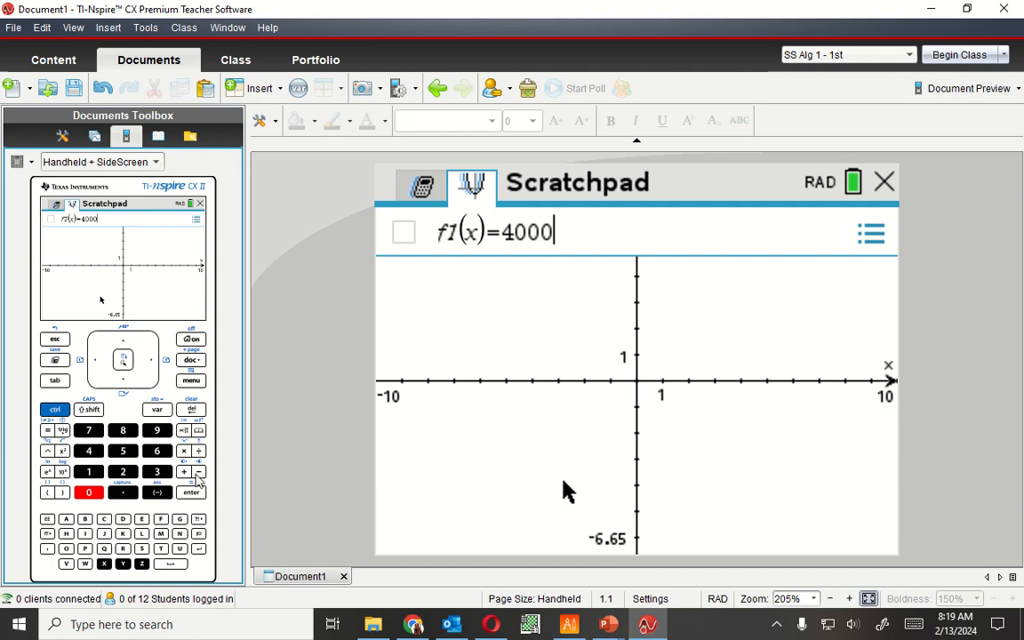
text(x)
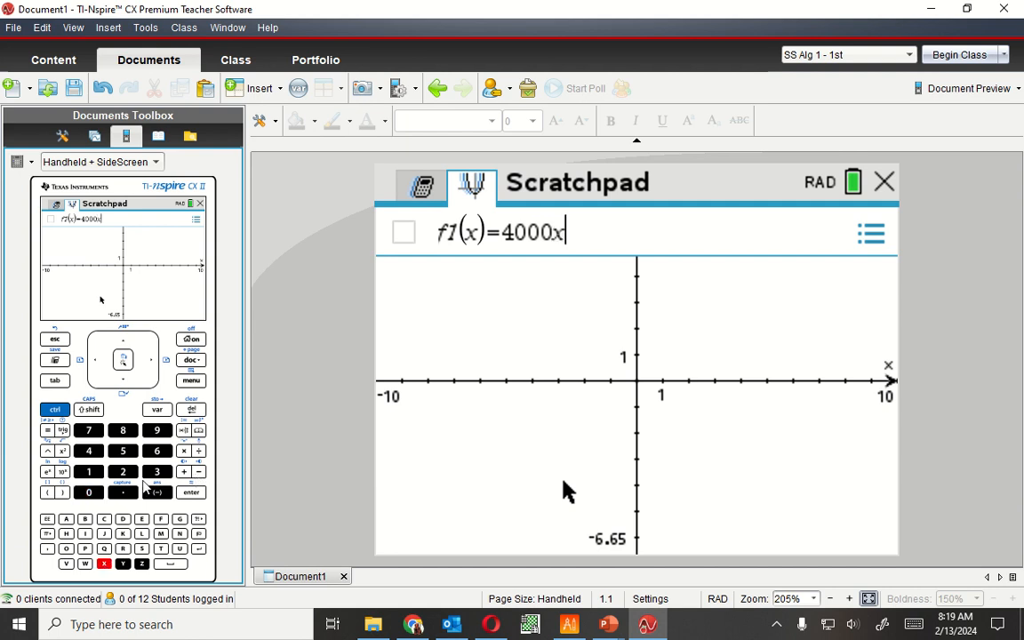
click(185, 472)
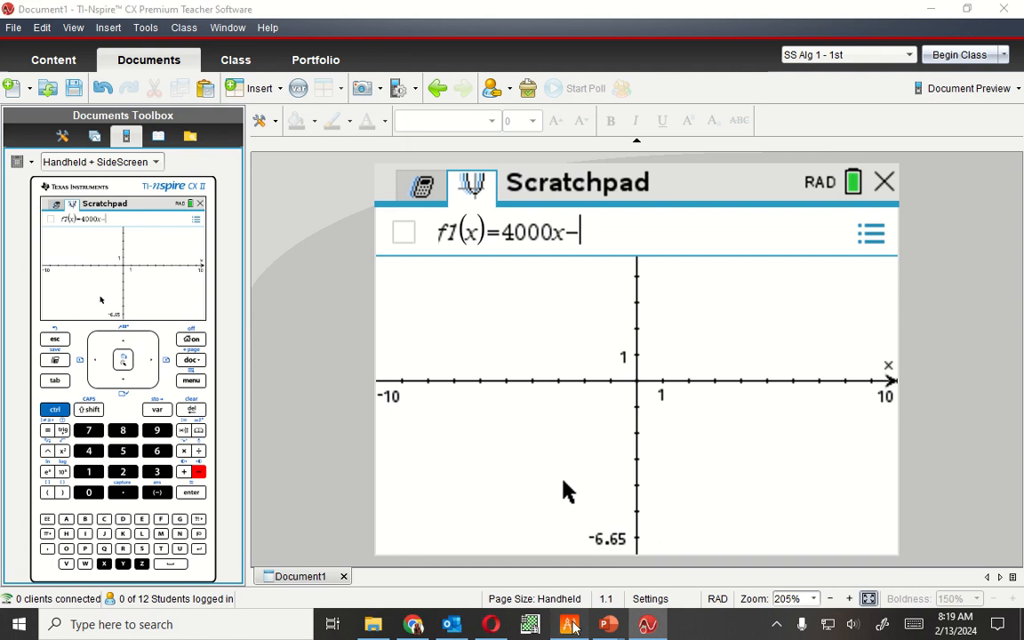
click(569, 624)
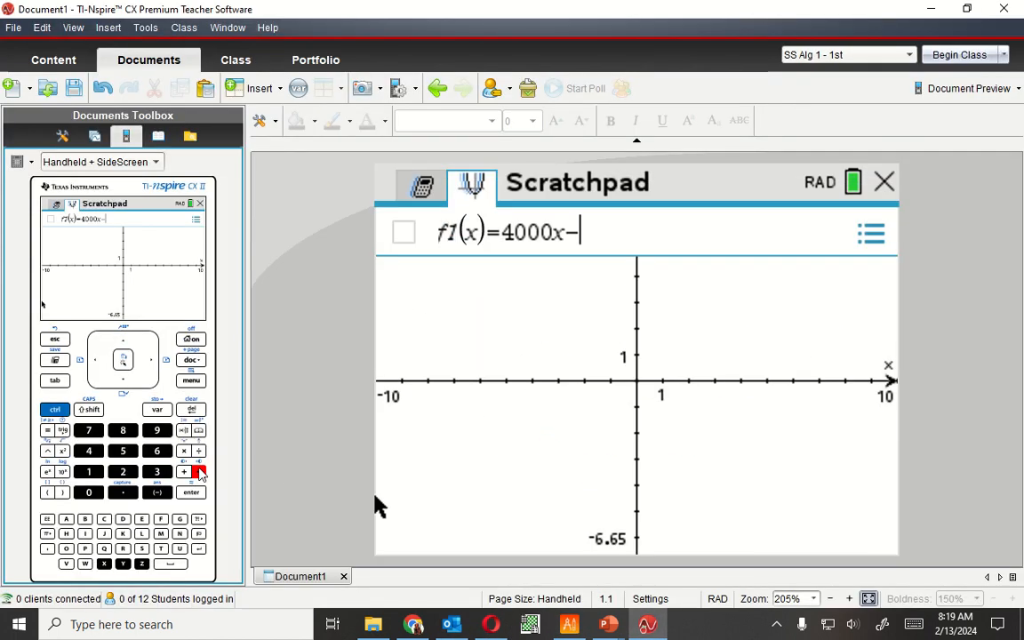
text(2)
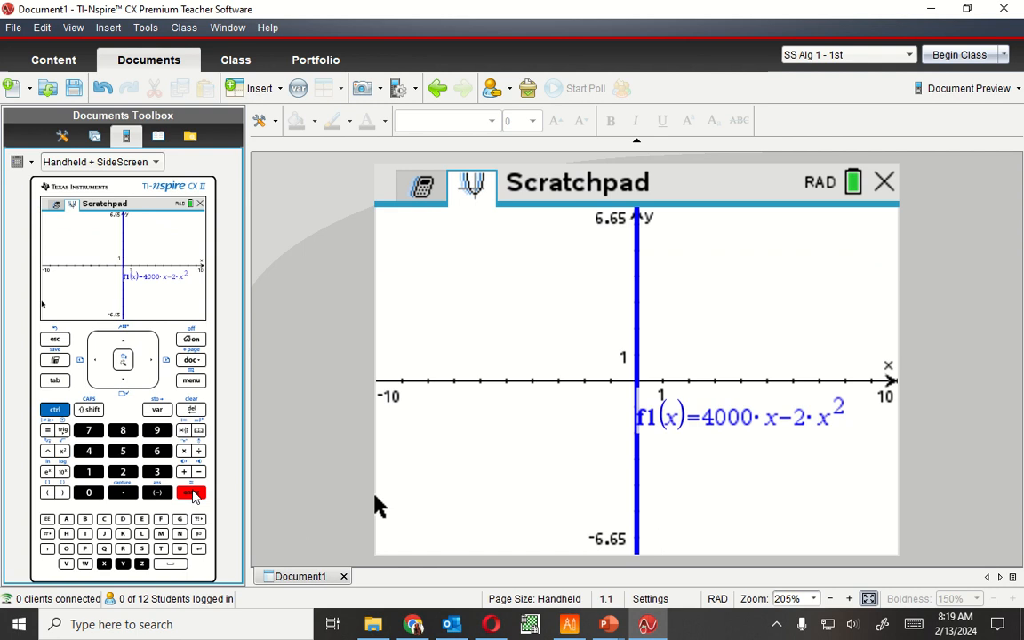
mouse_move(202, 392)
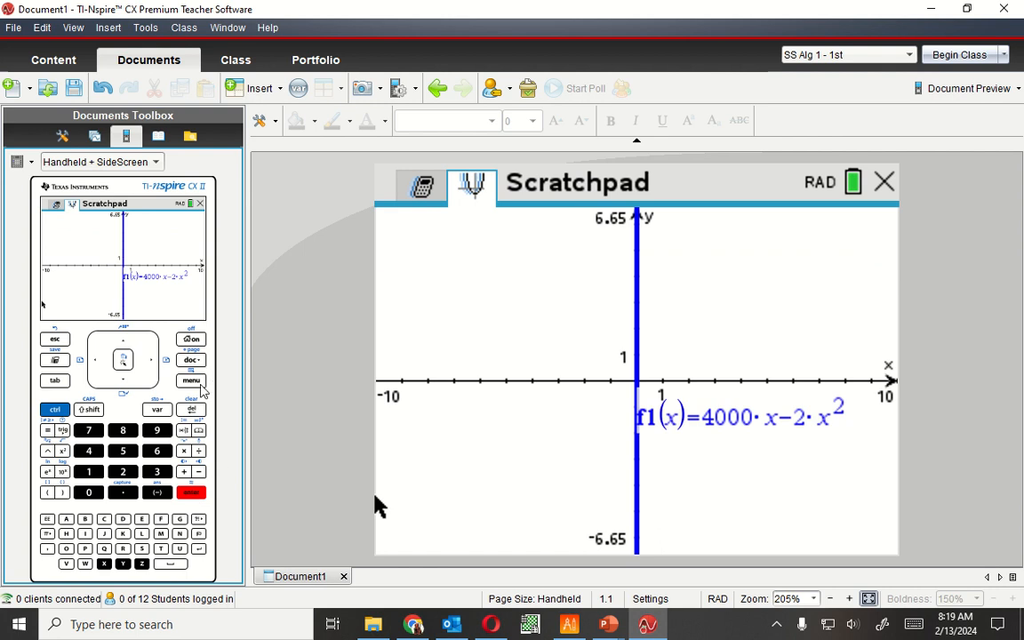
mouse_move(199, 391)
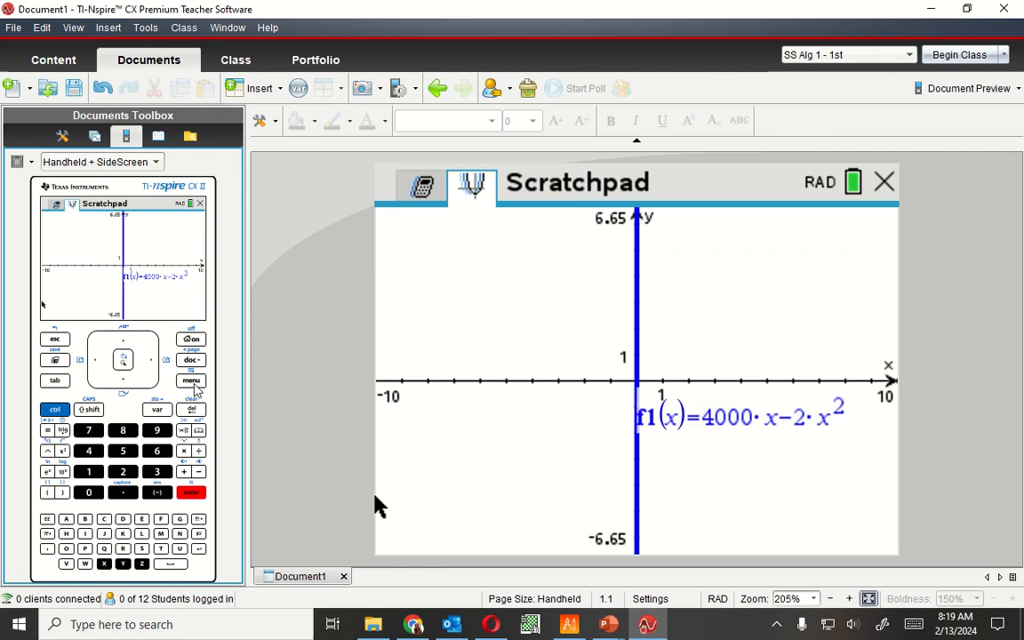
- In Window Settings, set XMin 0 and XMax 2000
click(190, 381)
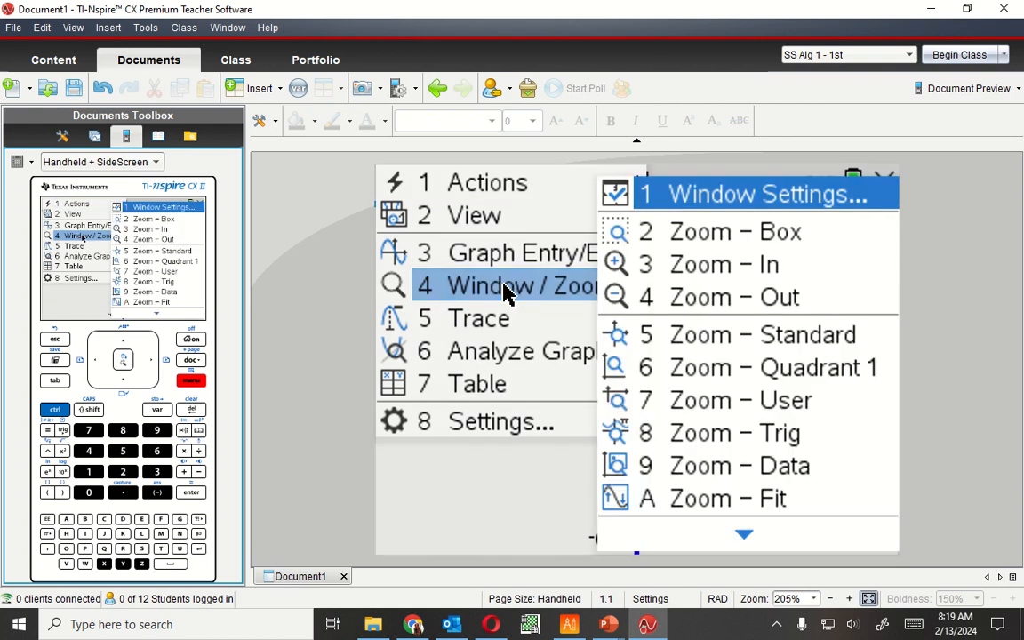
click(757, 194)
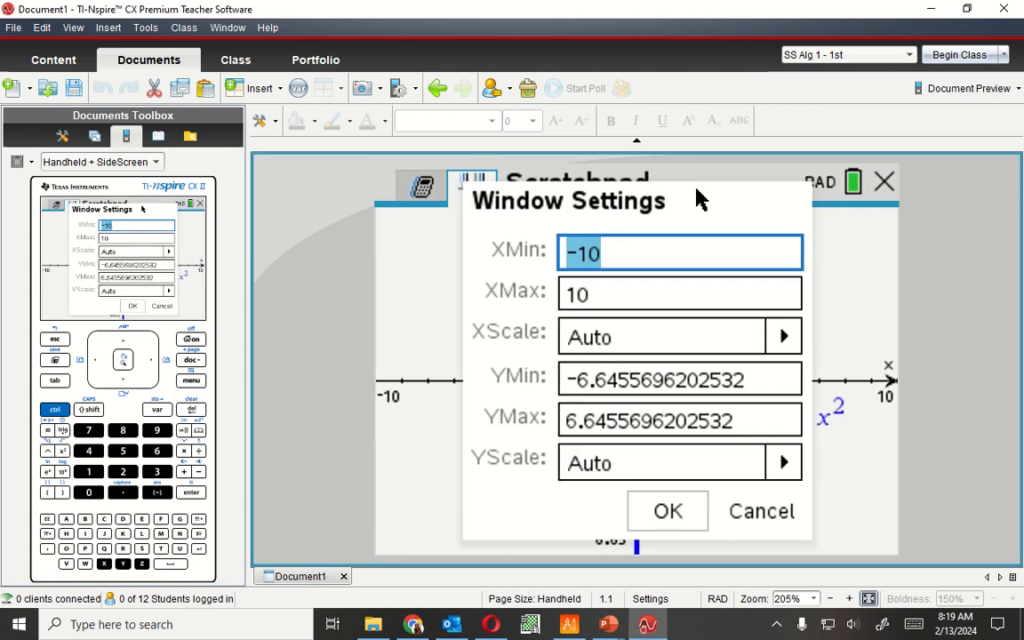
text(0)
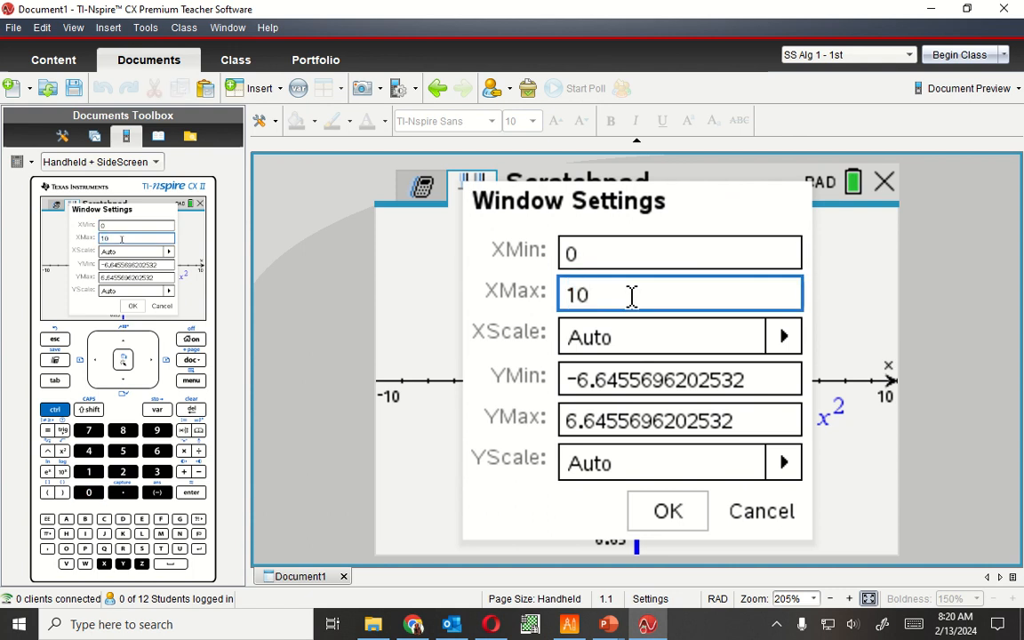
text(200)
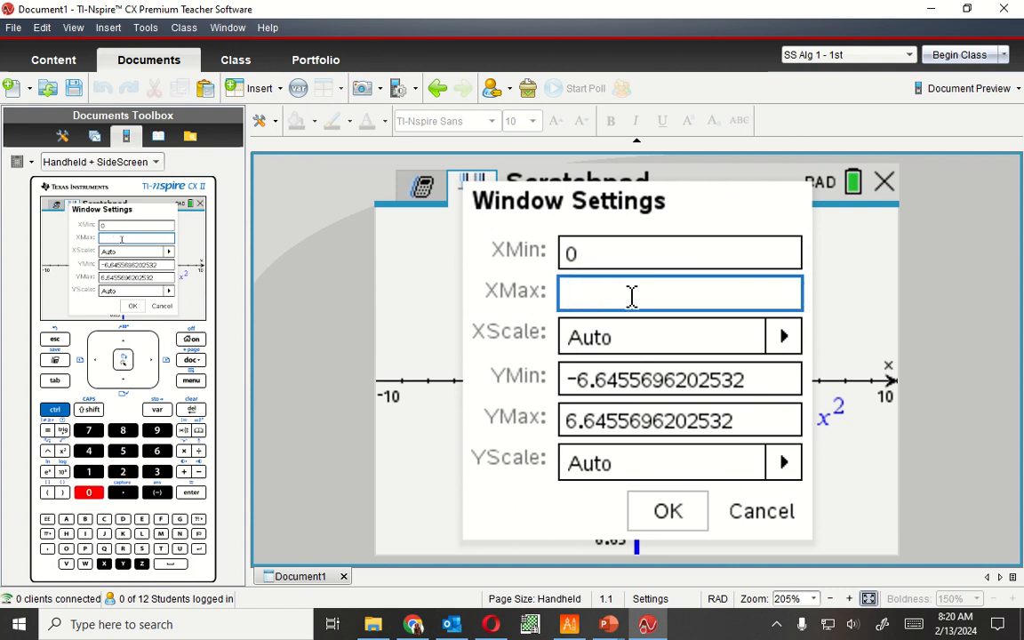
text(2000)
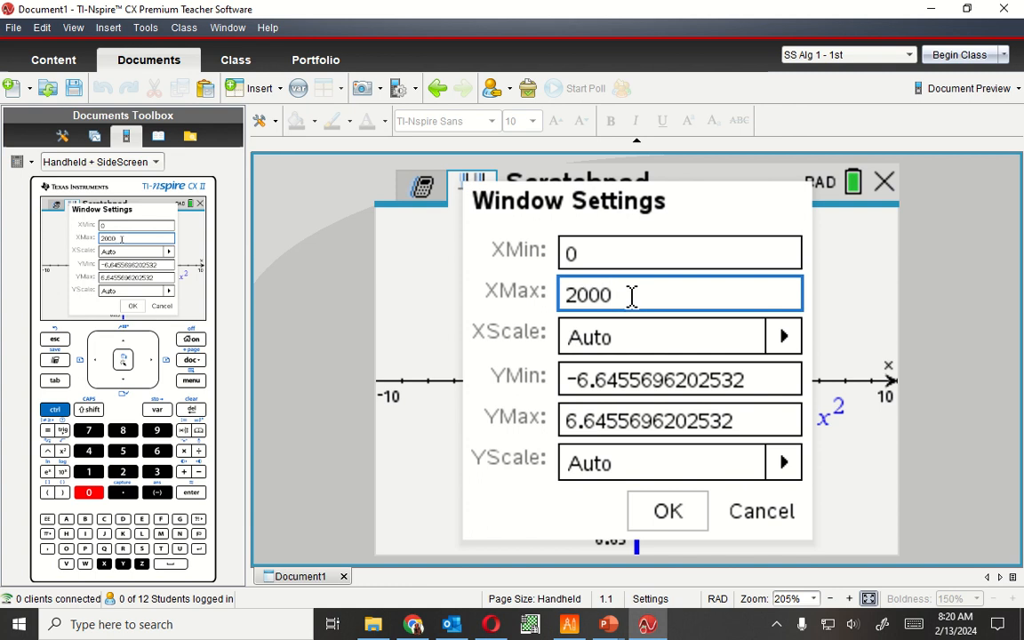
mouse_move(639, 306)
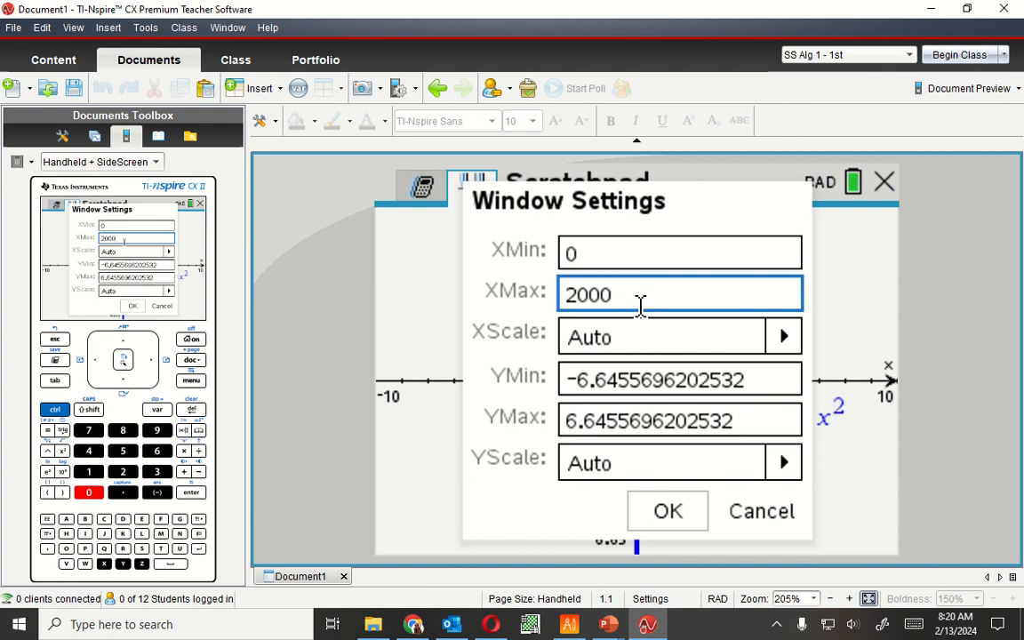
- Set YMin 0 and YMax 2100000 and apply the new graph window
click(679, 381)
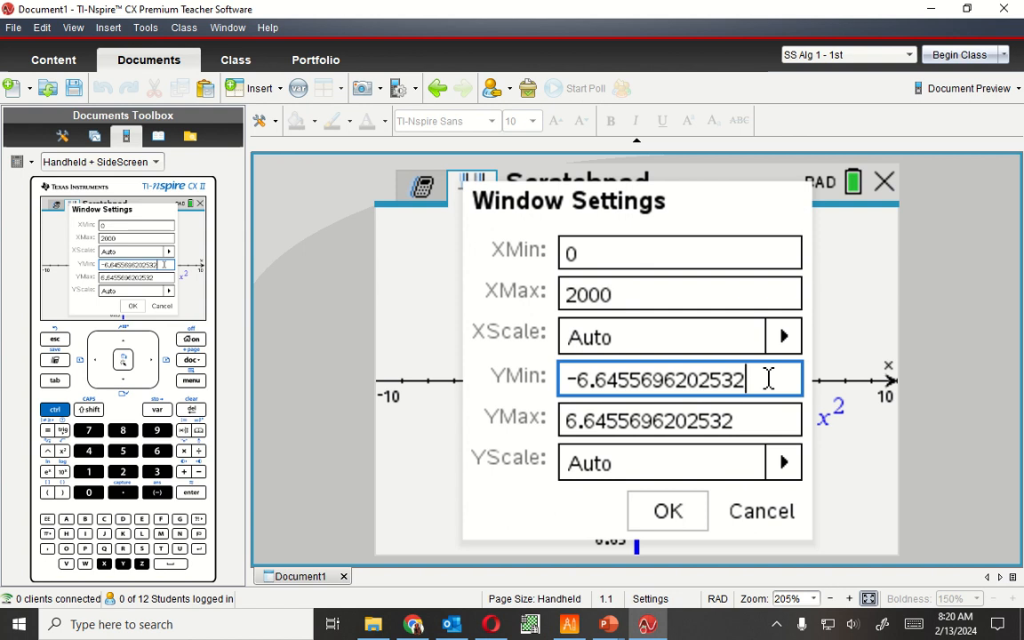
triple_click(679, 381)
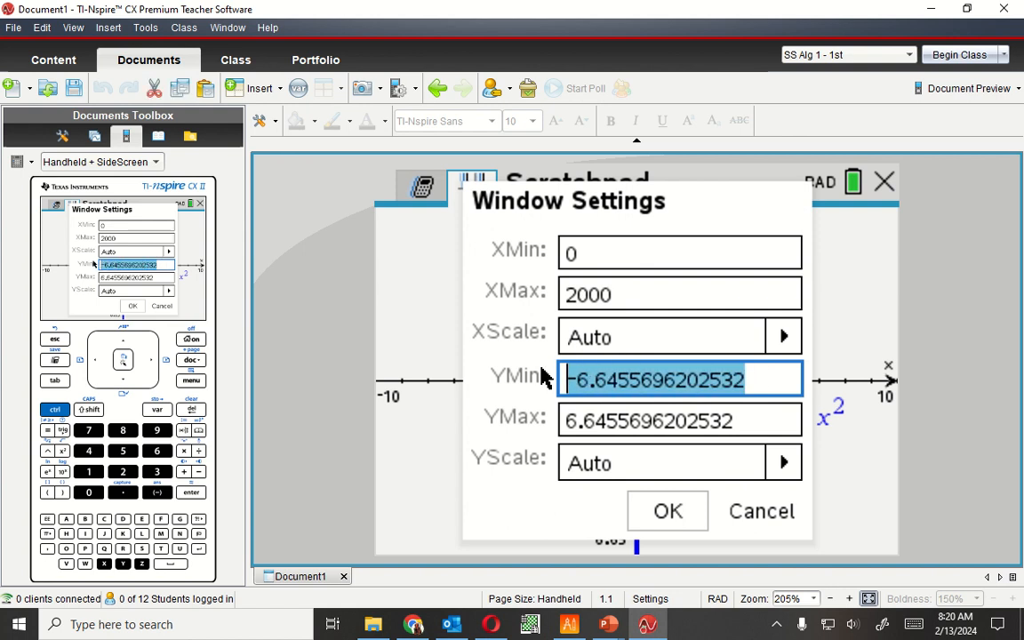
text(0)
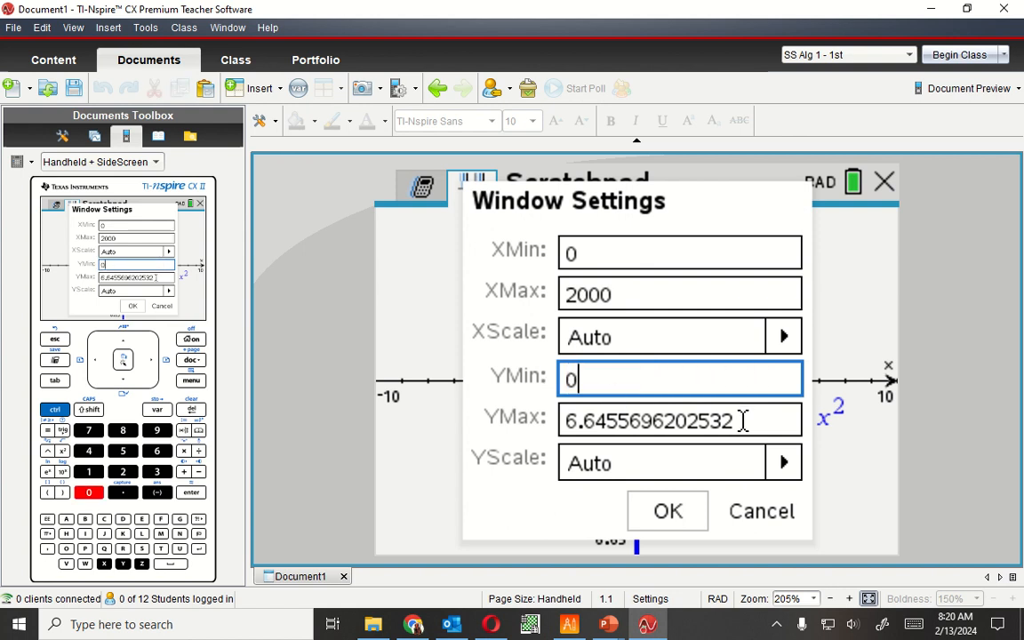
triple_click(679, 420)
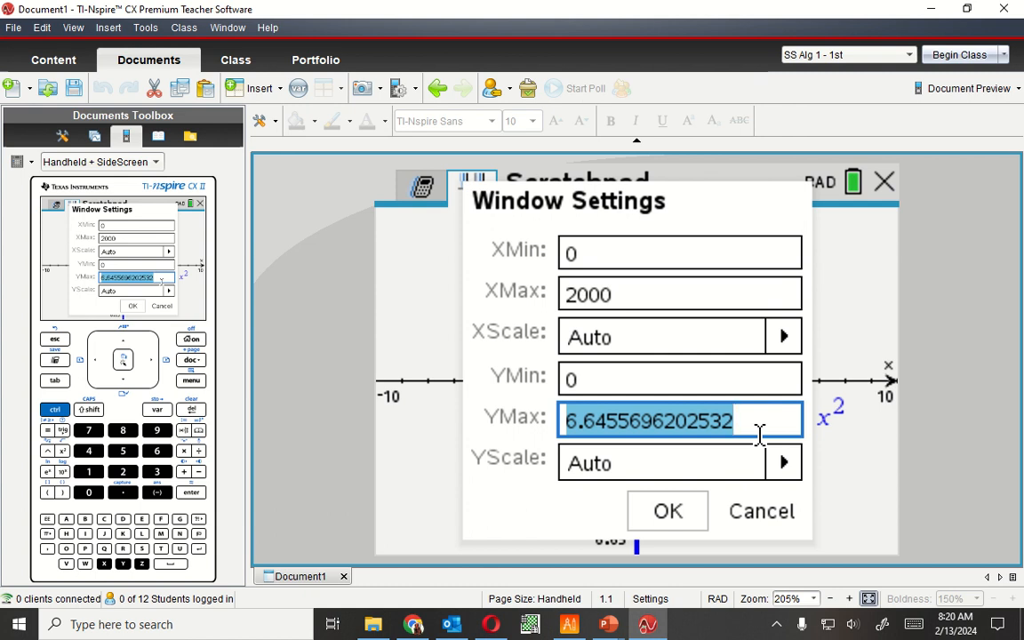
text(2)
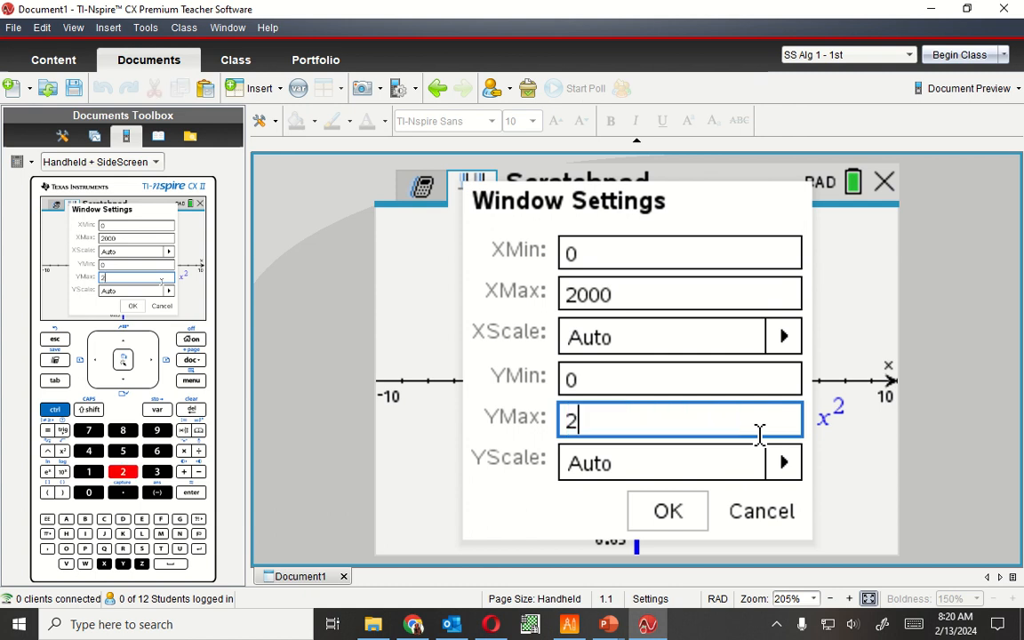
text(100000)
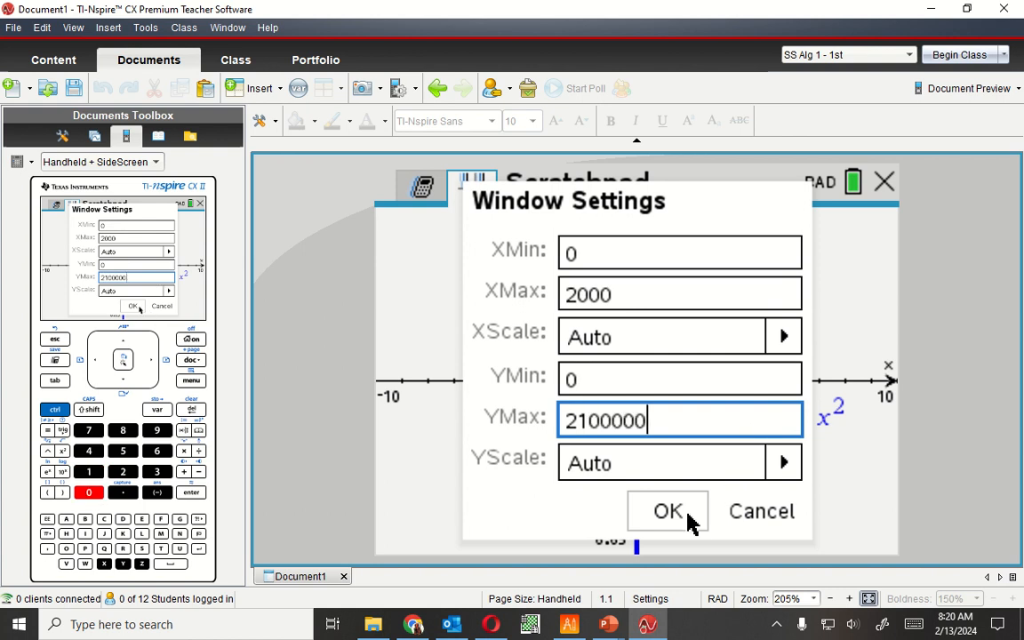
click(669, 511)
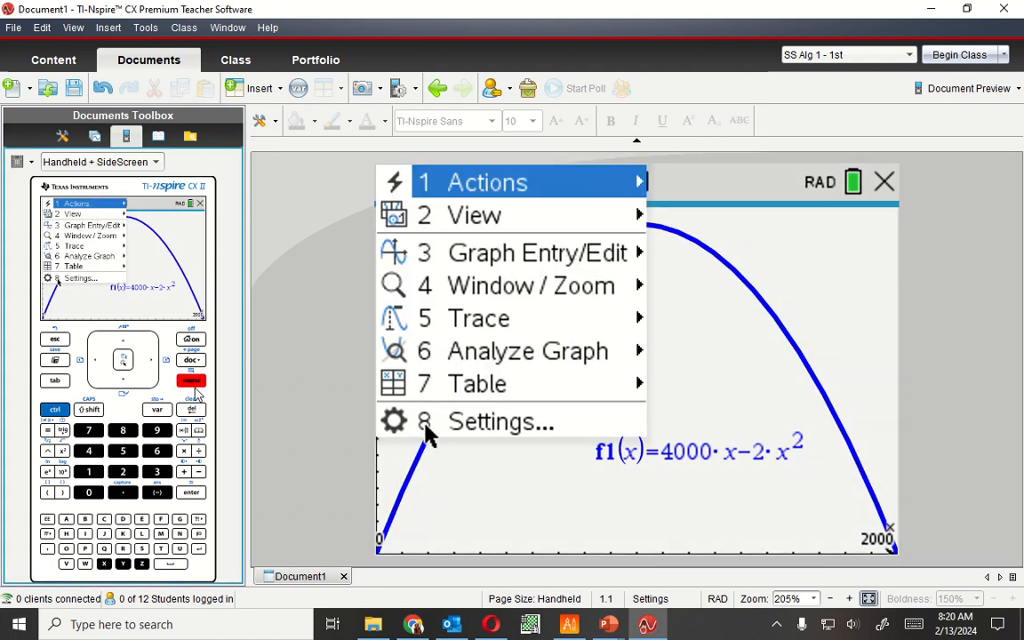
mouse_move(478, 319)
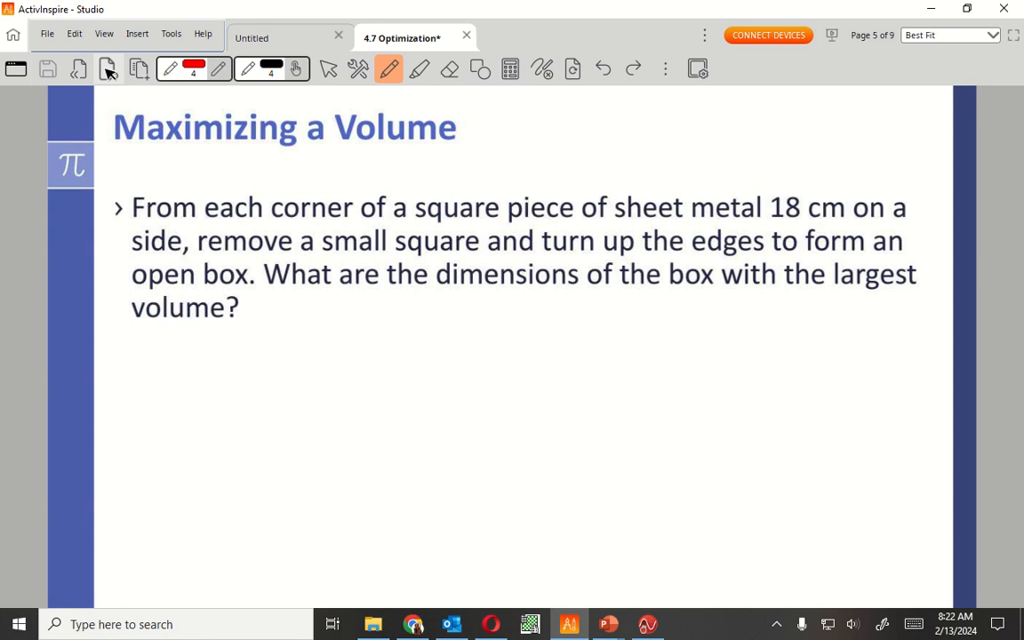
- Handwrite the volume formula V = L·W·h below the problem text
drag(178, 341, 222, 377)
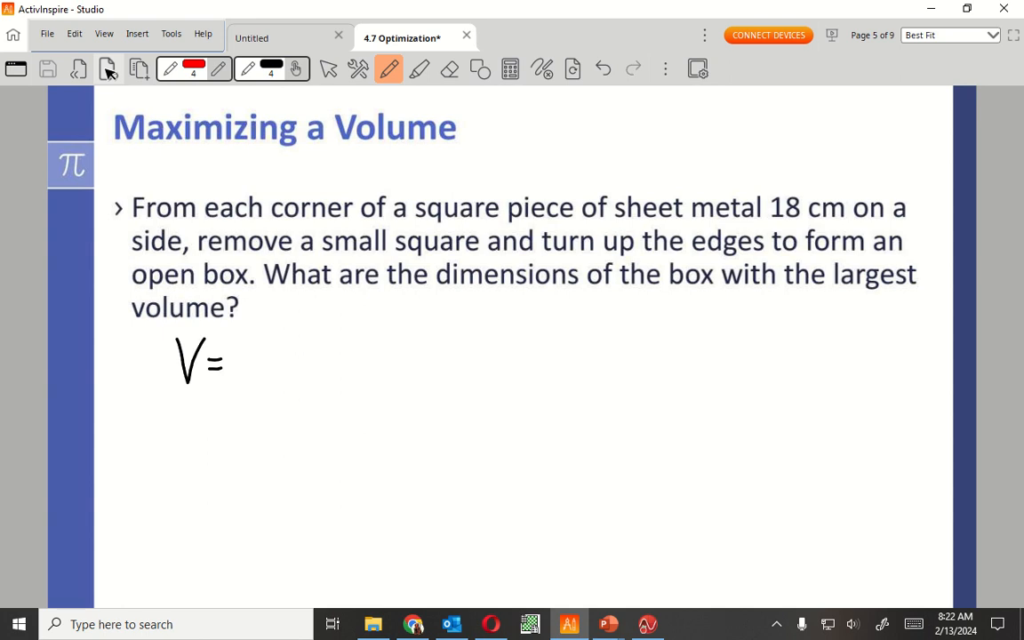
drag(249, 347, 284, 373)
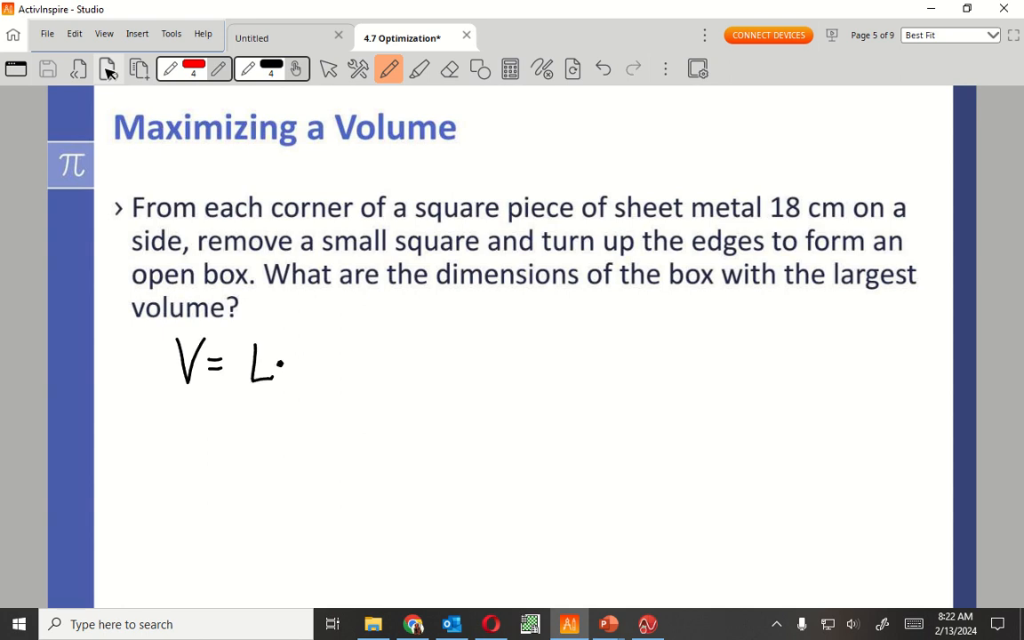
drag(293, 365, 334, 364)
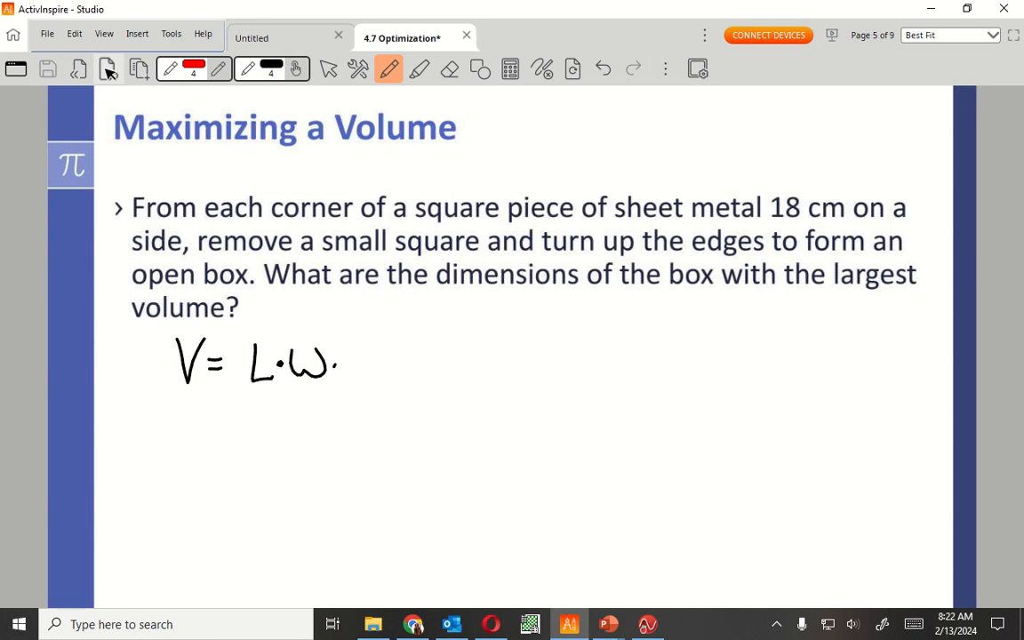
drag(341, 352, 365, 382)
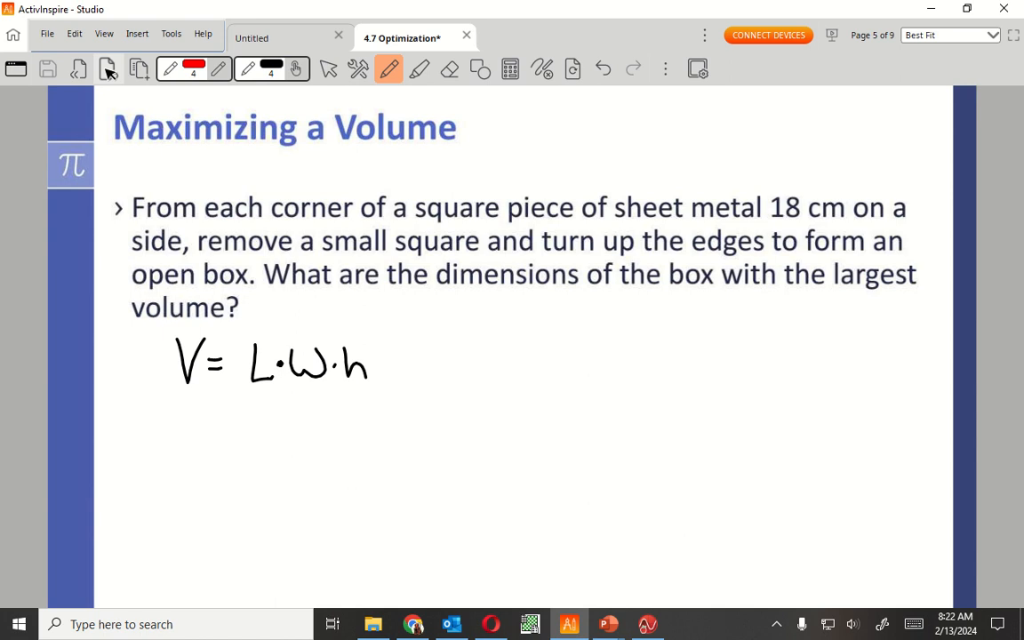
- Sketch the square sheet with small cutout squares in its top corners
drag(626, 323, 847, 327)
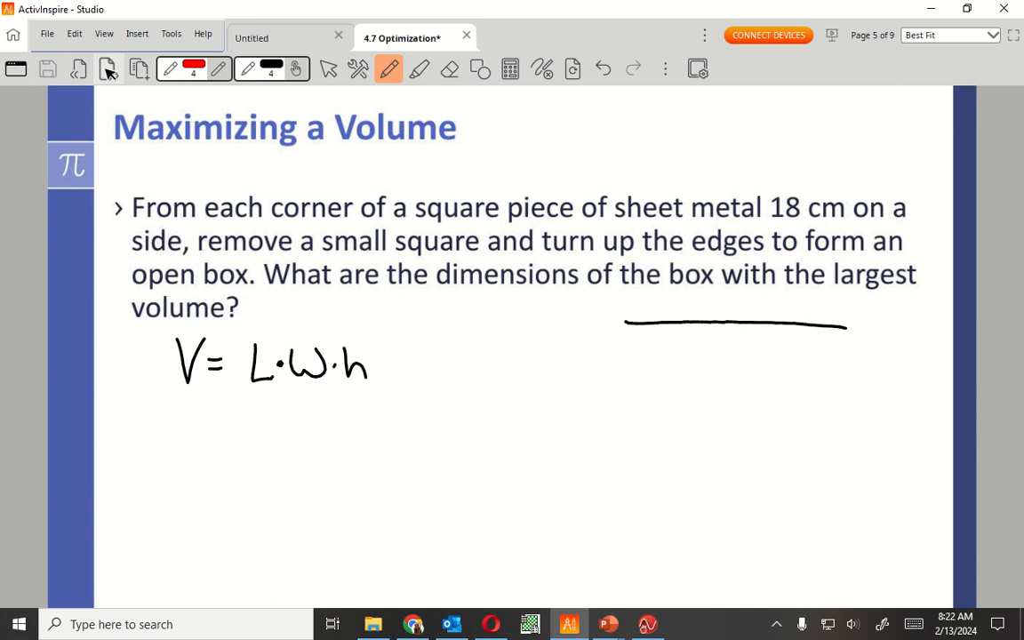
drag(626, 320, 633, 496)
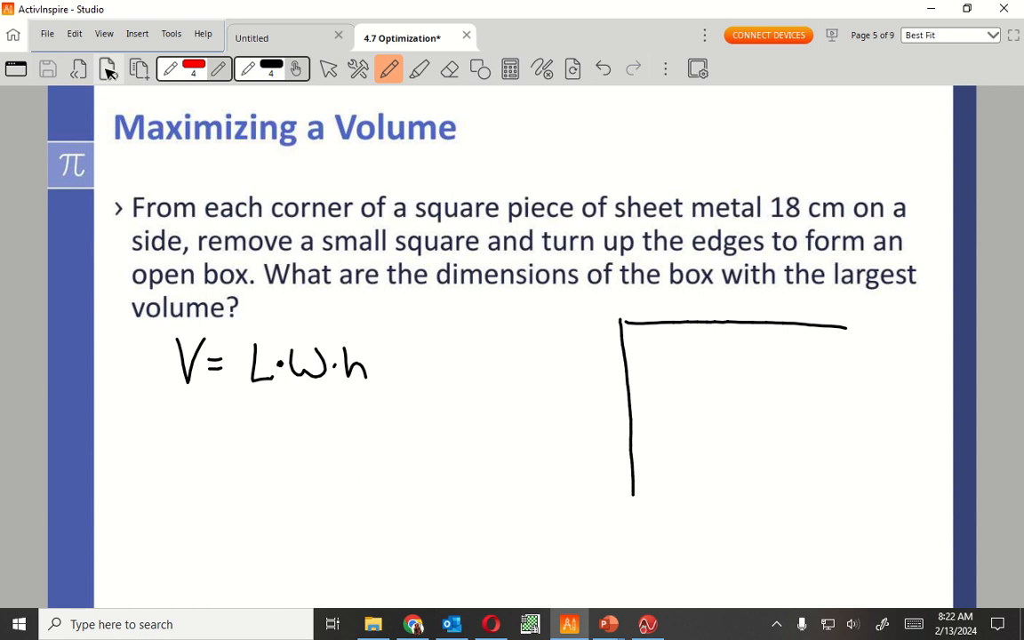
drag(629, 498, 818, 505)
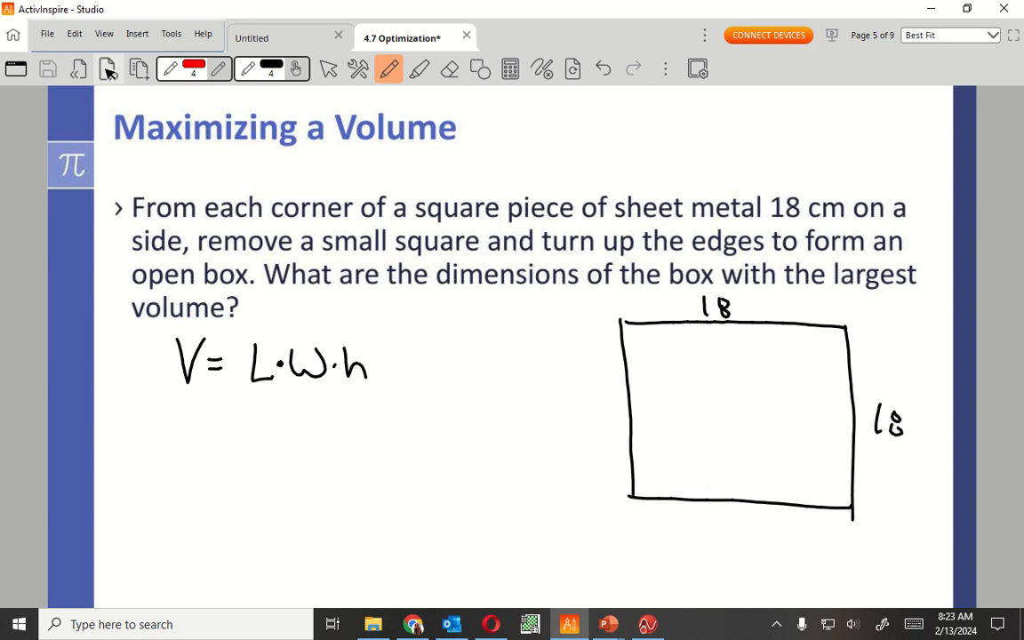
drag(622, 357, 649, 358)
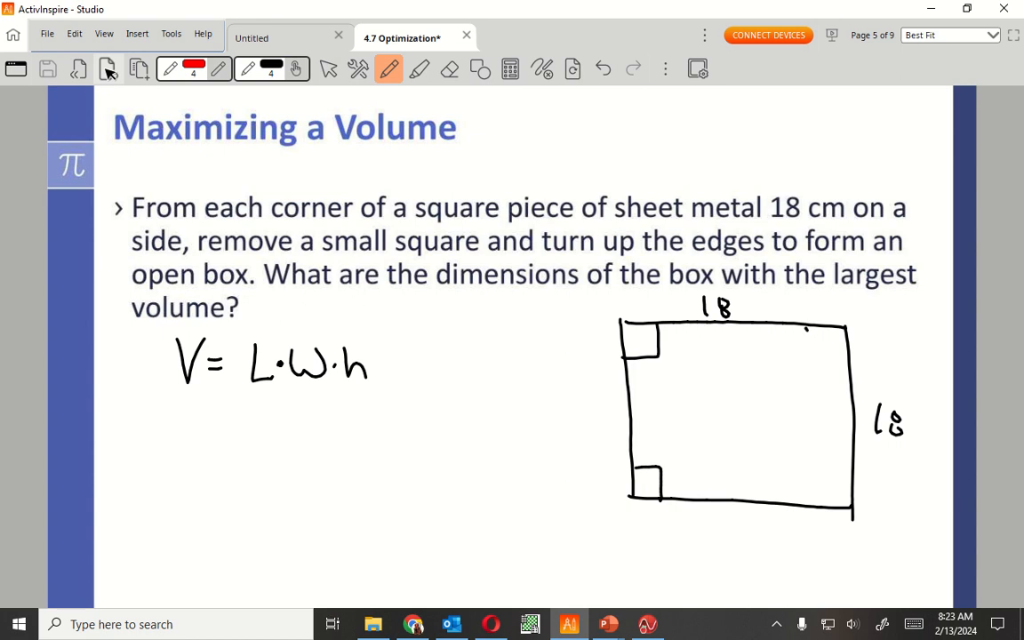
drag(832, 335, 833, 359)
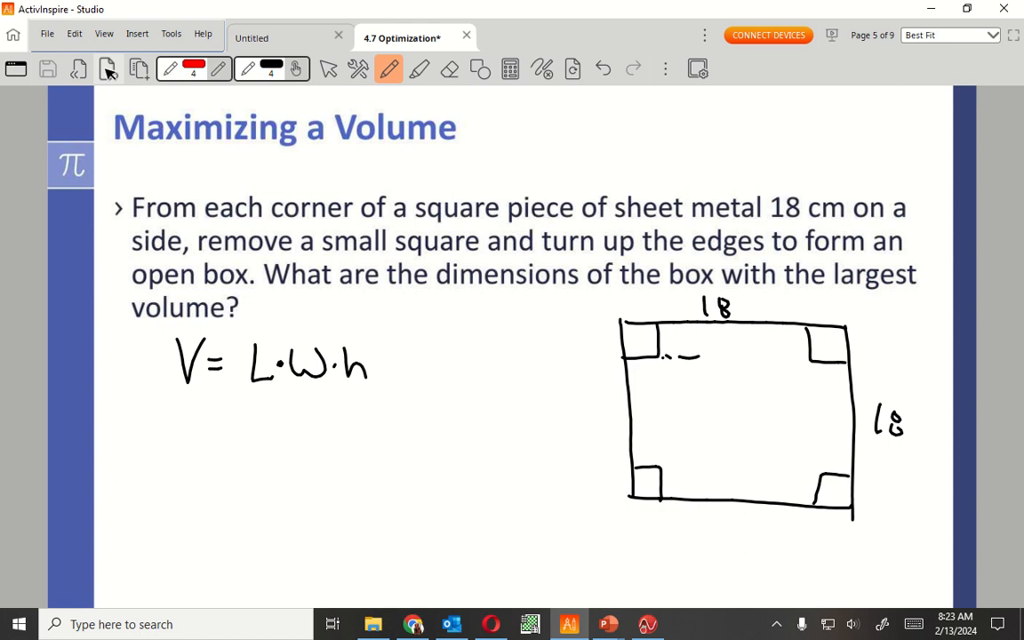
- Draw dashed fold lines inside the square set in from its edges
drag(662, 363, 796, 359)
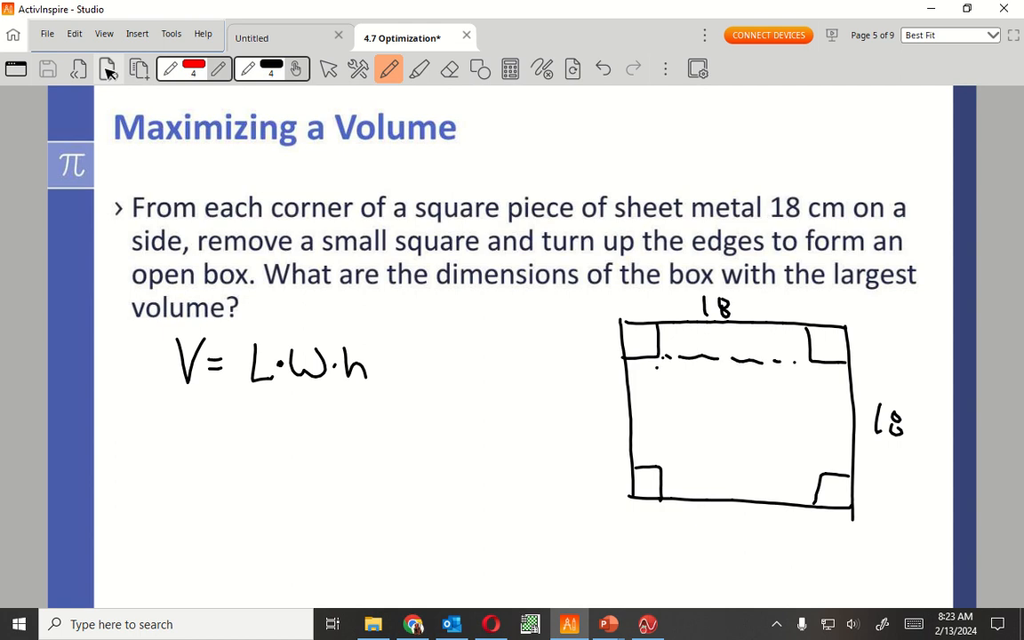
drag(658, 368, 711, 476)
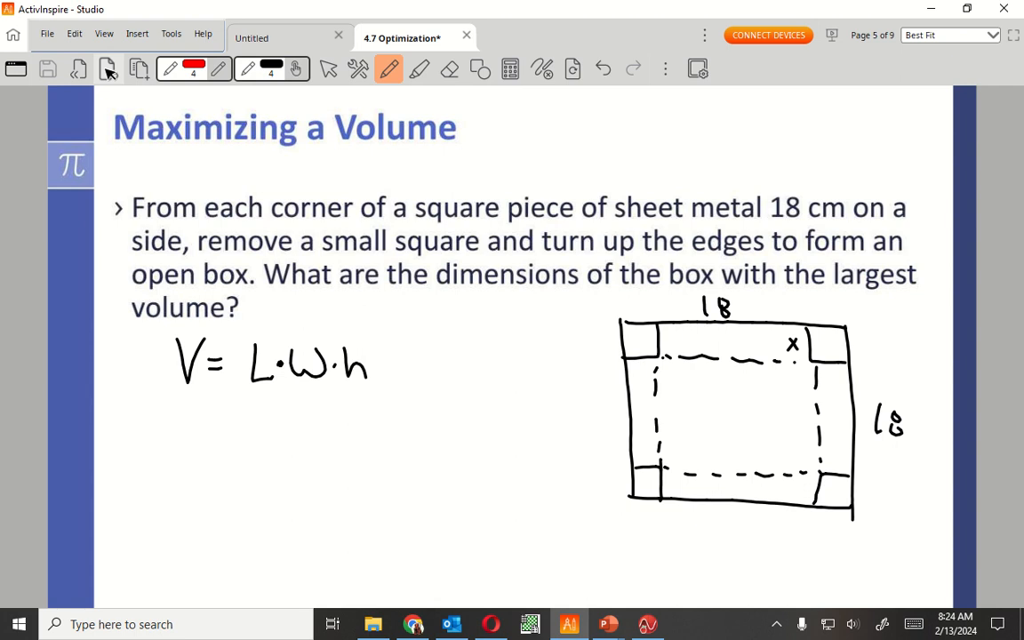
- Write x beside the remaining corner cut-outs along the top edge of the square sketch
drag(613, 329, 697, 298)
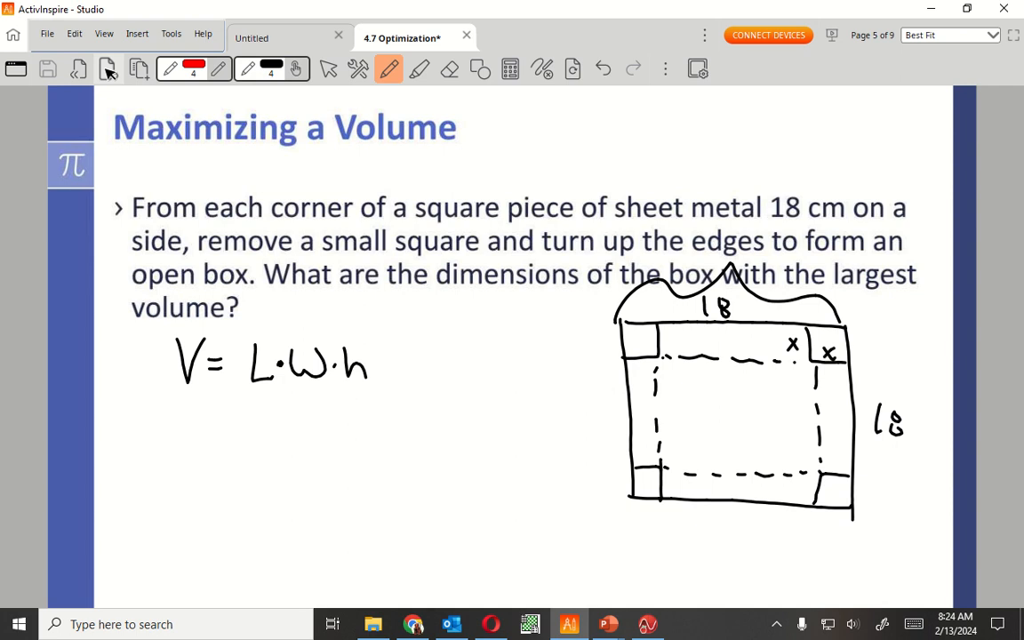
drag(662, 355, 673, 341)
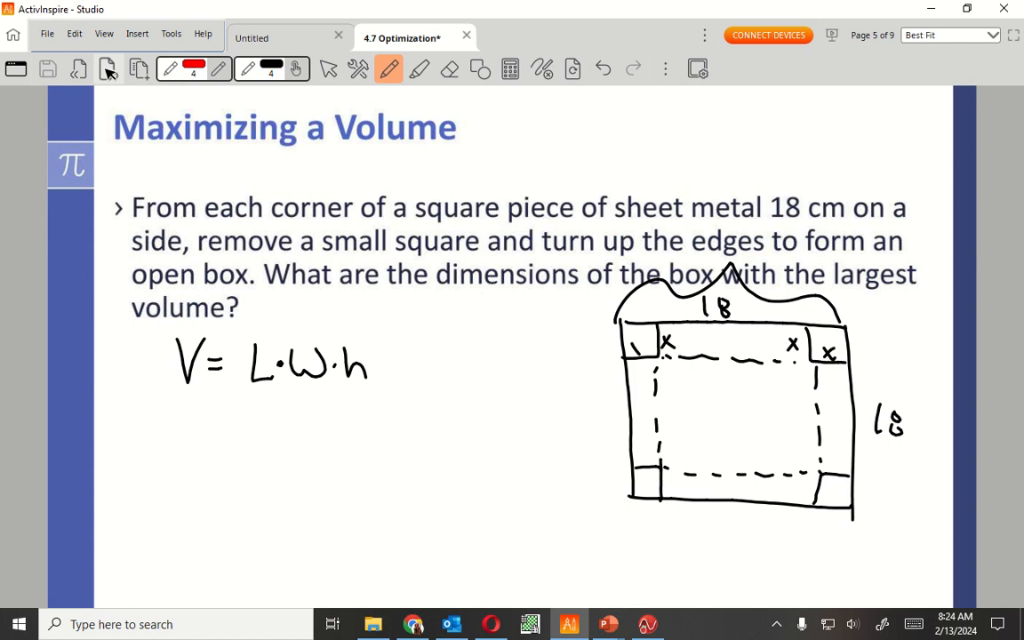
click(633, 347)
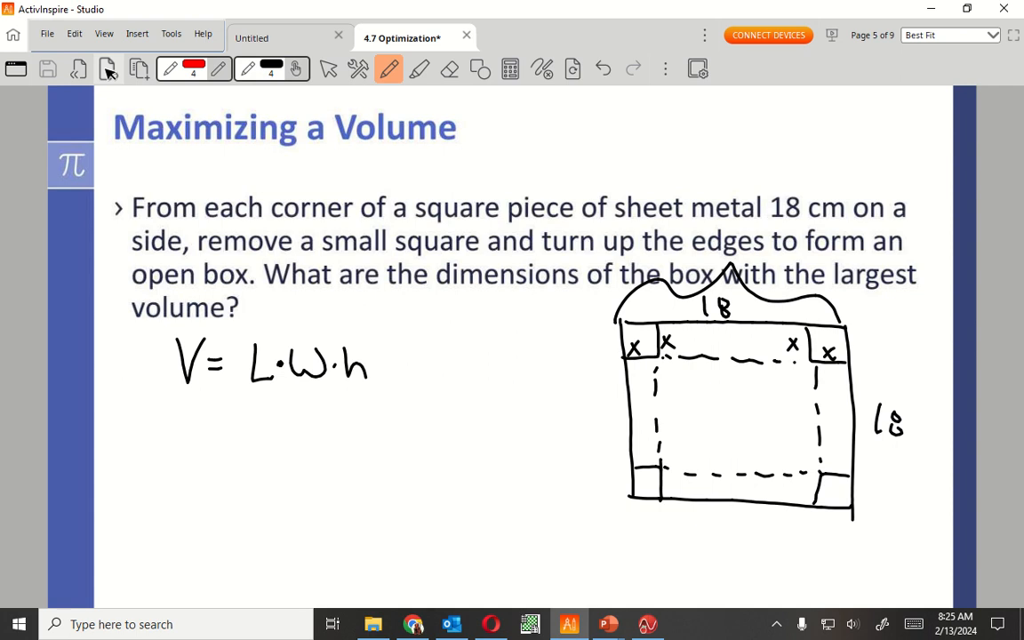
- Handwrite the first factor (18−2x) with parentheses beneath the volume formula
drag(249, 418, 250, 453)
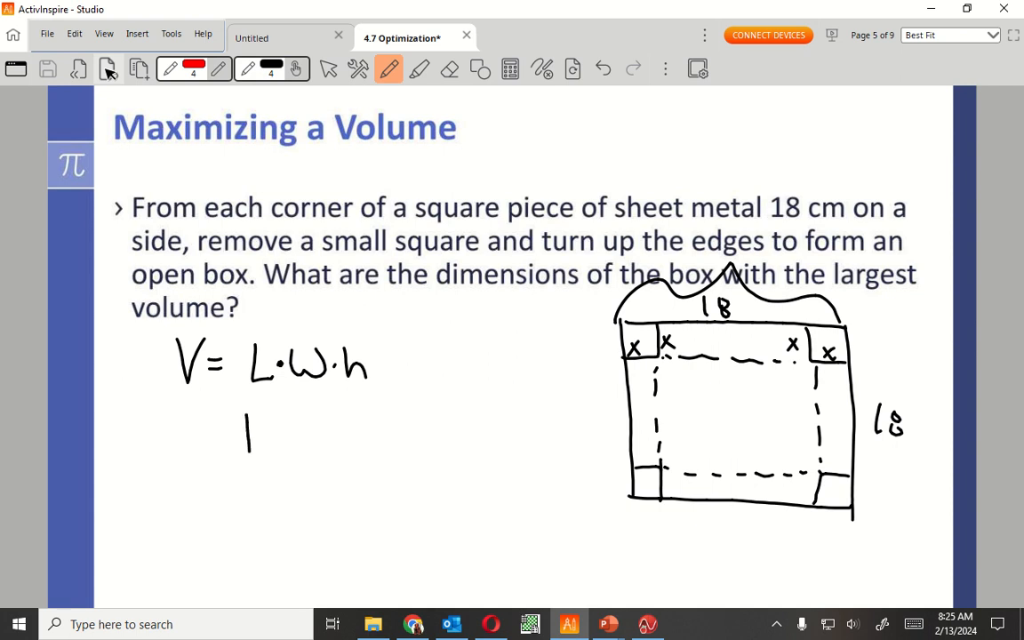
drag(263, 418, 293, 441)
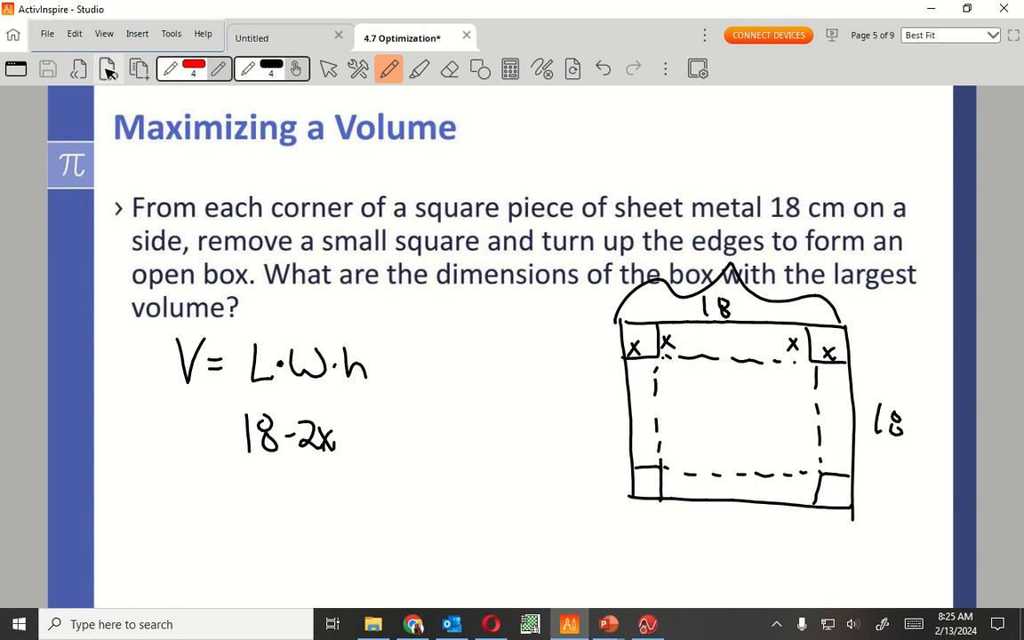
drag(228, 406, 338, 462)
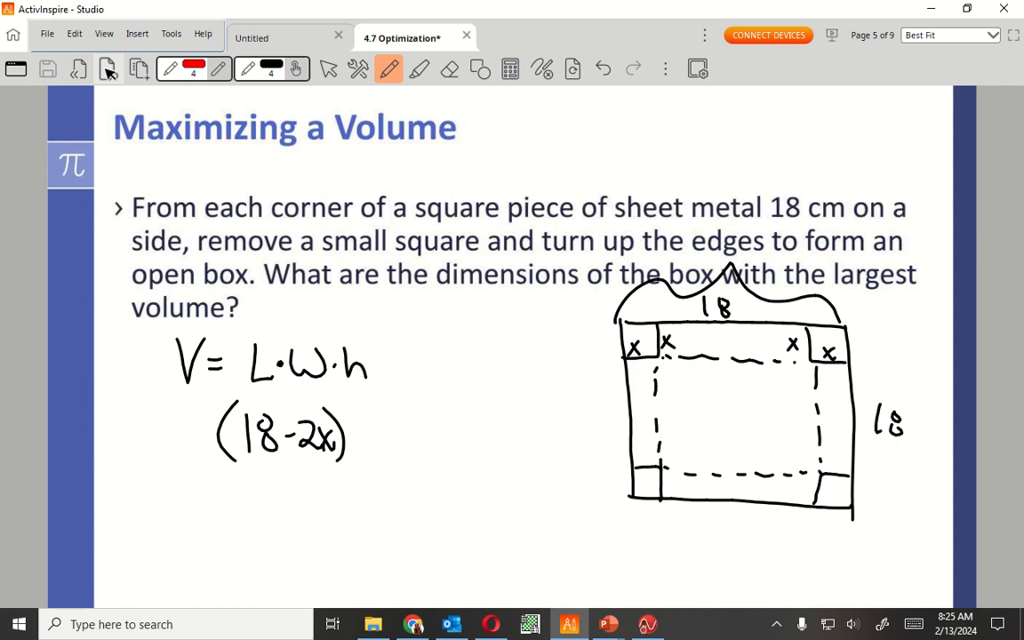
drag(850, 336, 863, 387)
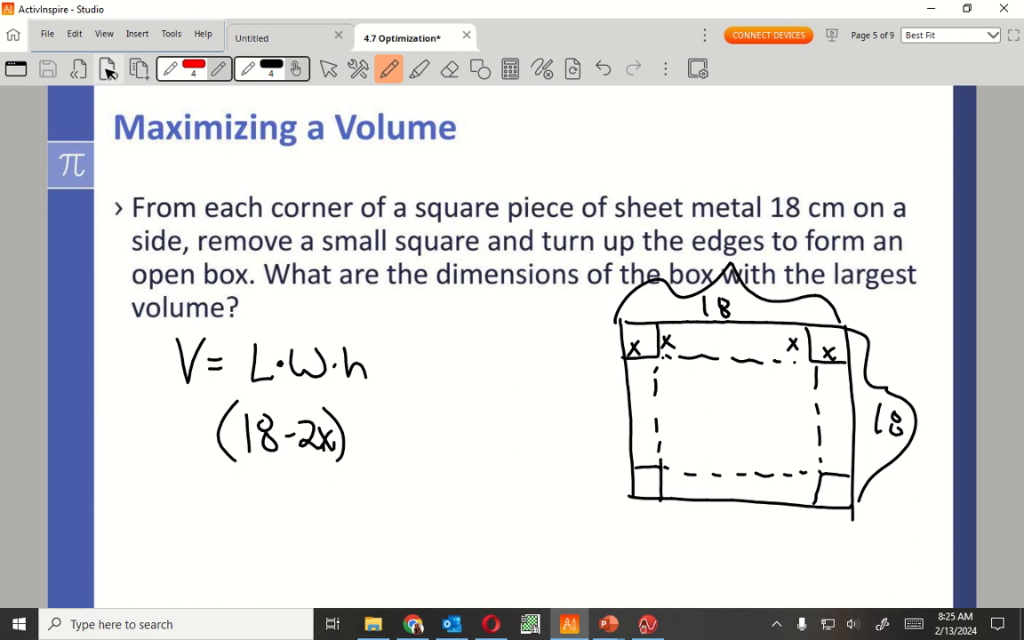
- Complete the line as V = (18−2x)(18−2x)x with the second factor and height x
drag(353, 418, 387, 448)
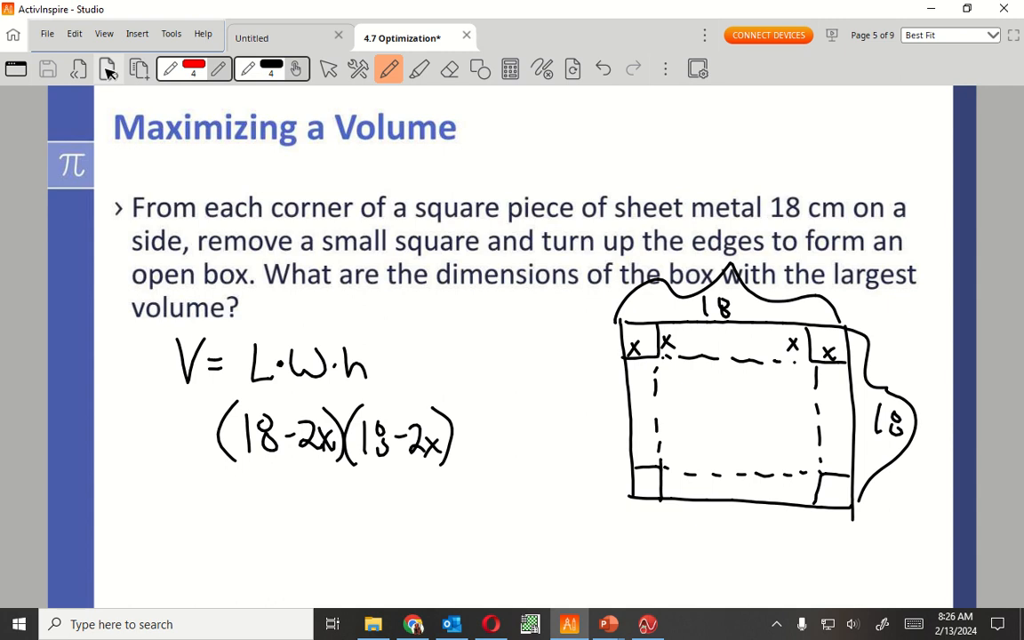
drag(471, 427, 480, 459)
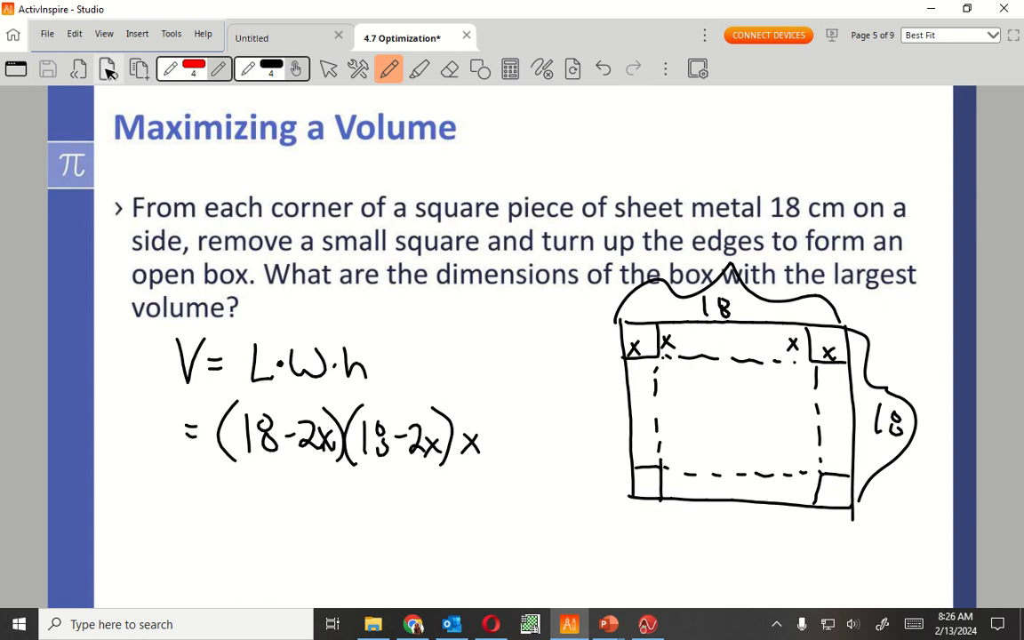
drag(133, 417, 164, 459)
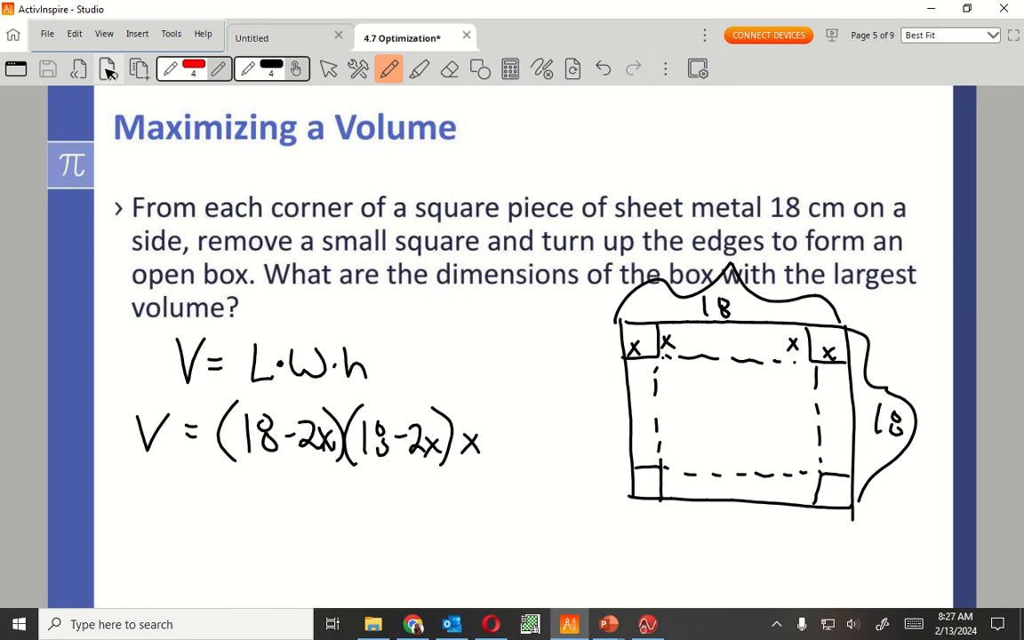
- Add a blank page and rewrite V = (18−2x)(18−2x)x at the top
click(139, 69)
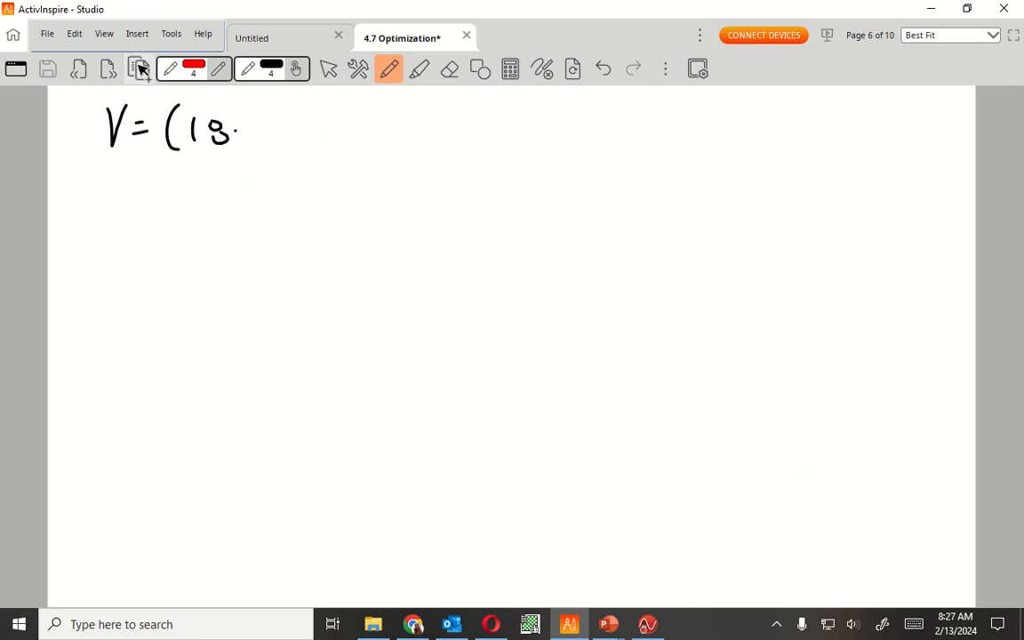
drag(240, 133, 321, 124)
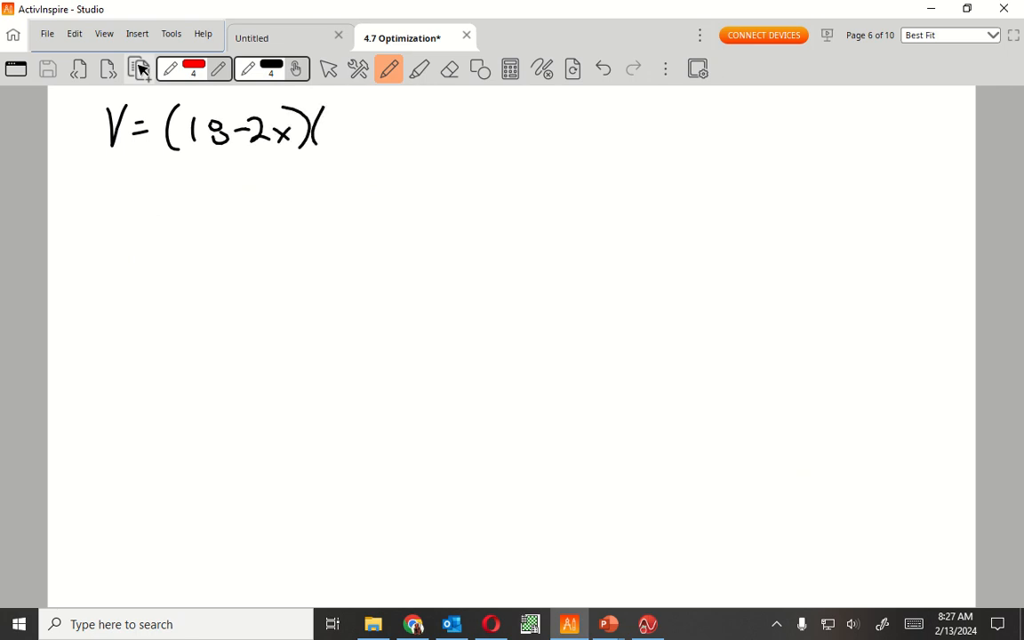
drag(329, 133, 341, 125)
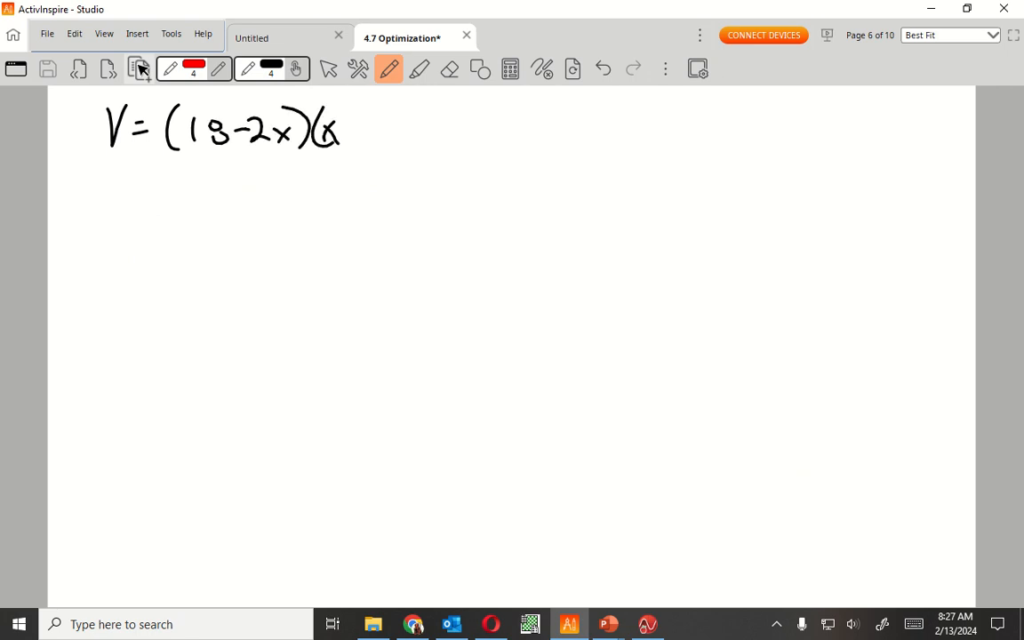
click(601, 68)
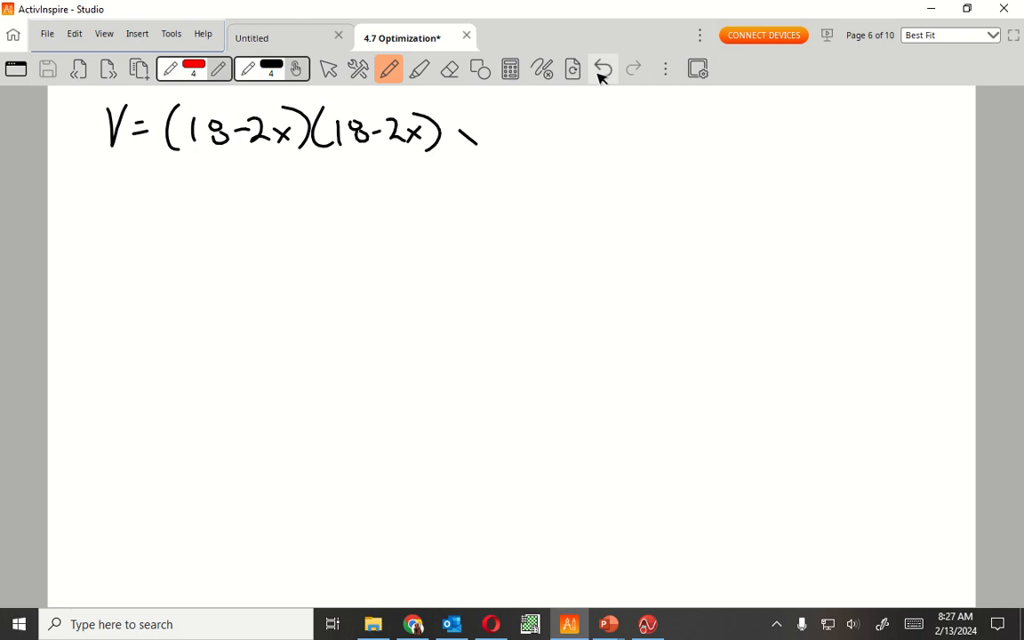
drag(463, 125, 483, 146)
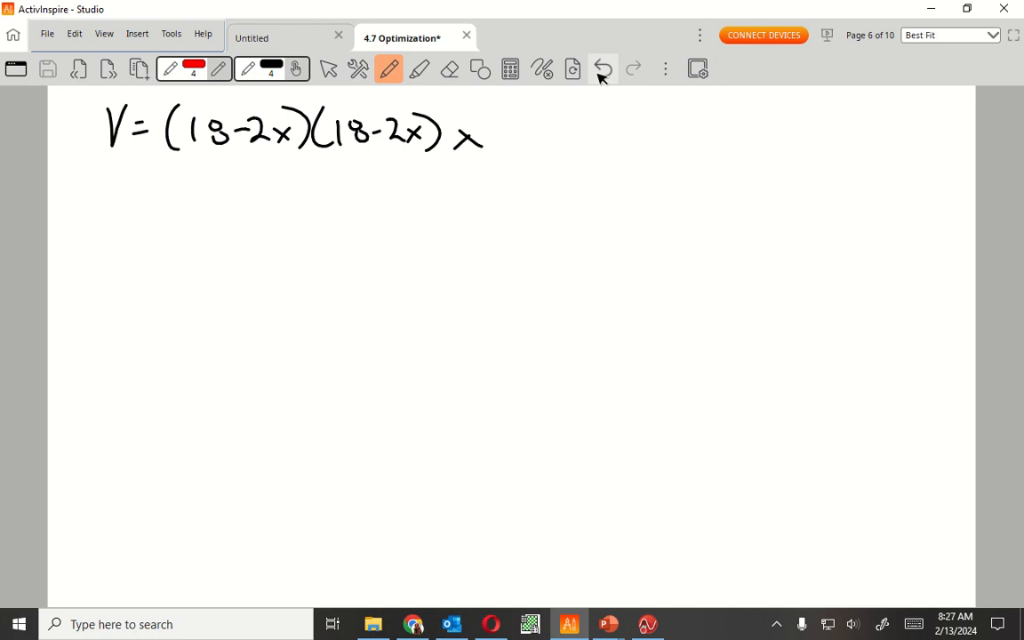
drag(178, 181, 192, 213)
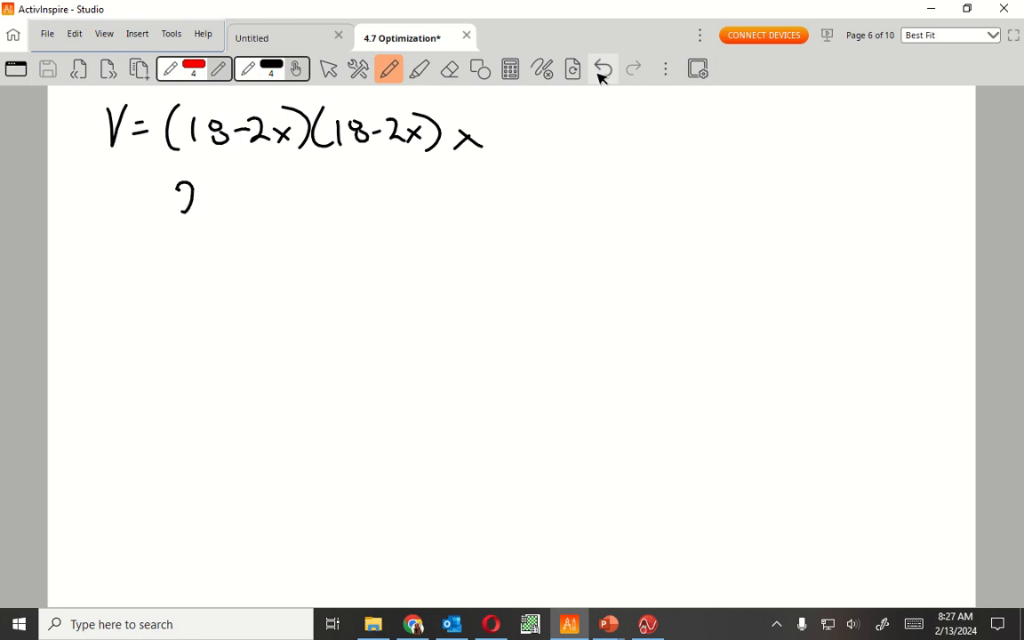
- Write the partly expanded second line V = (256 − 72x + 4x²)x
drag(182, 196, 253, 196)
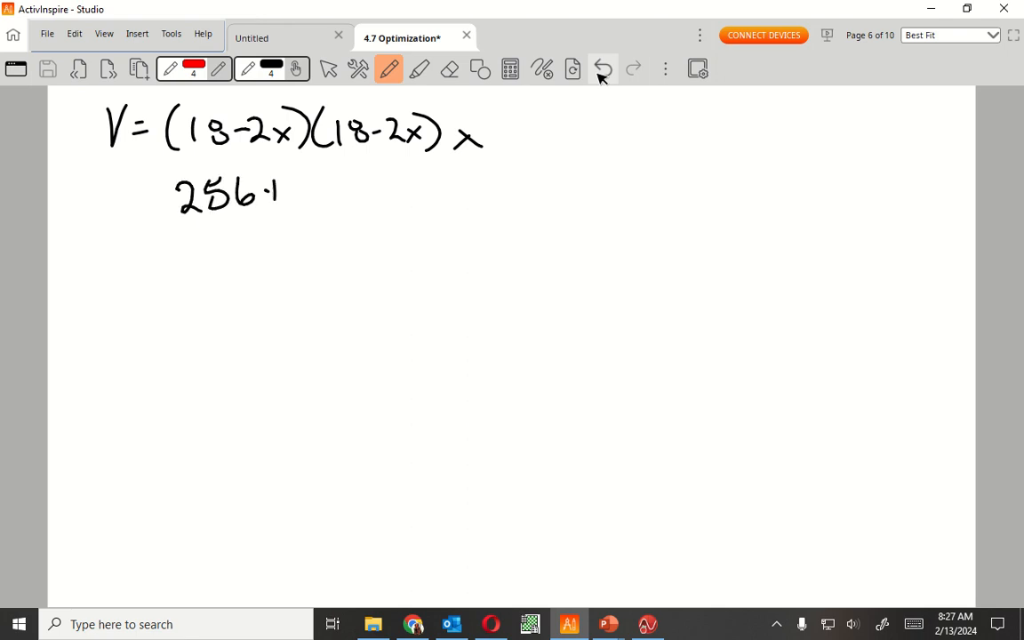
drag(276, 199, 289, 187)
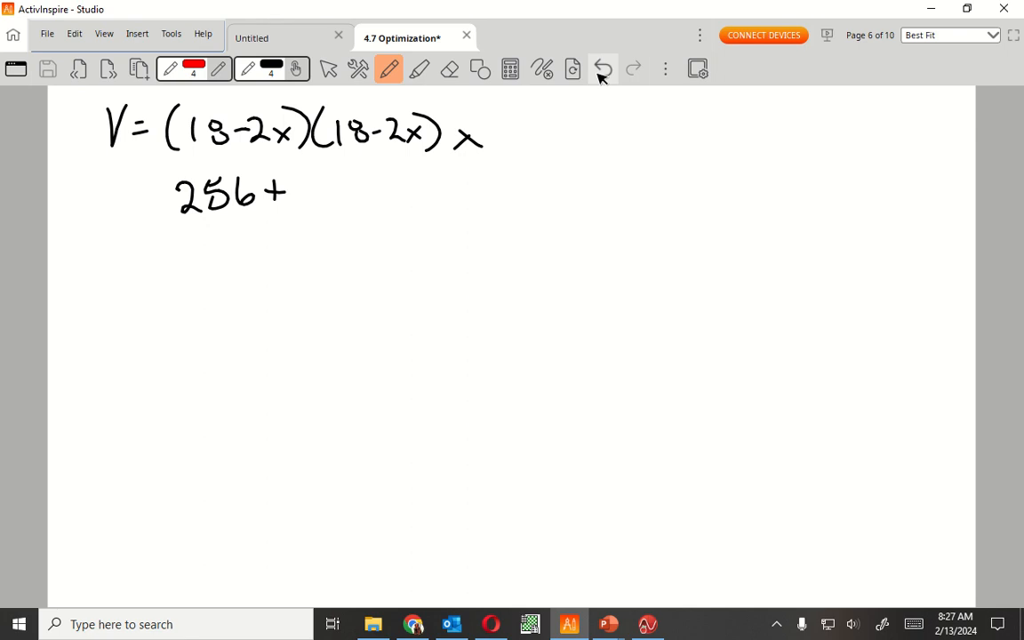
click(601, 68)
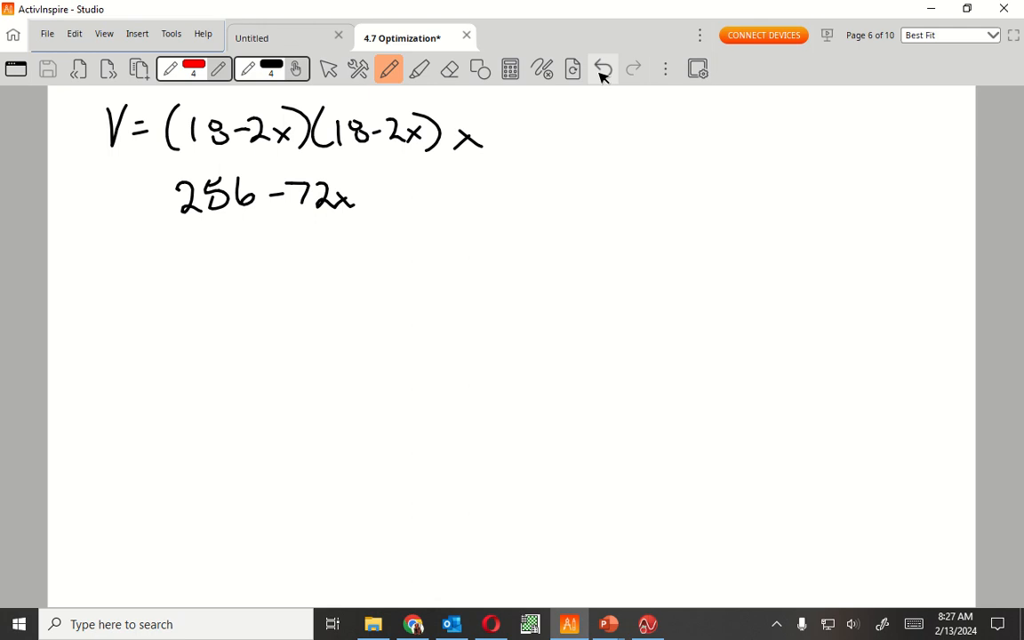
drag(365, 192, 423, 199)
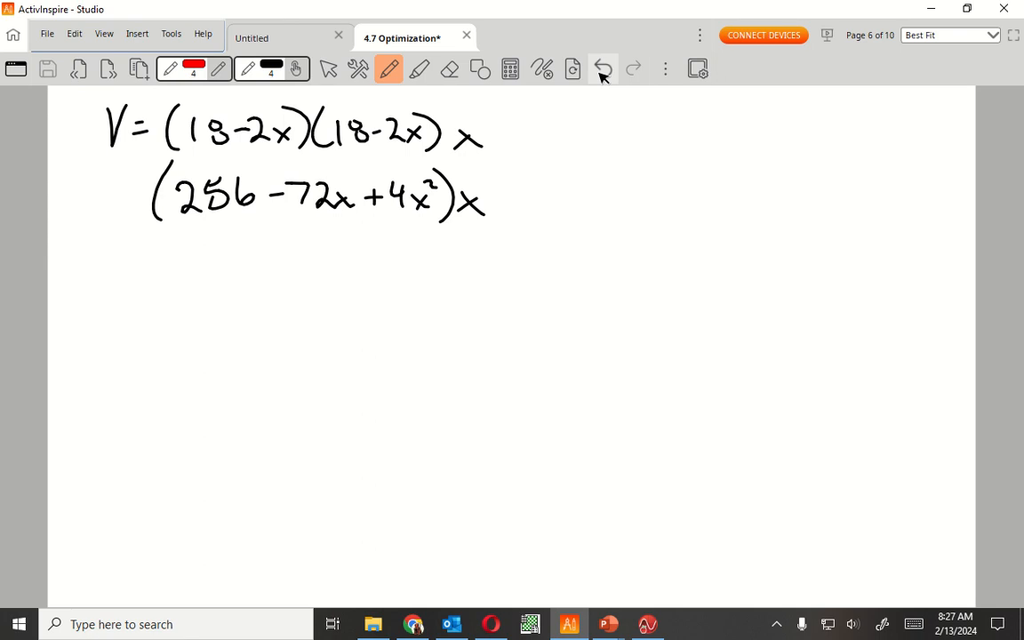
drag(178, 267, 235, 276)
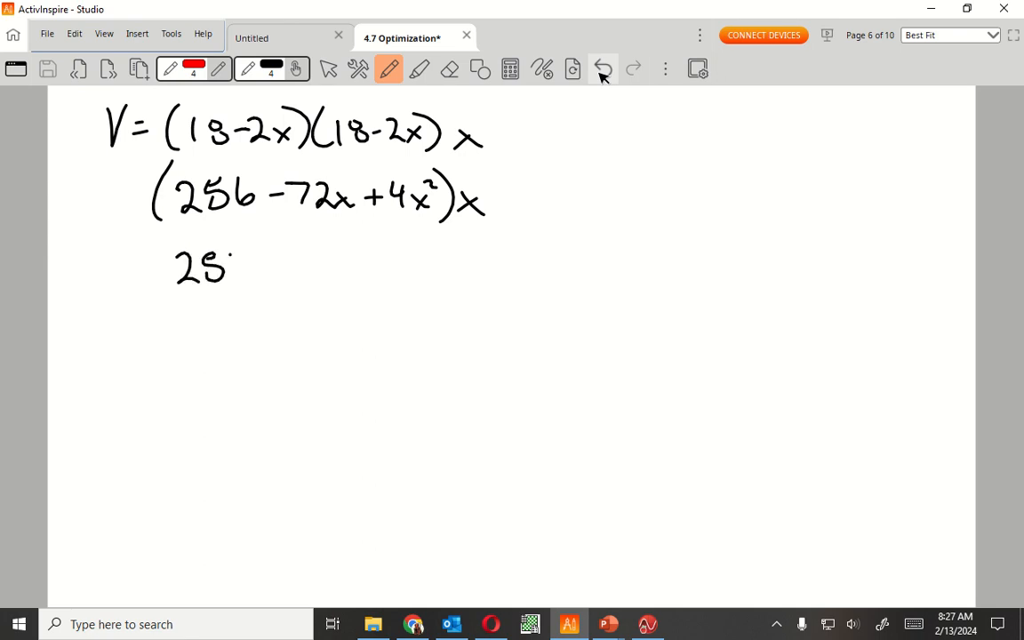
- Write the fully expanded third line V = 256x − 72x² + 4x³
drag(231, 276, 317, 263)
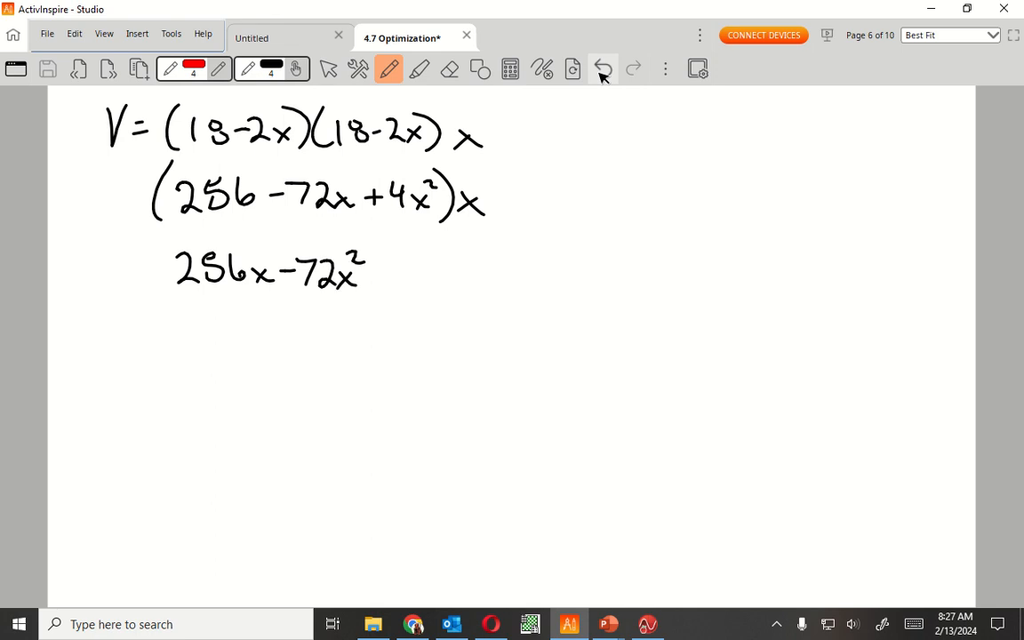
drag(364, 267, 423, 284)
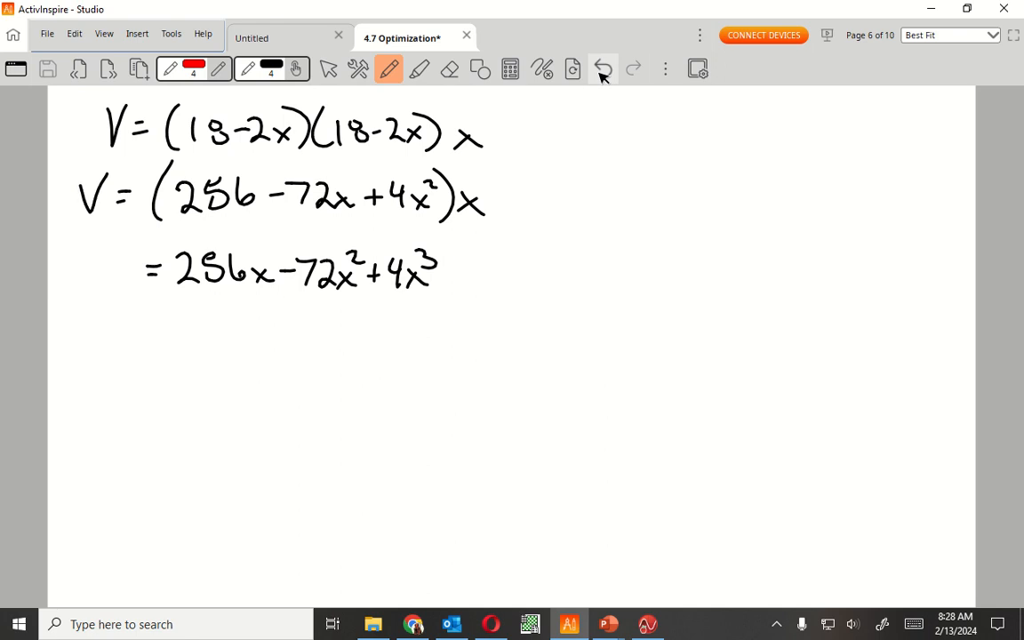
drag(80, 249, 103, 288)
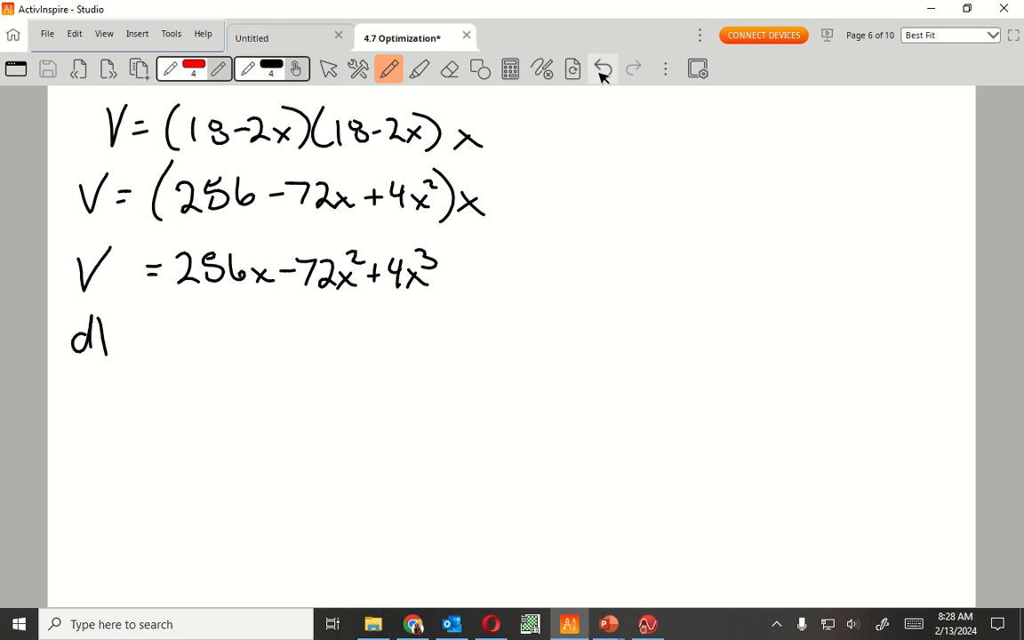
- Handwrite the derivative line dV/dx = 256 − 144x + 12x beneath the expansion
drag(116, 320, 142, 360)
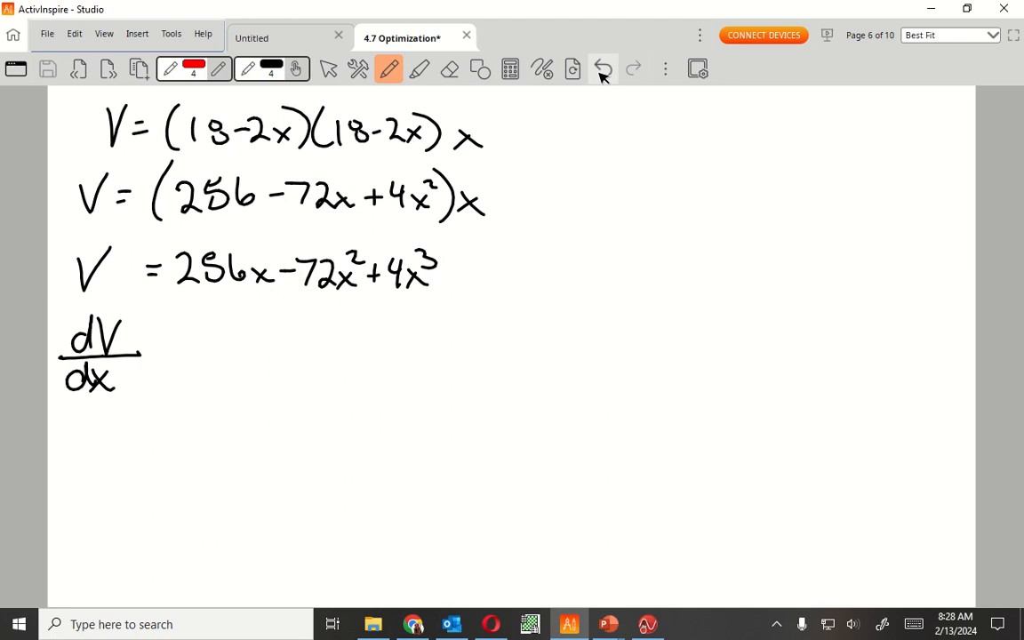
drag(151, 346, 192, 341)
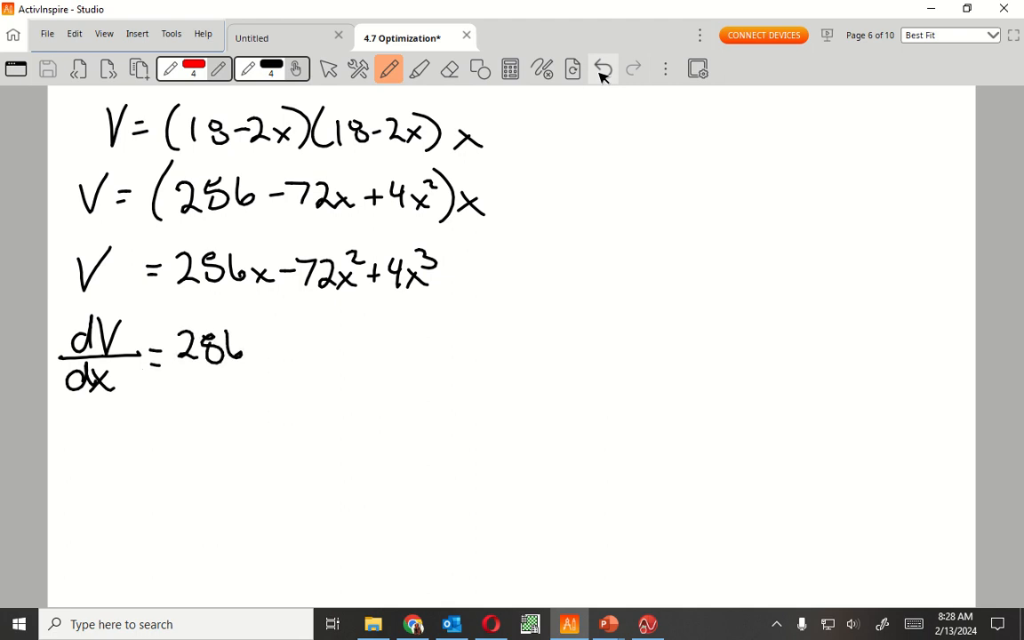
drag(252, 352, 281, 337)
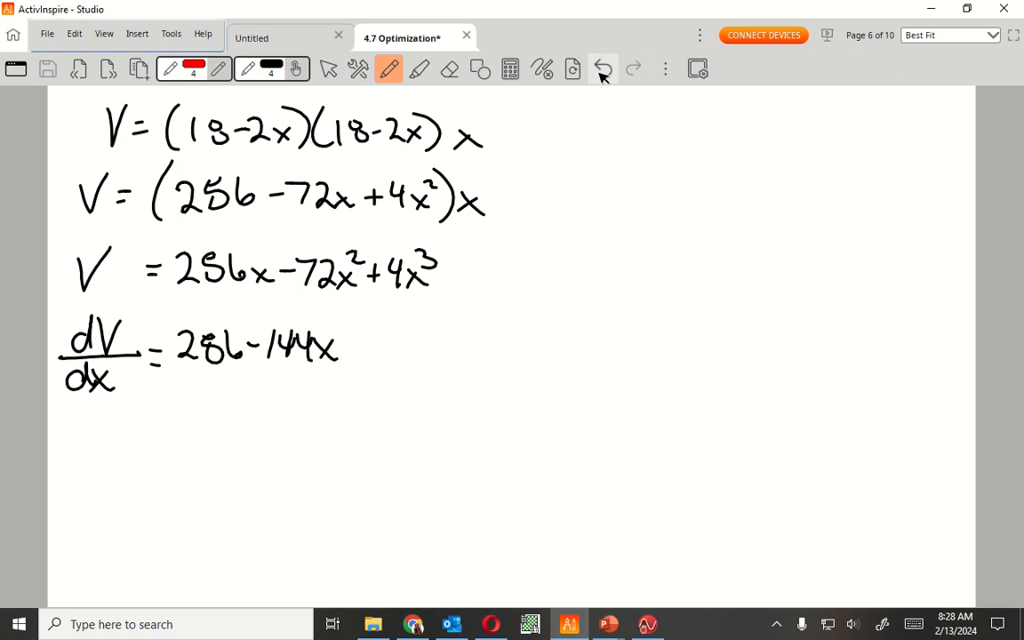
drag(347, 347, 382, 347)
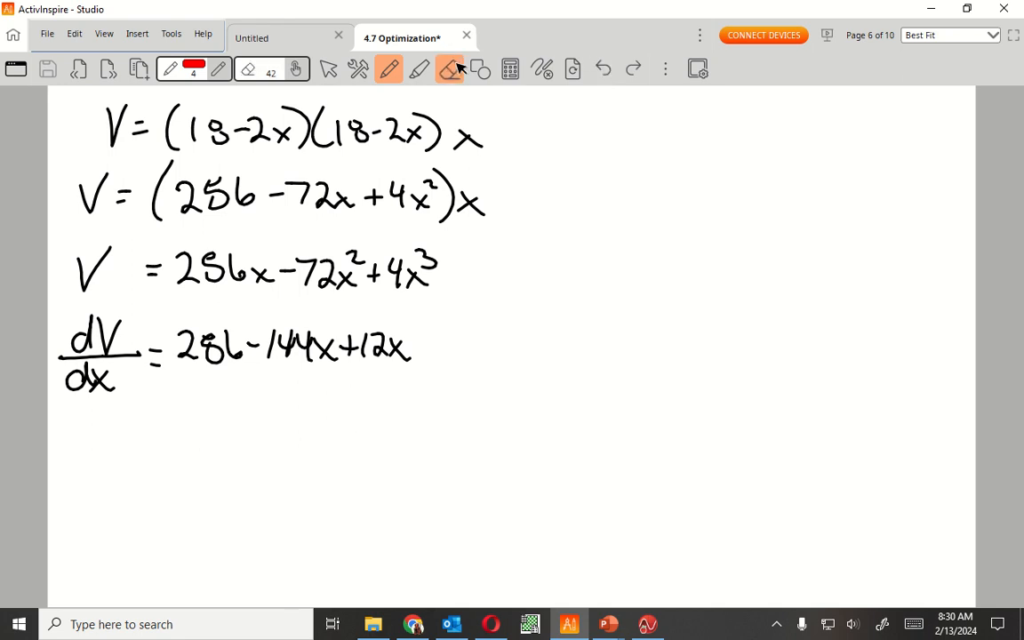
- Correct 256 to 324 in the volume lines and write 0 = 12(27 − 12x + x²) below
drag(204, 194, 160, 194)
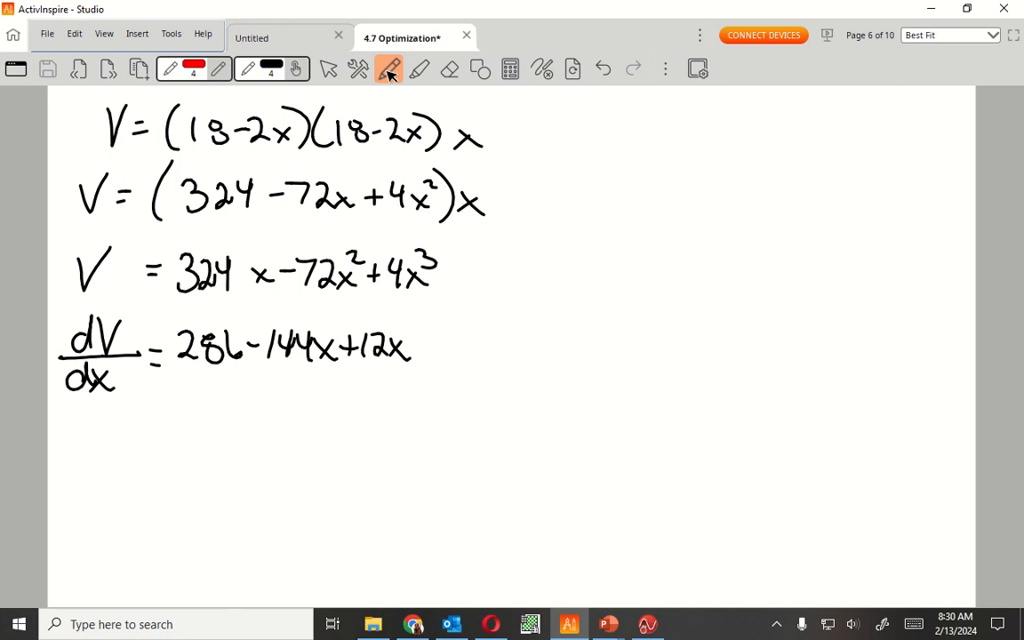
drag(175, 394, 214, 427)
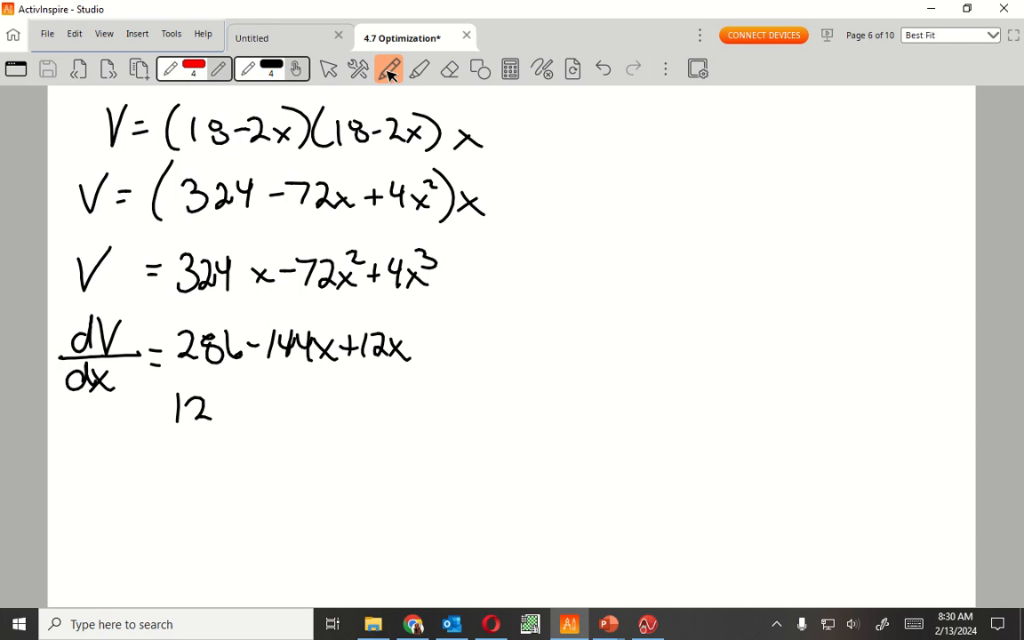
drag(229, 391, 227, 436)
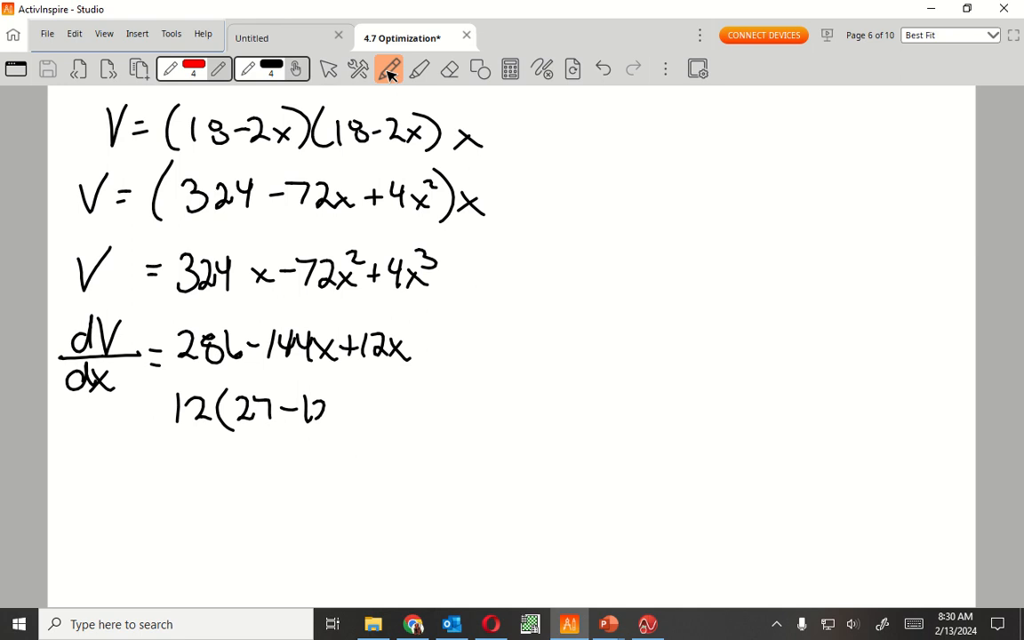
drag(329, 409, 382, 409)
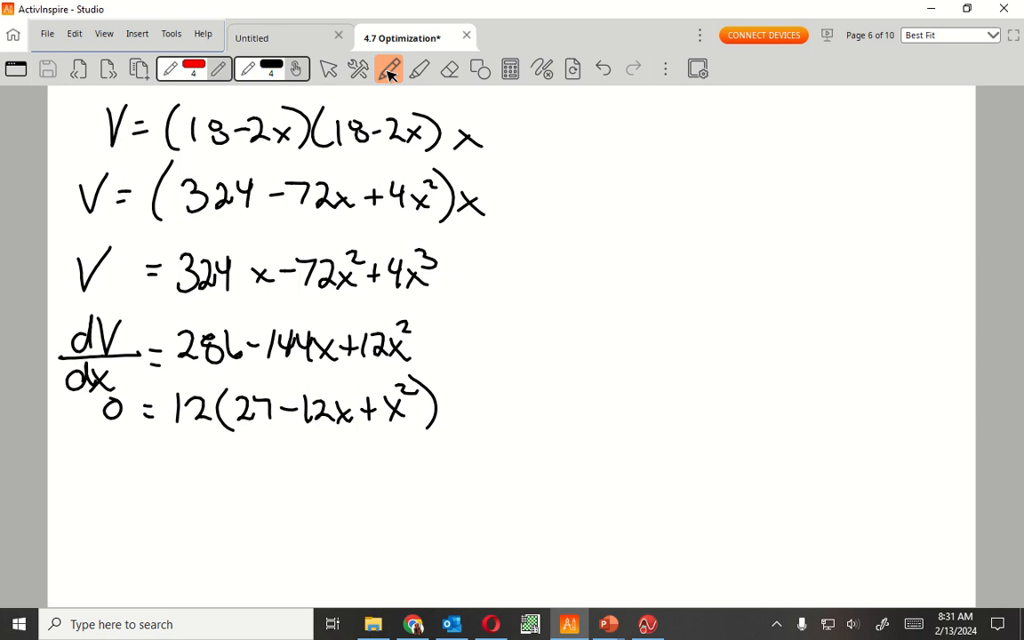
- Write the factored line 0 = 12(x−3)(x−9) and the solutions x=3, x=9 underneath
drag(240, 445, 238, 480)
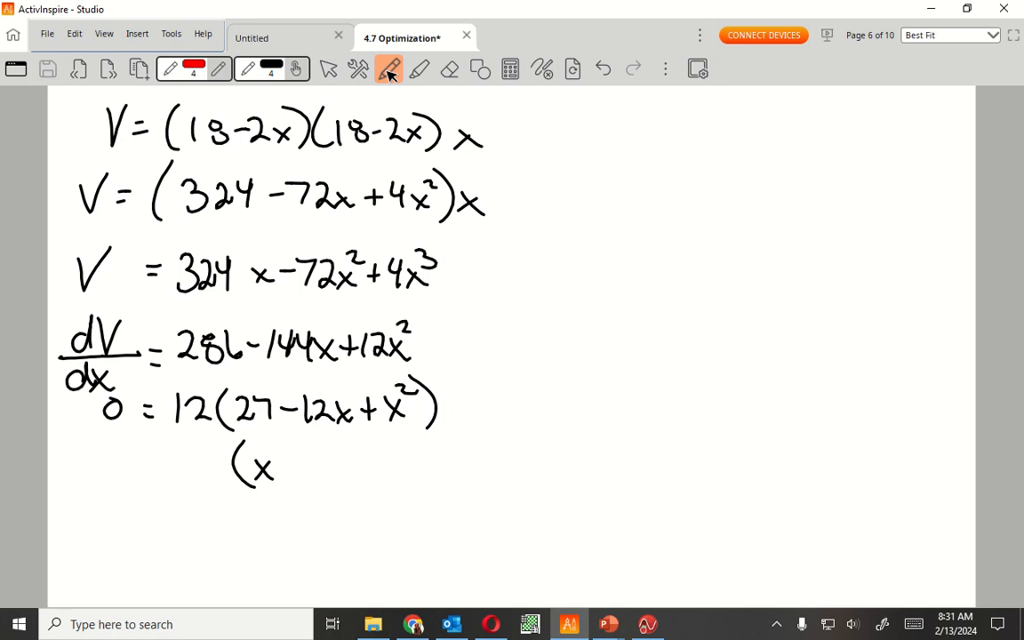
drag(285, 466, 347, 471)
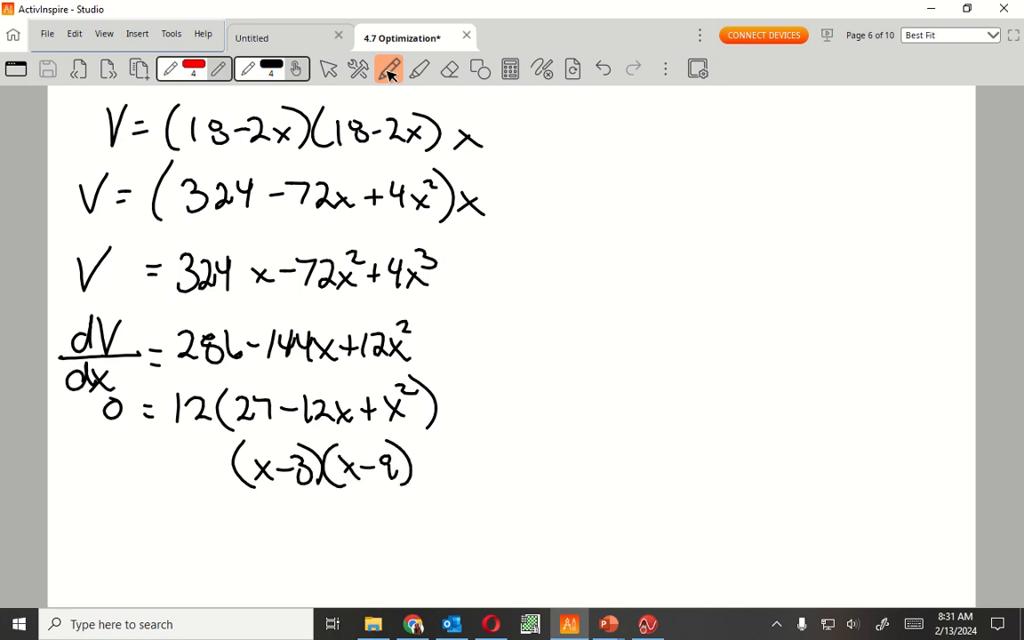
click(195, 454)
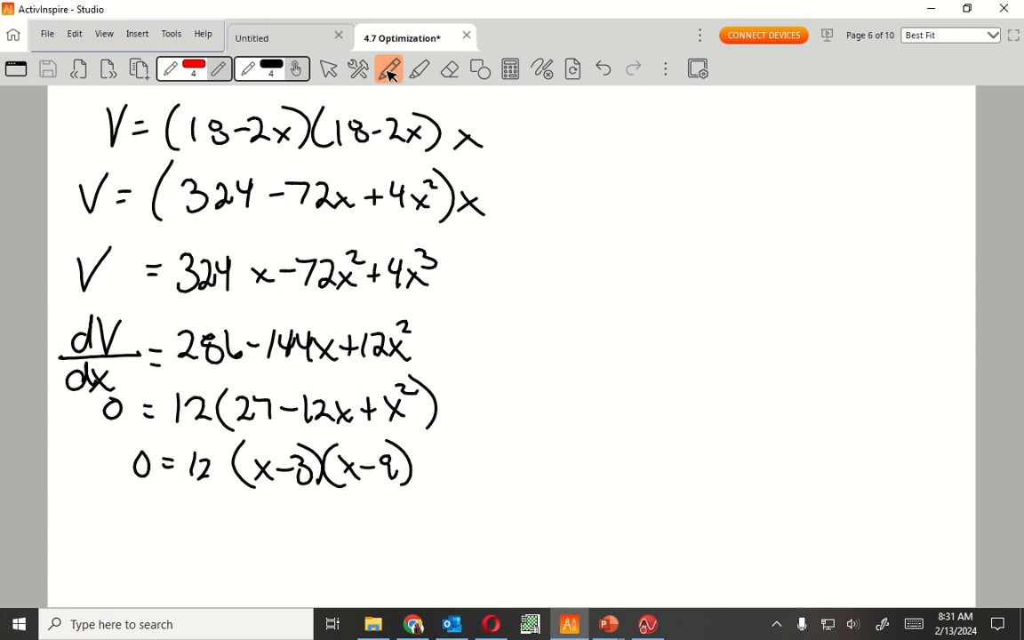
drag(199, 534, 263, 519)
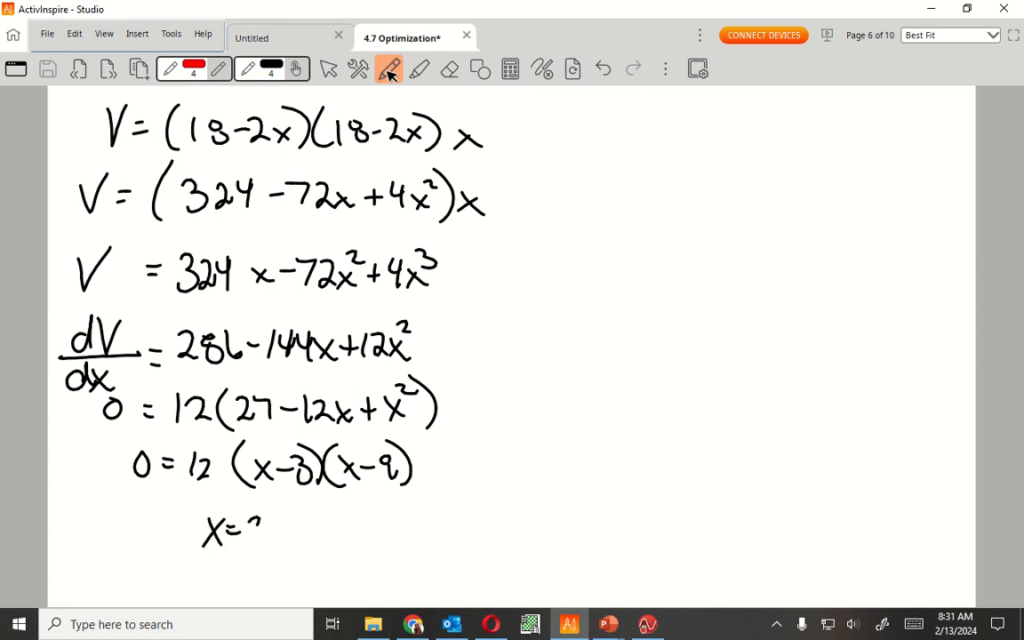
drag(249, 530, 342, 533)
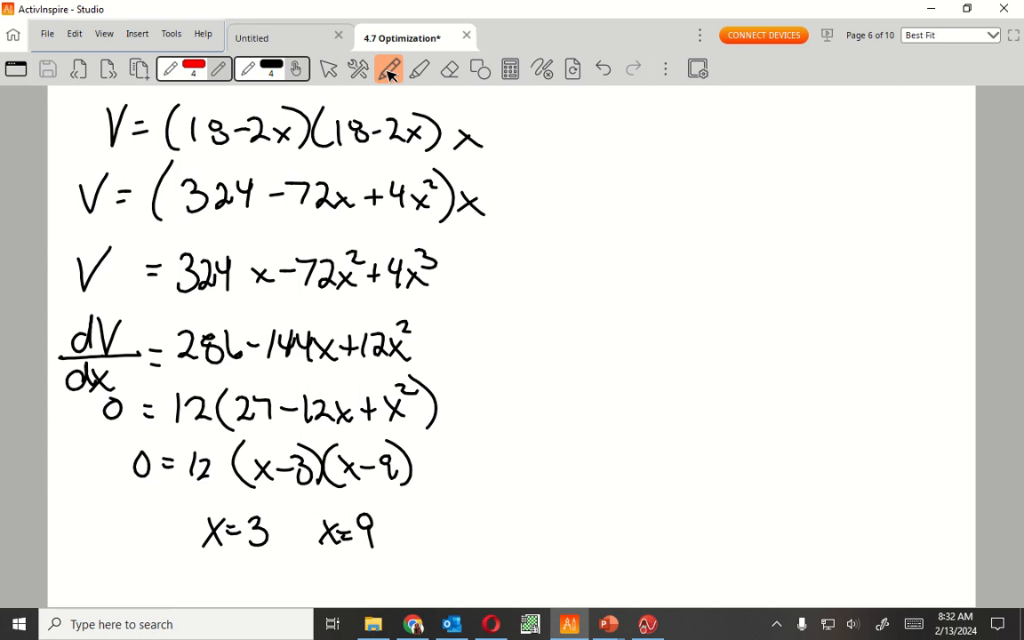
- Sketch the 18-by-18 square sheet with x-labelled corner cut-out squares beside the work
drag(590, 171, 886, 174)
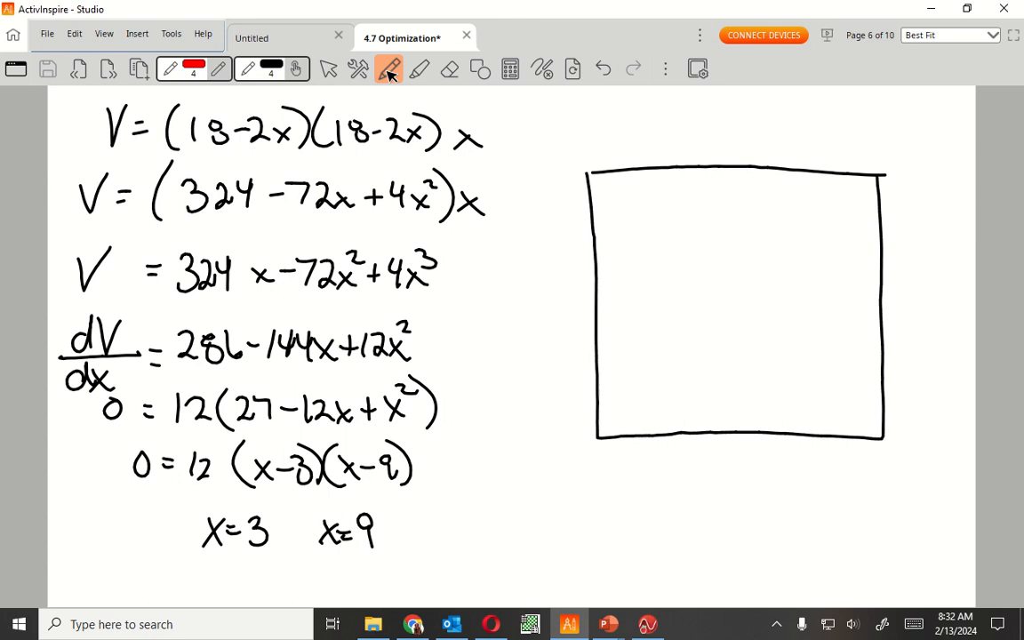
drag(626, 177, 590, 217)
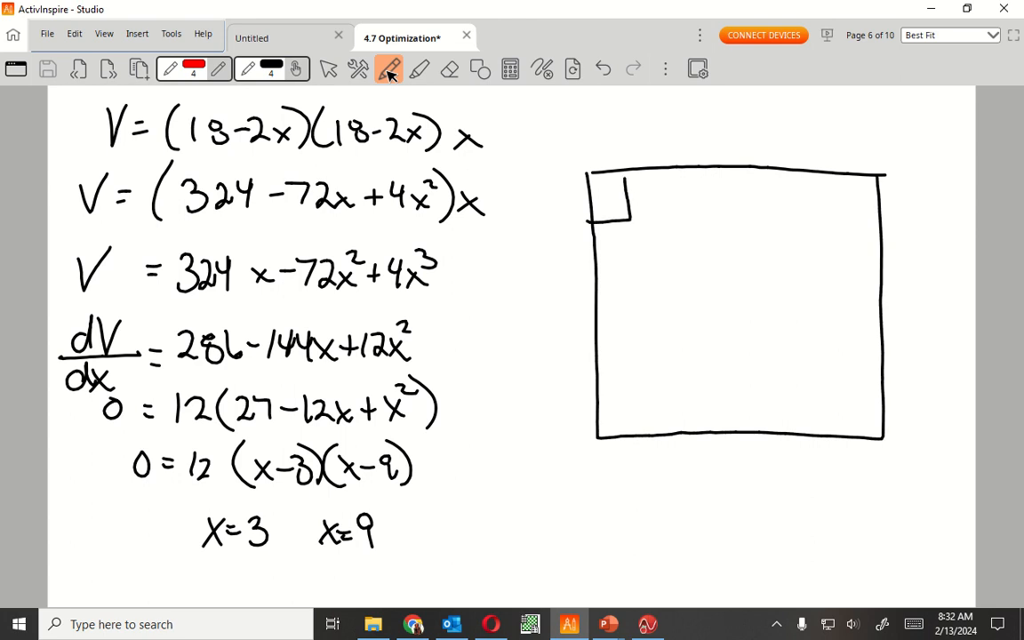
drag(596, 400, 634, 435)
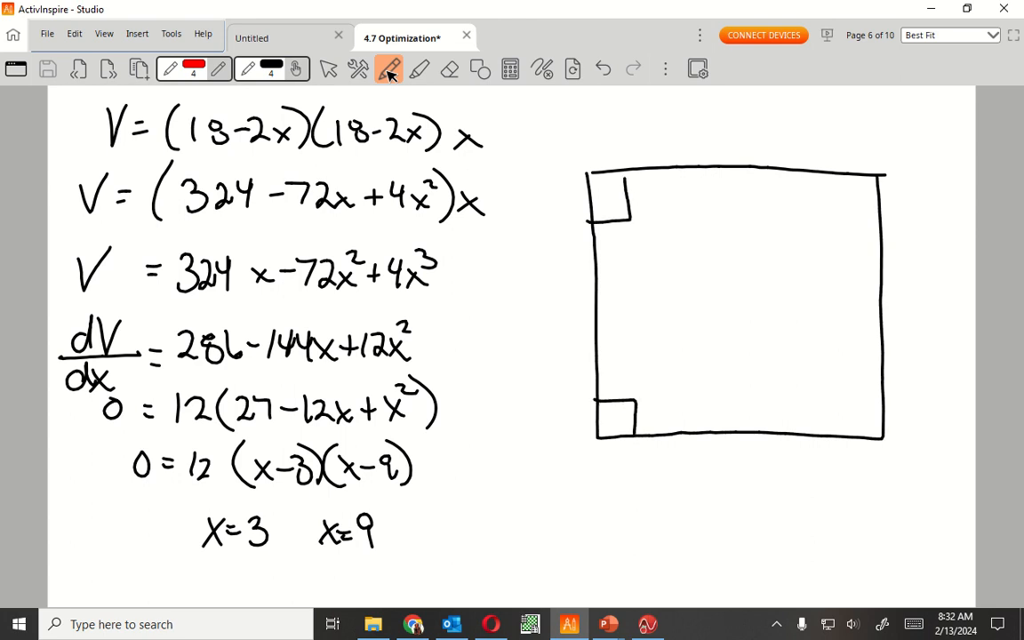
text(18)
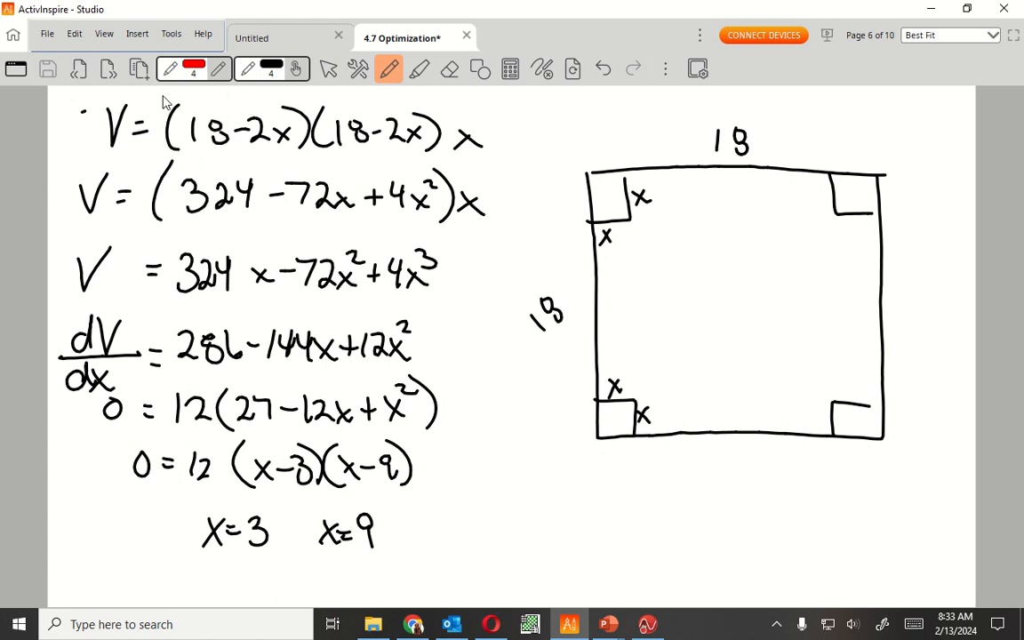
- Switch the pen ink to red and circle the x=9 solution
click(194, 70)
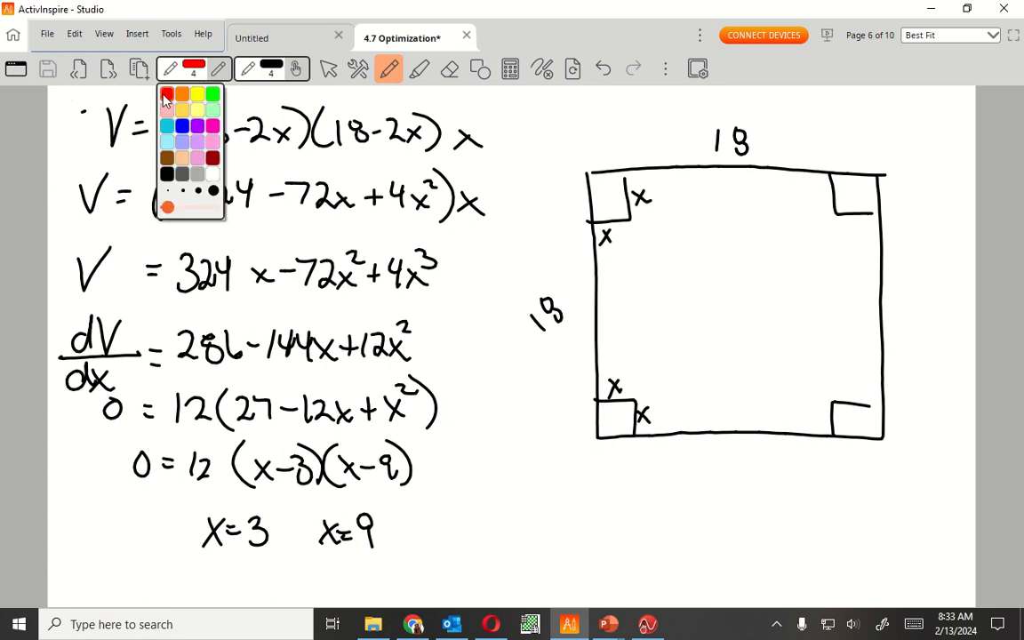
click(167, 96)
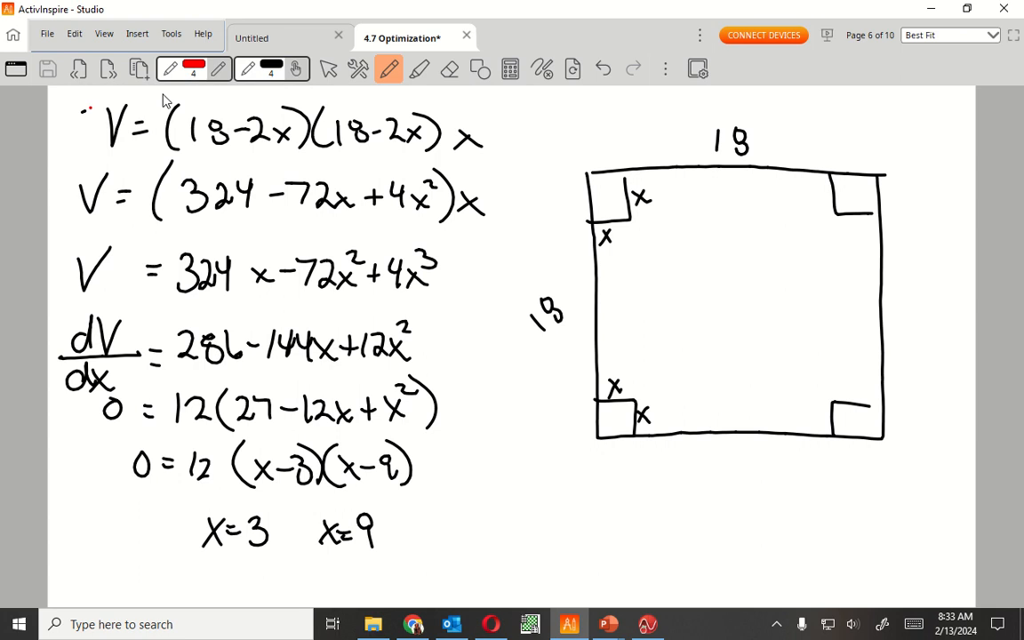
drag(633, 310, 633, 441)
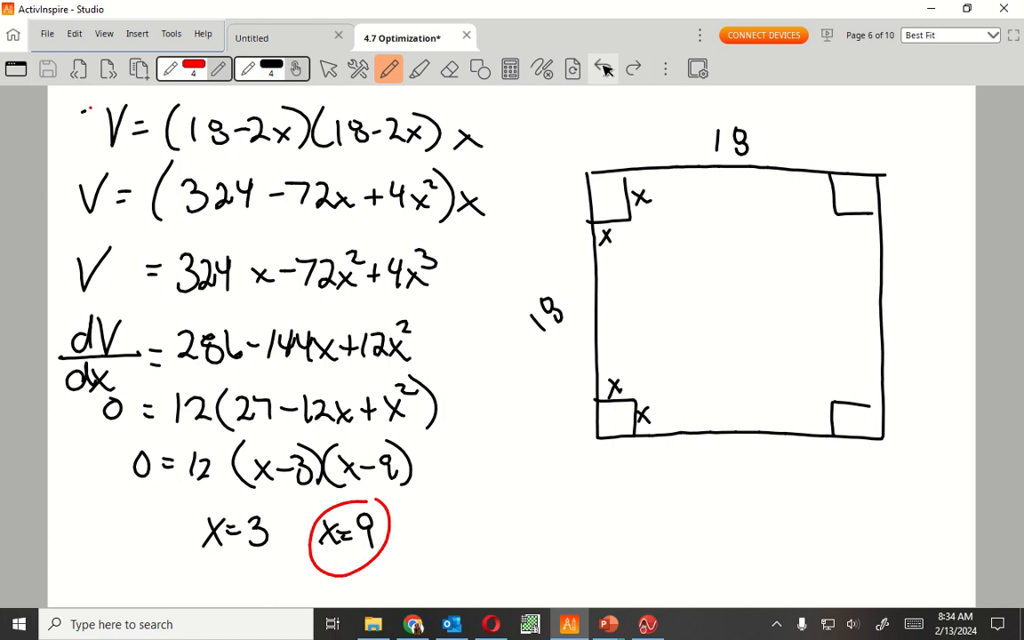
- Cross out the impossible x=9 solution and begin a red V= below the box sketch
drag(338, 498, 345, 594)
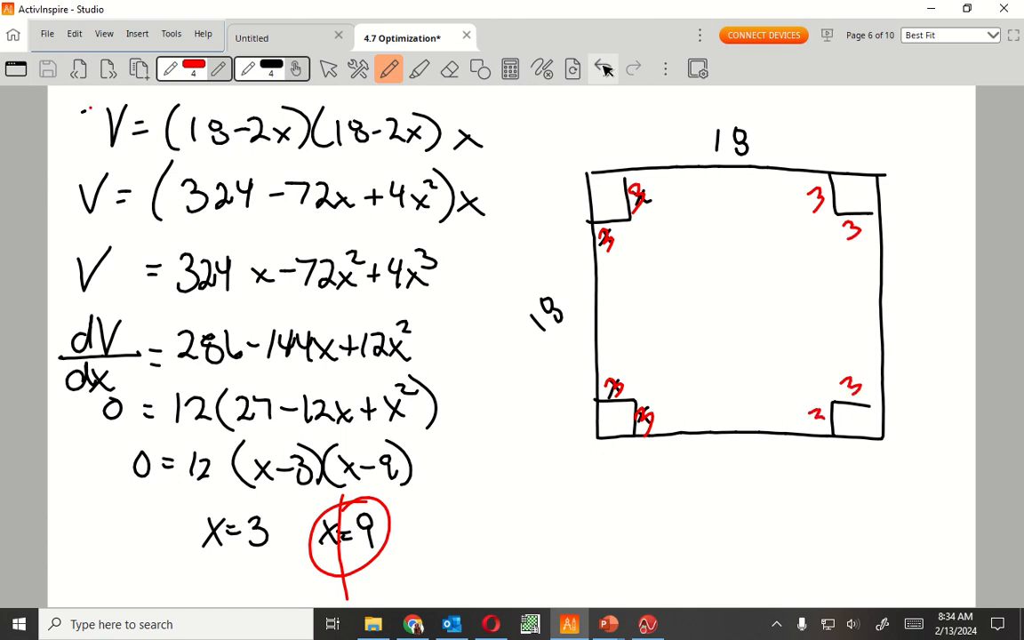
click(815, 418)
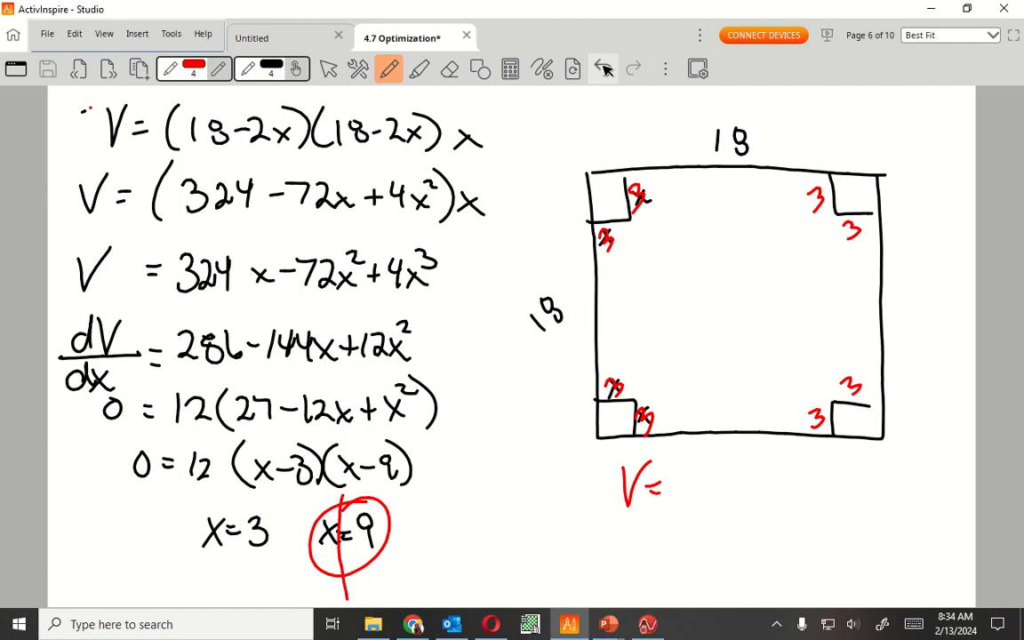
- Write 12·12·3 after V= and begin the product 43 on the line below
drag(673, 483, 712, 489)
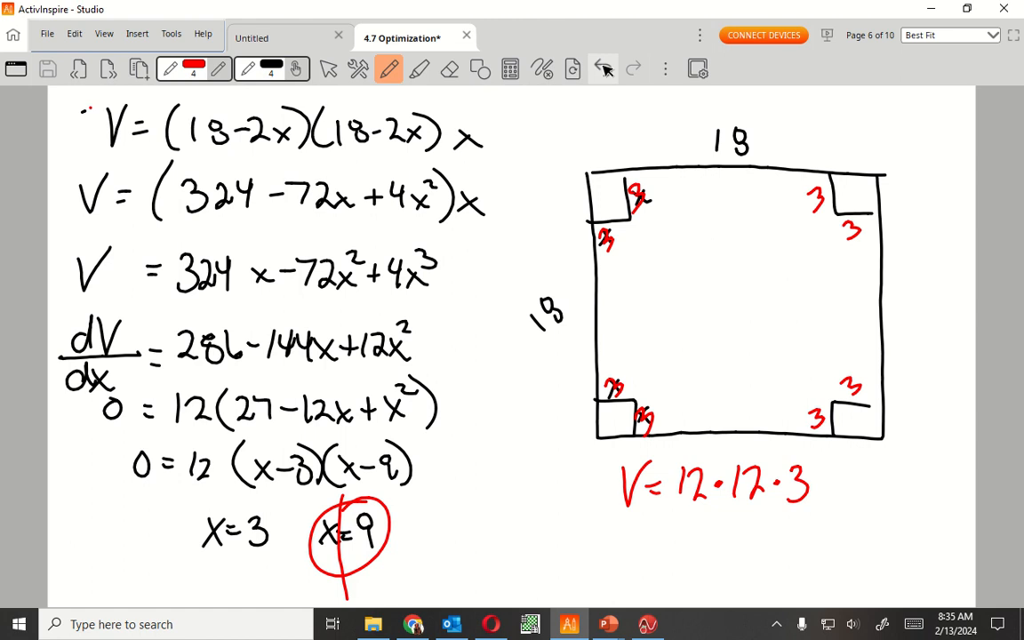
drag(680, 524, 721, 555)
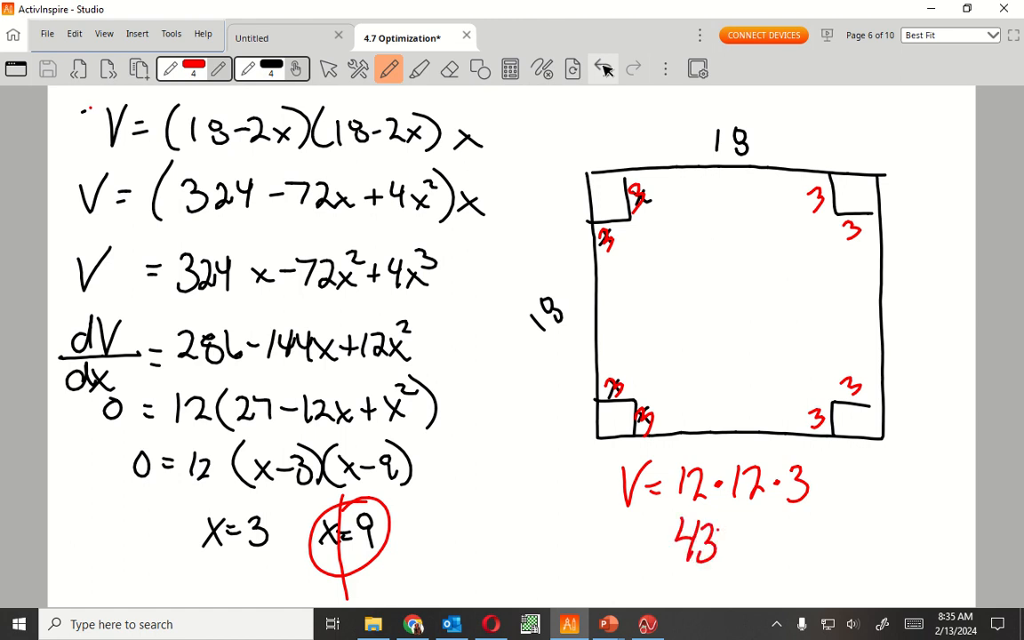